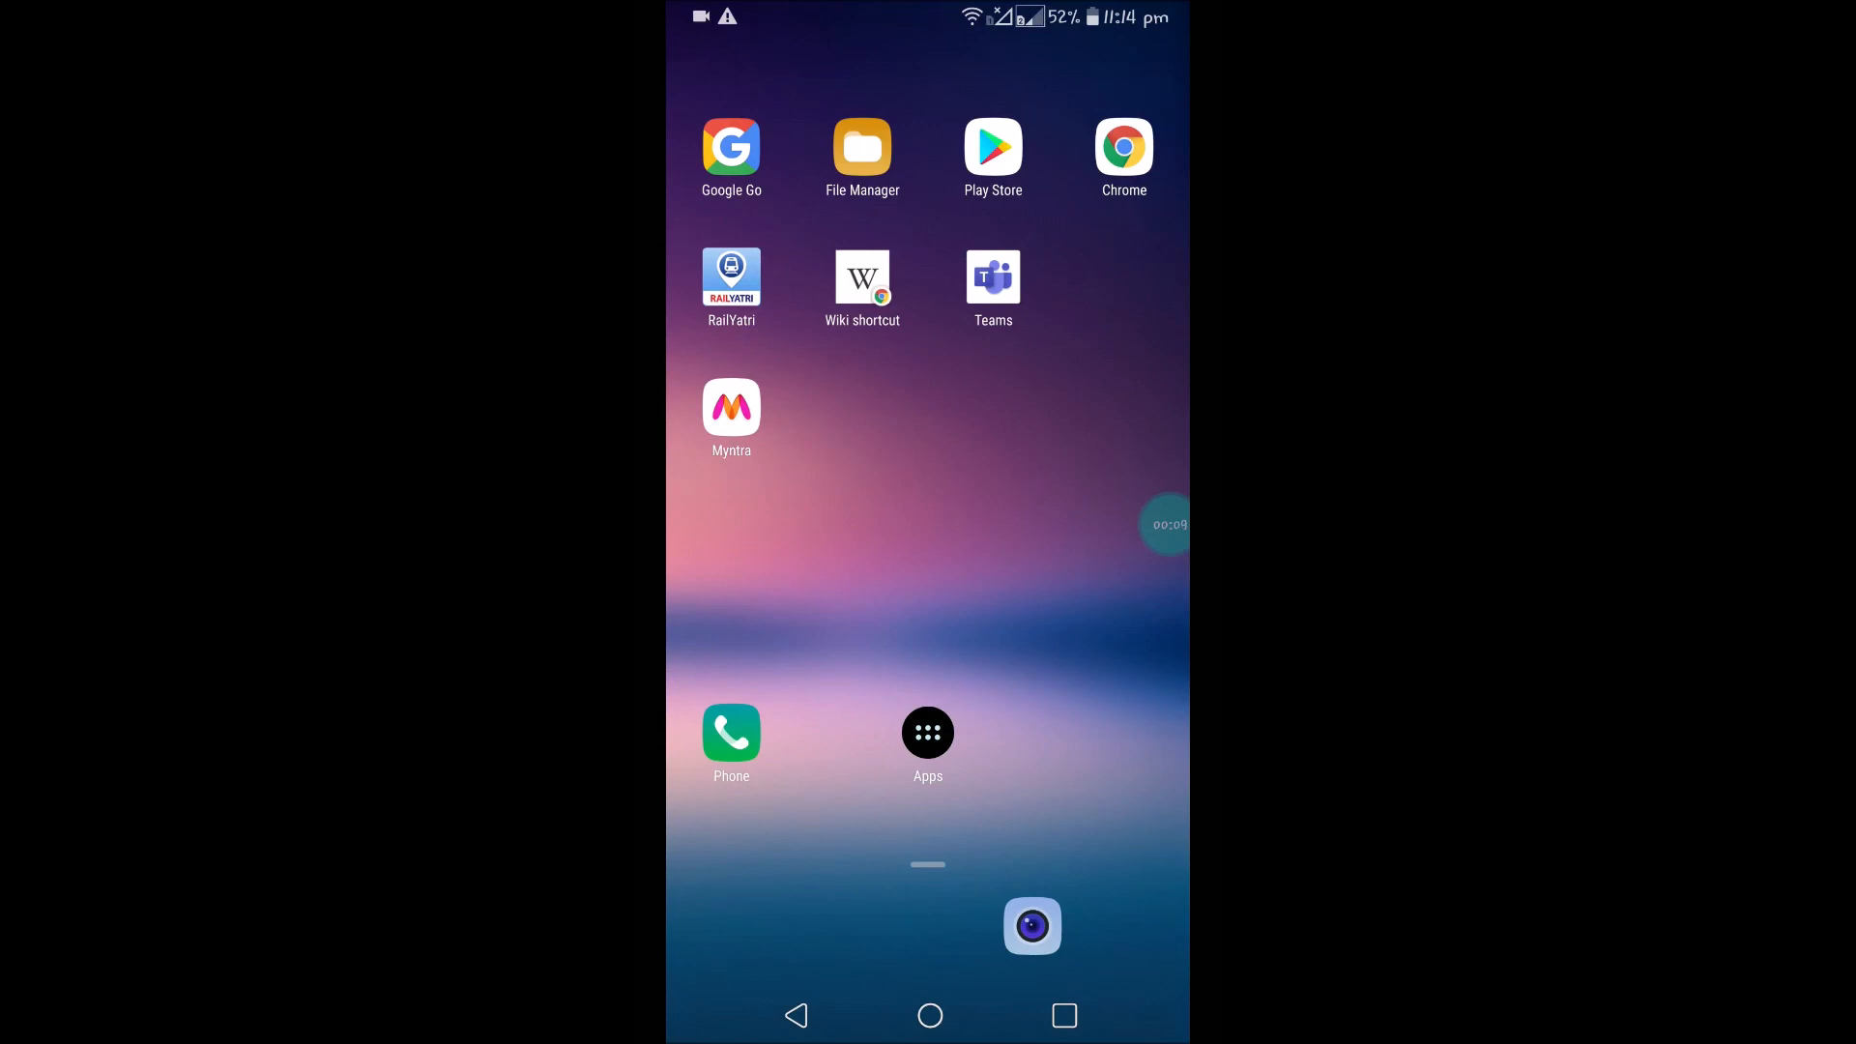
Step: Launch Google Drive from the app drawer to reach the My Drive folder list
{"action": "left_click", "coordinate": [928, 730]}
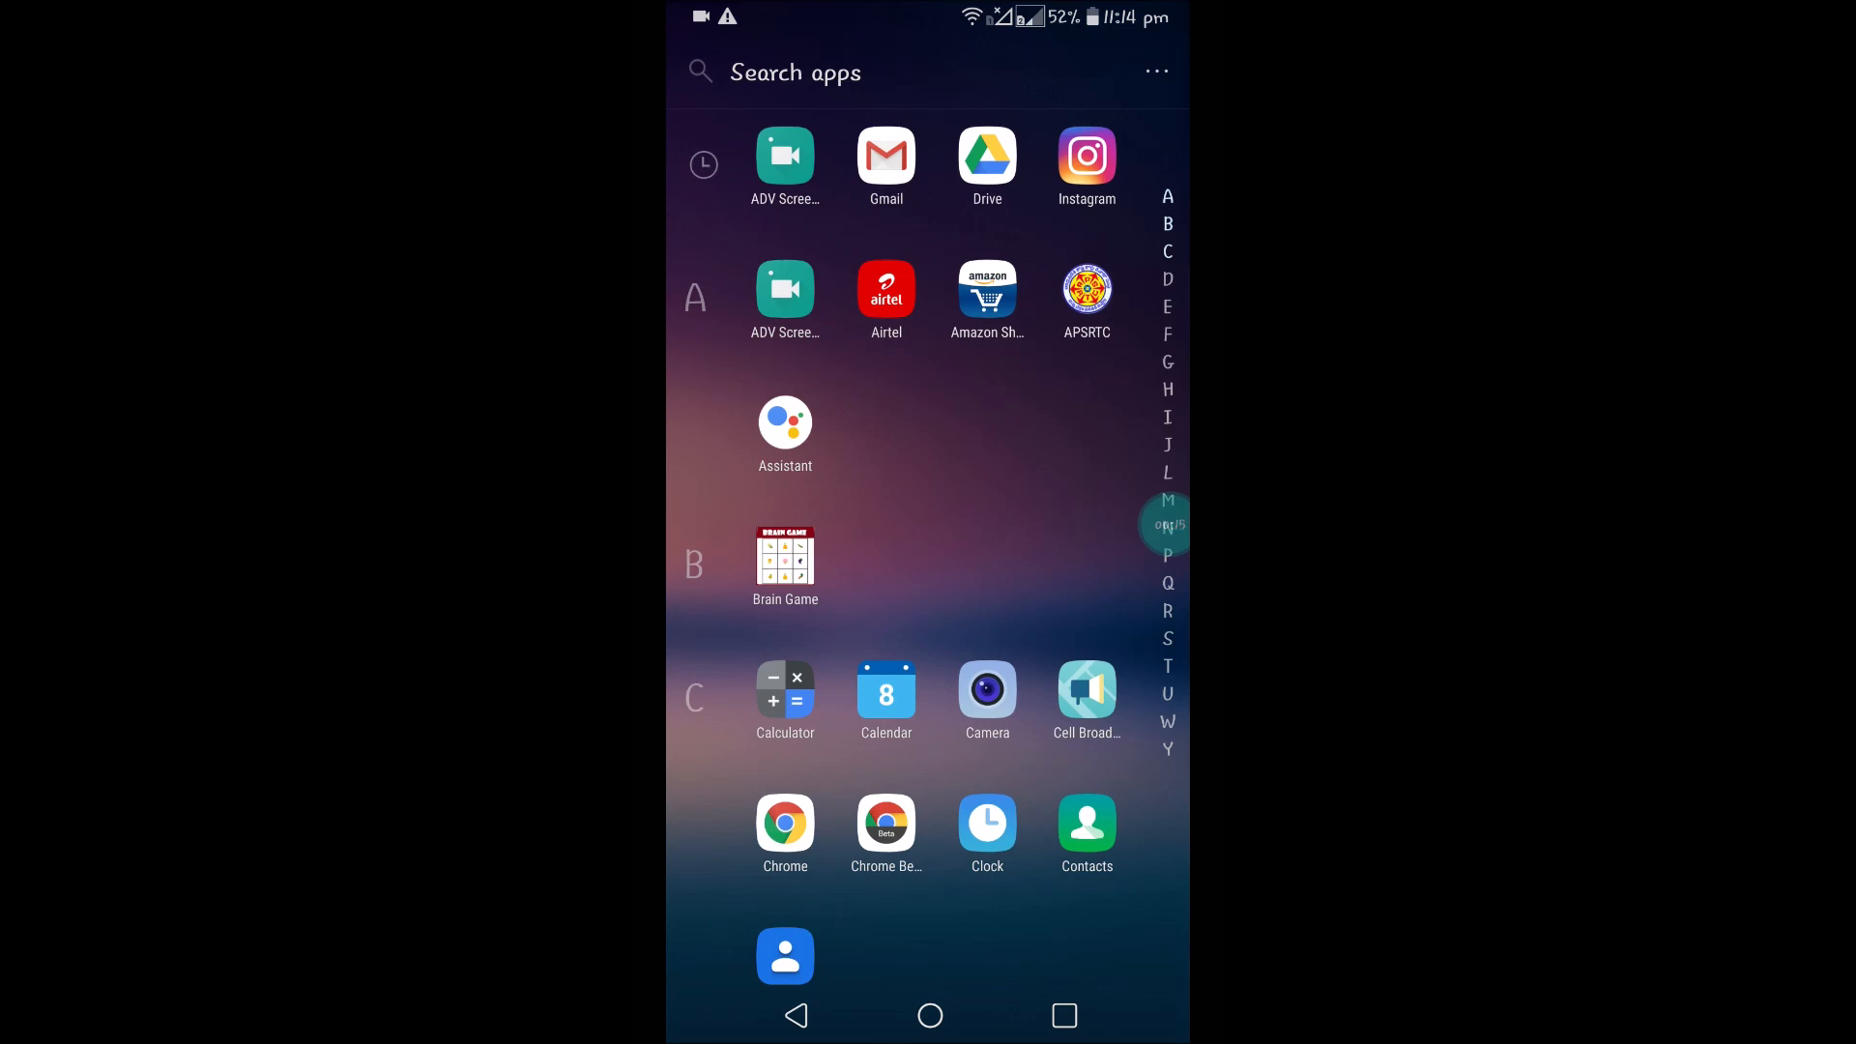
{"action": "left_click", "coordinate": [986, 155]}
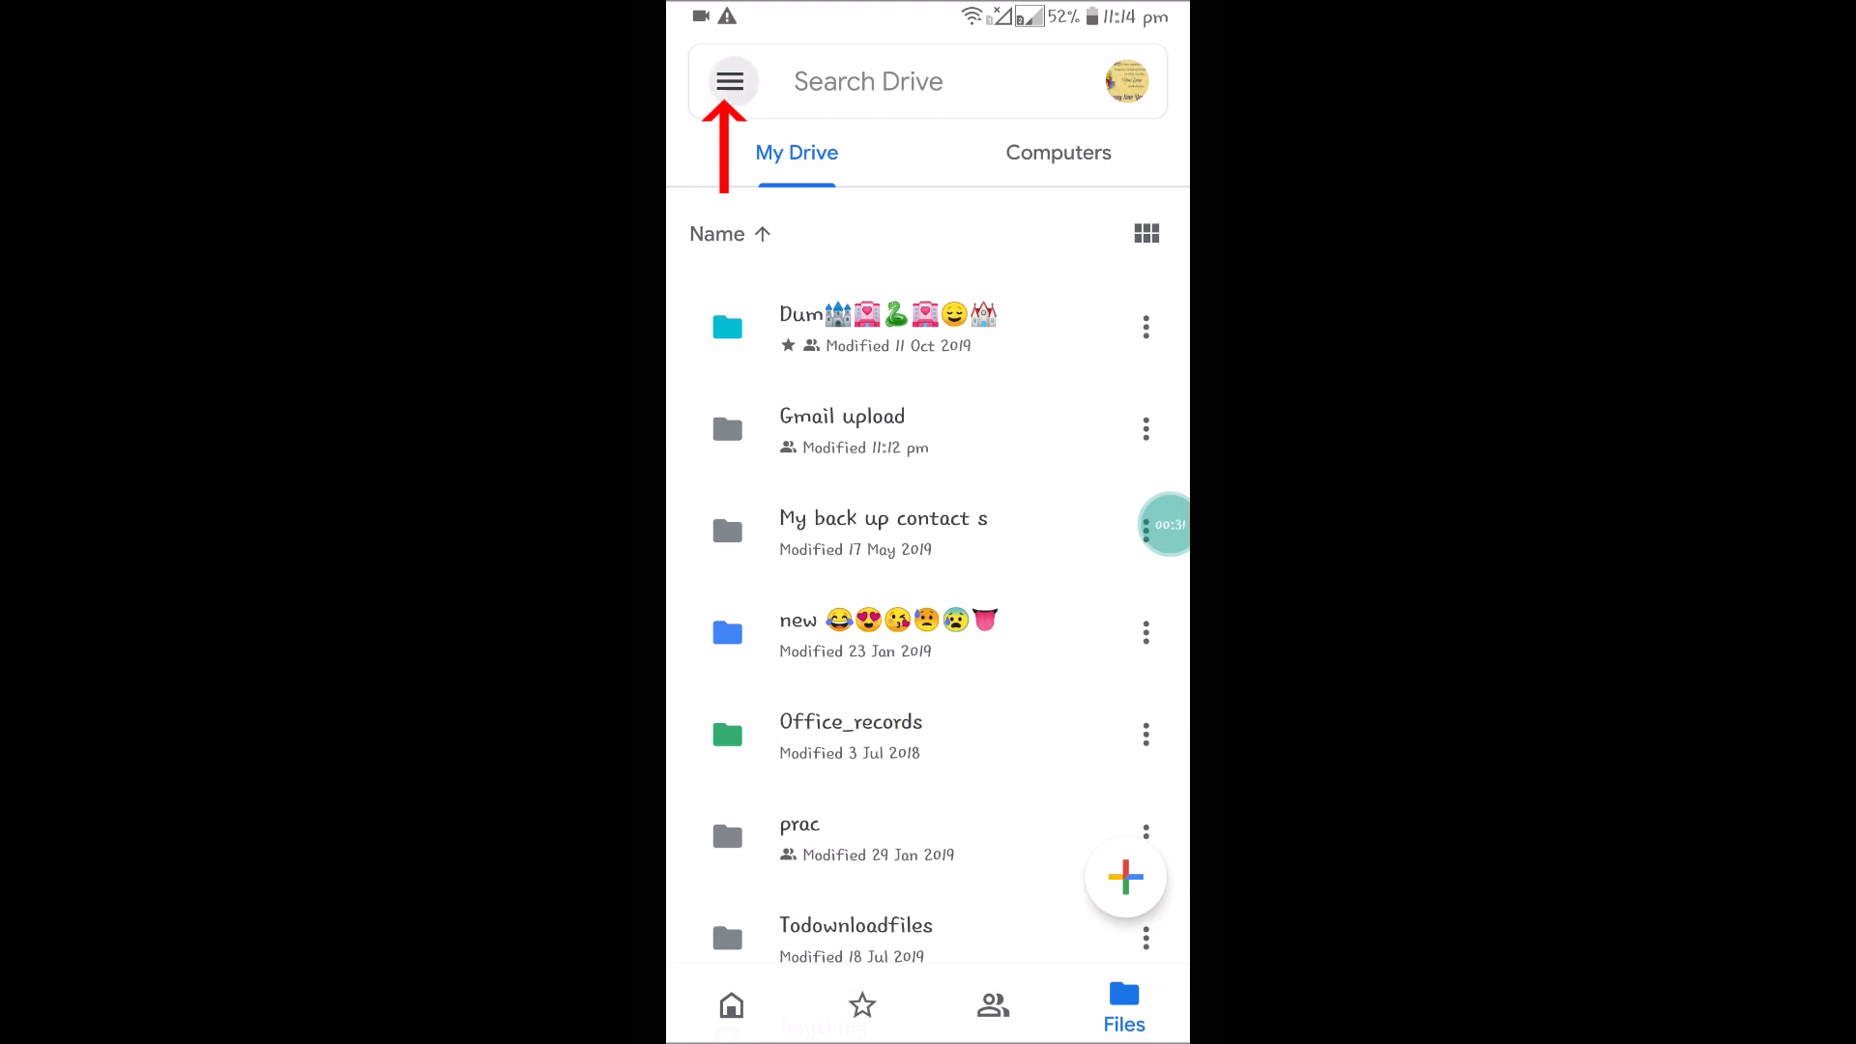
Step: View Drive's Offline section listing only Ambulance.vcf, then return to the home screen
{"action": "left_click", "coordinate": [731, 81]}
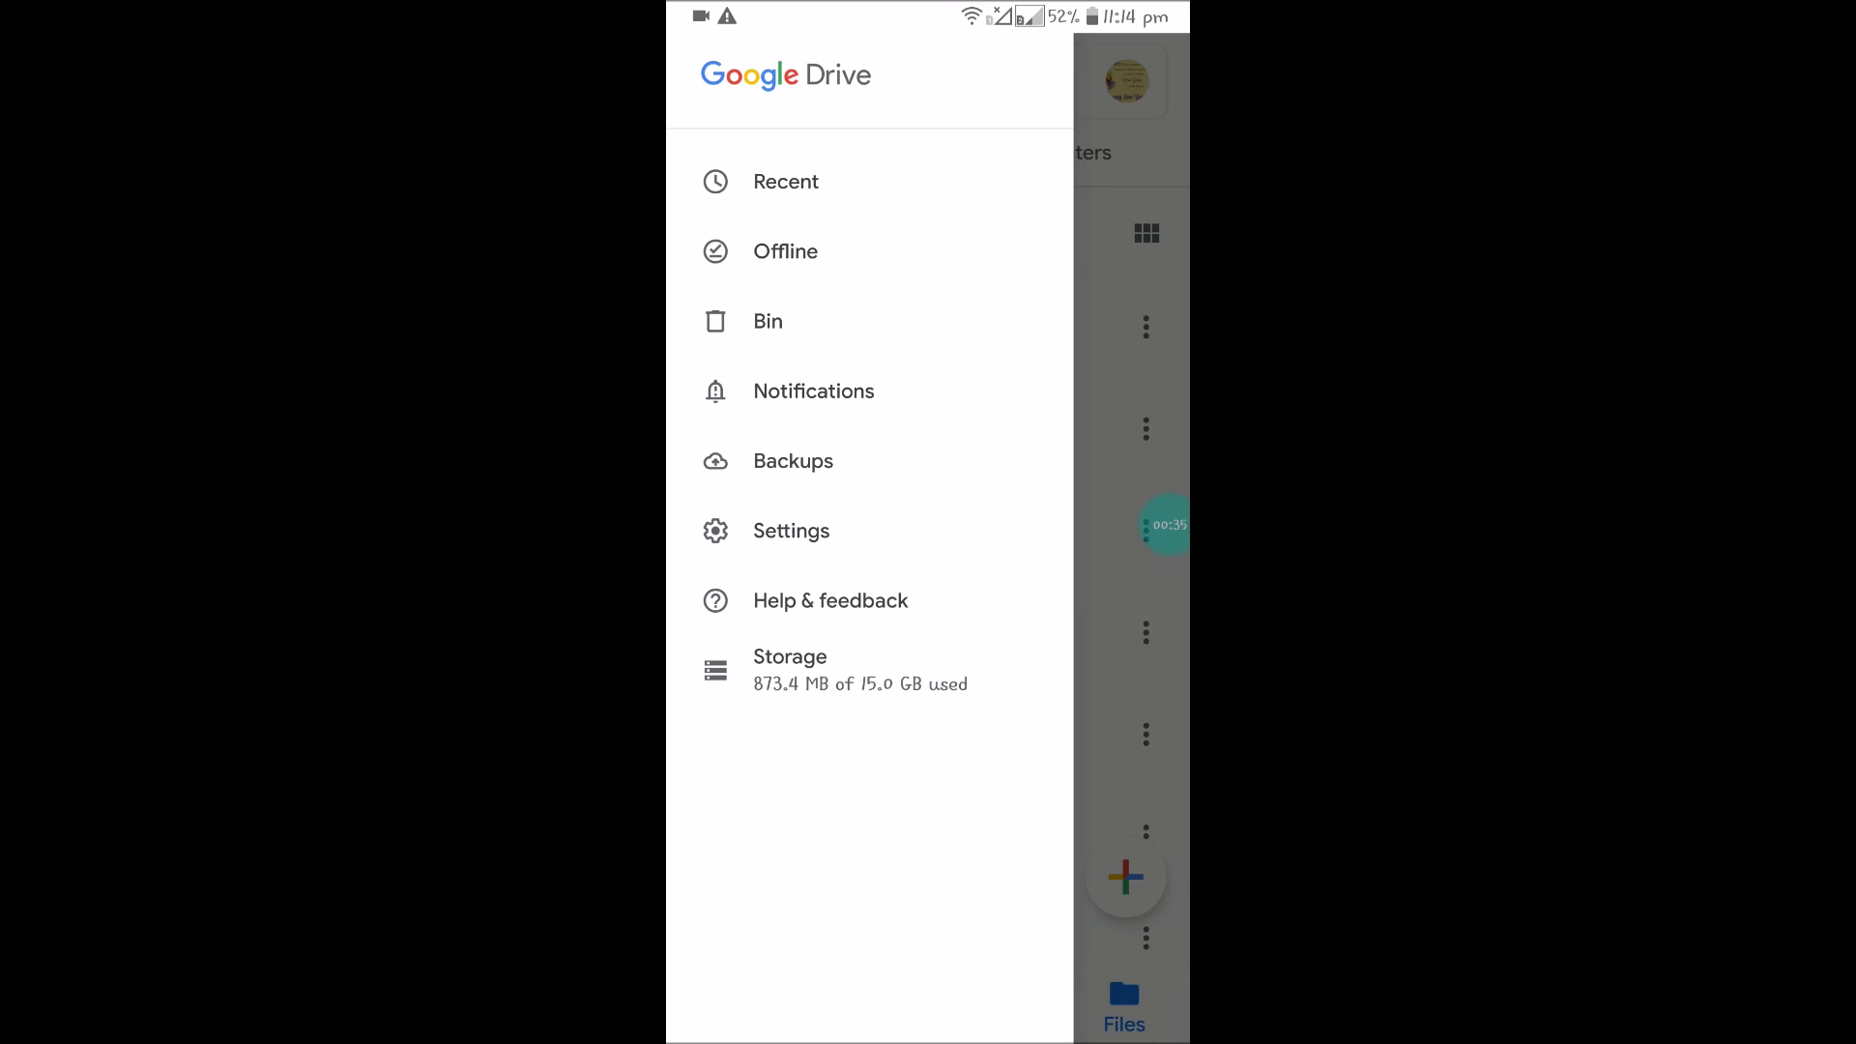
{"action": "left_click", "coordinate": [785, 251]}
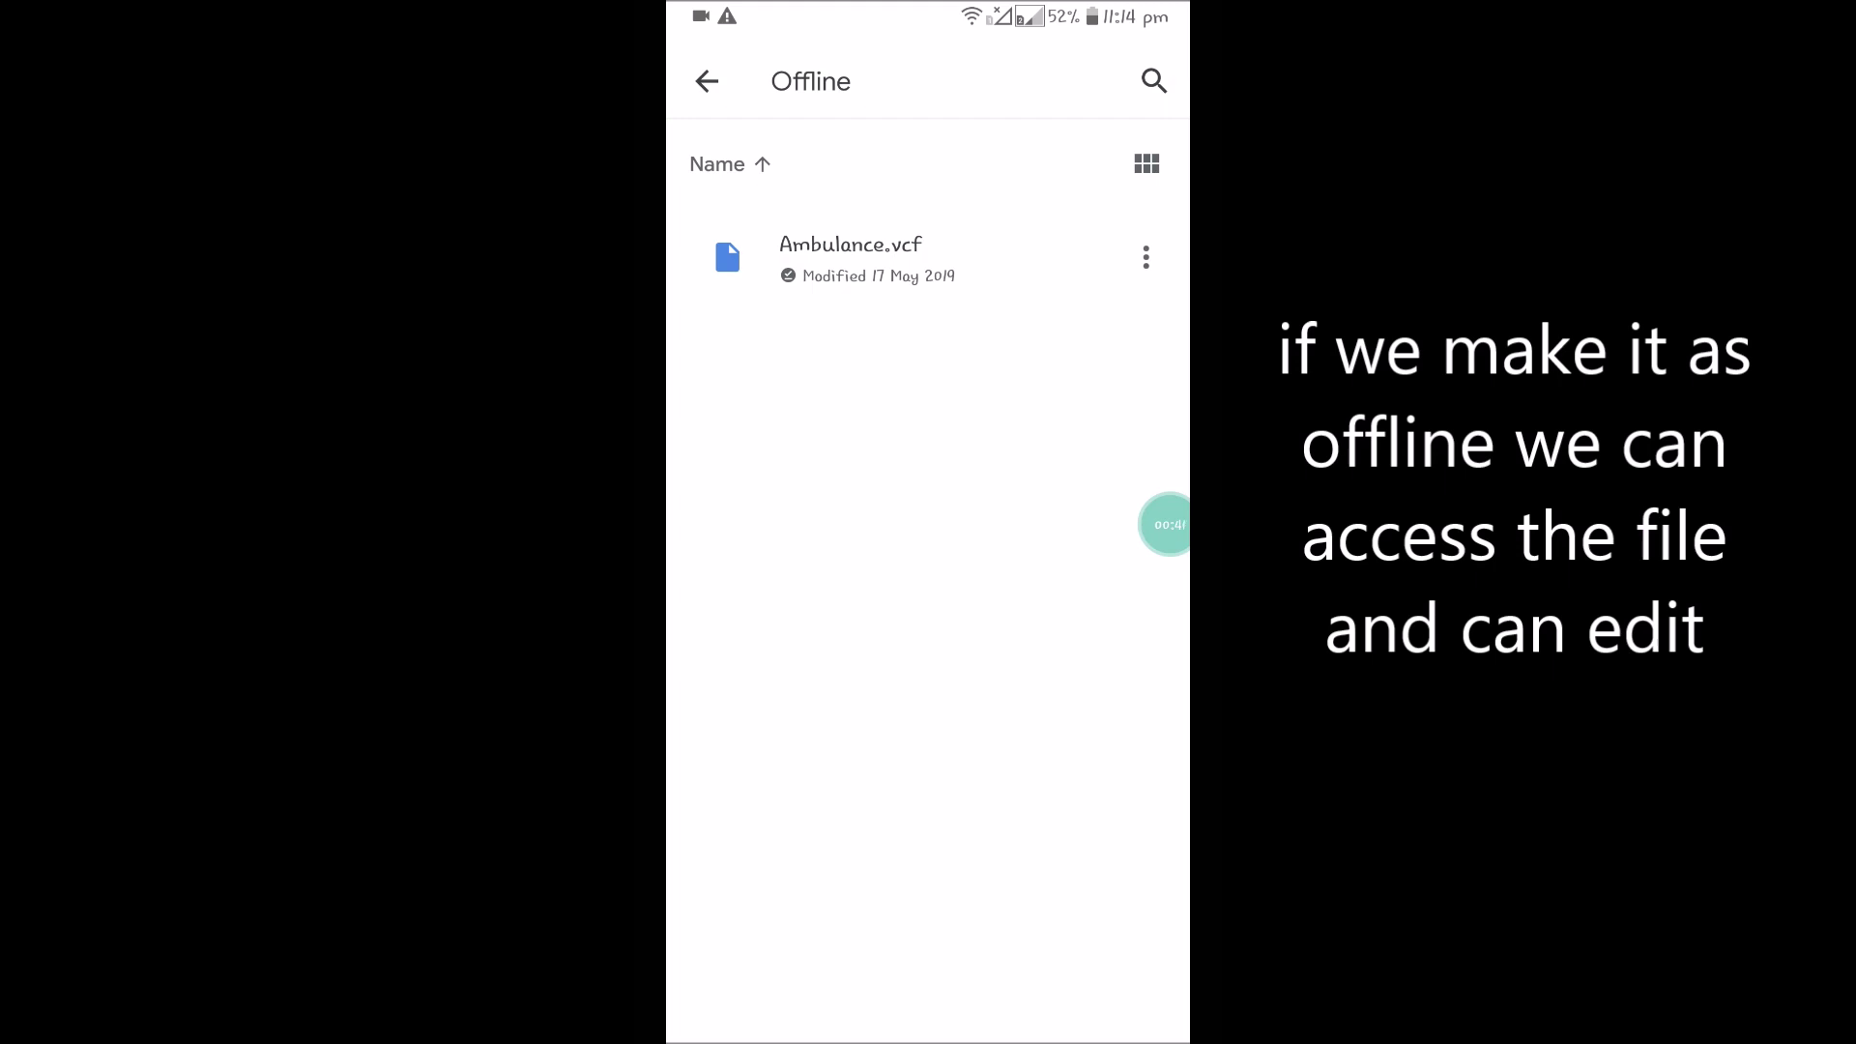
{"action": "scroll", "scroll_direction": "up", "scroll_amount": 3}
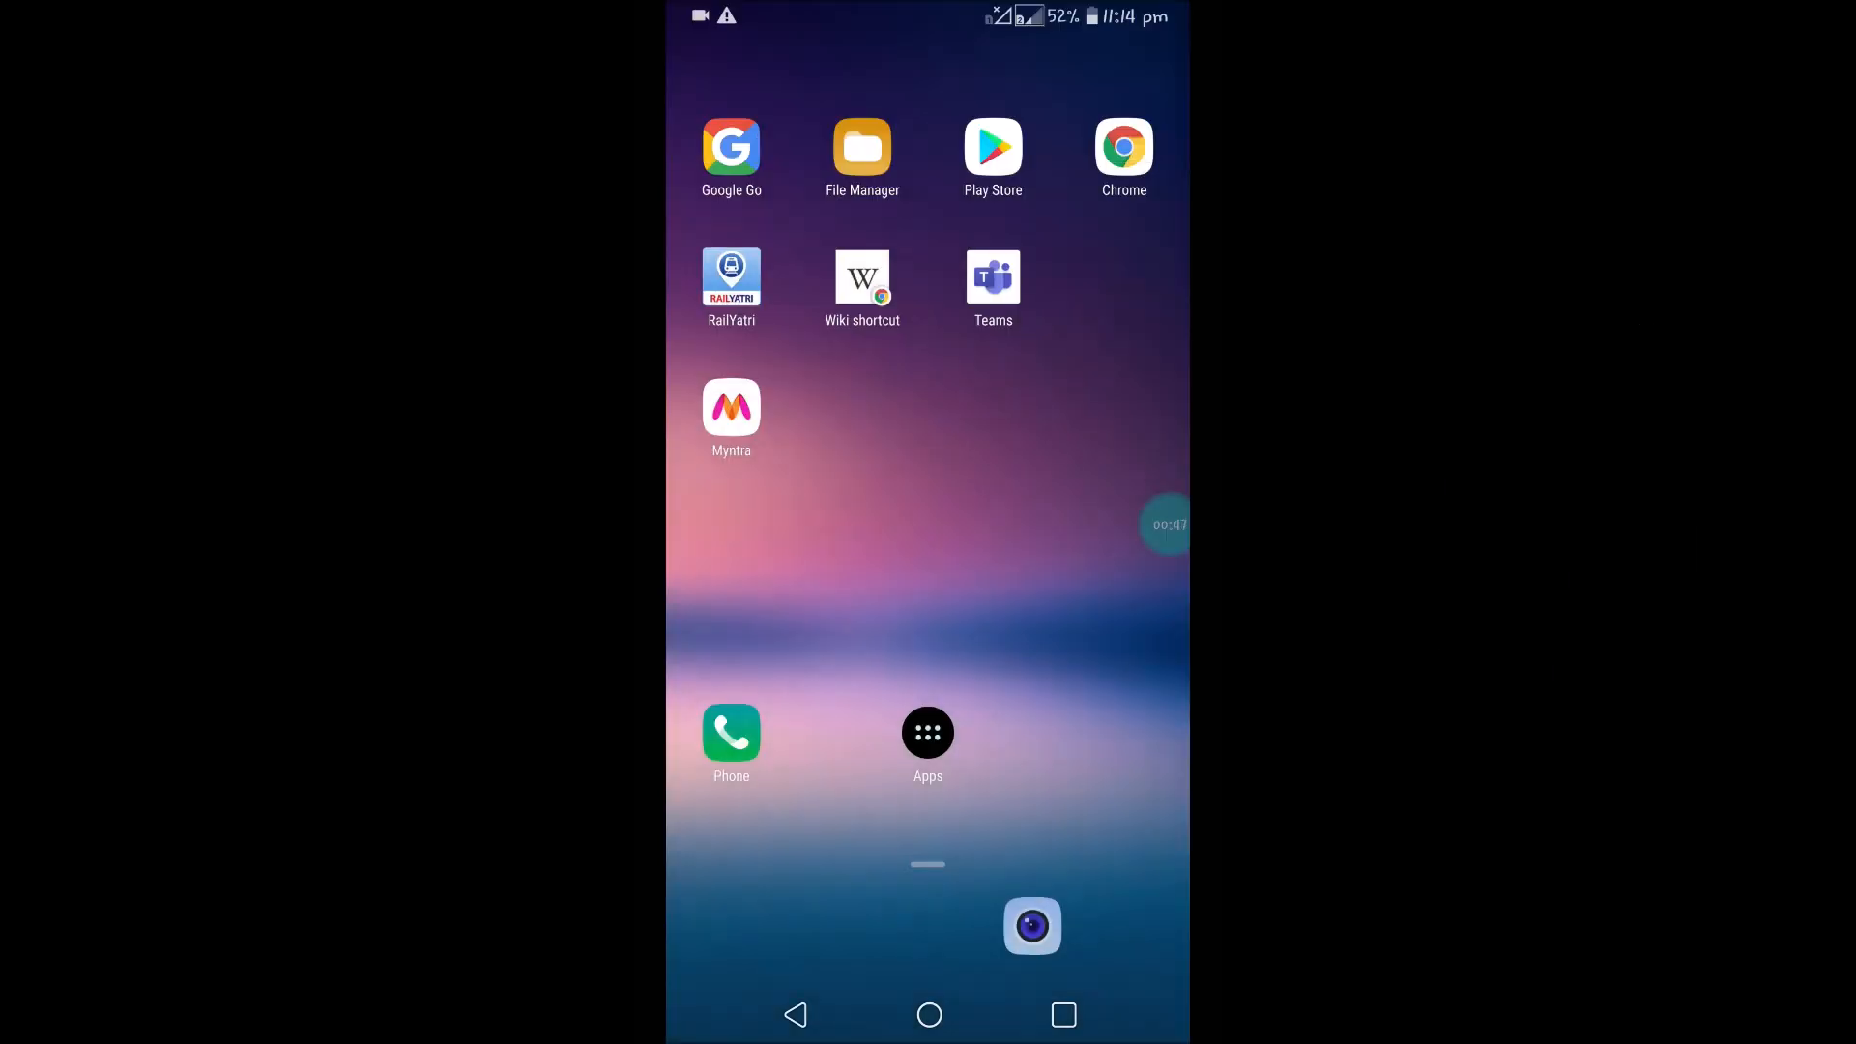
Step: Relaunch Google Drive without internet and go to its Offline section
{"action": "left_click", "coordinate": [928, 730]}
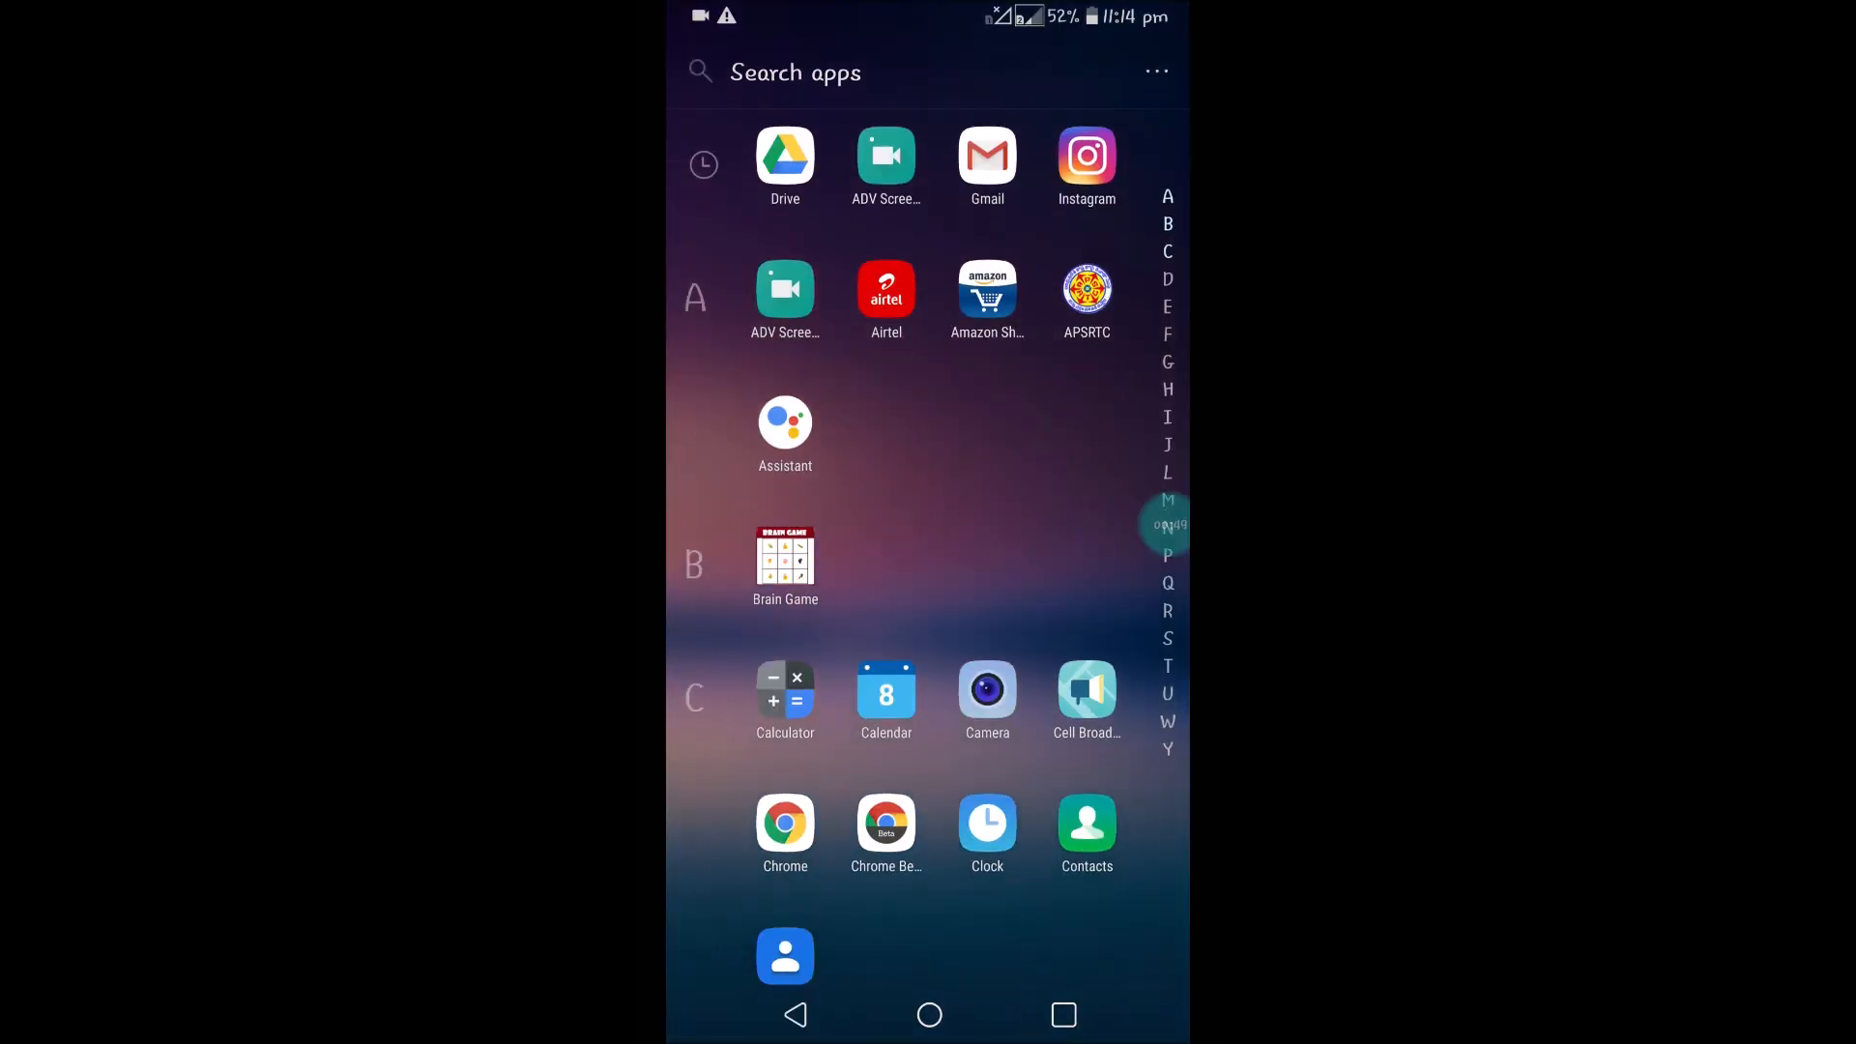
{"action": "left_click", "coordinate": [785, 155]}
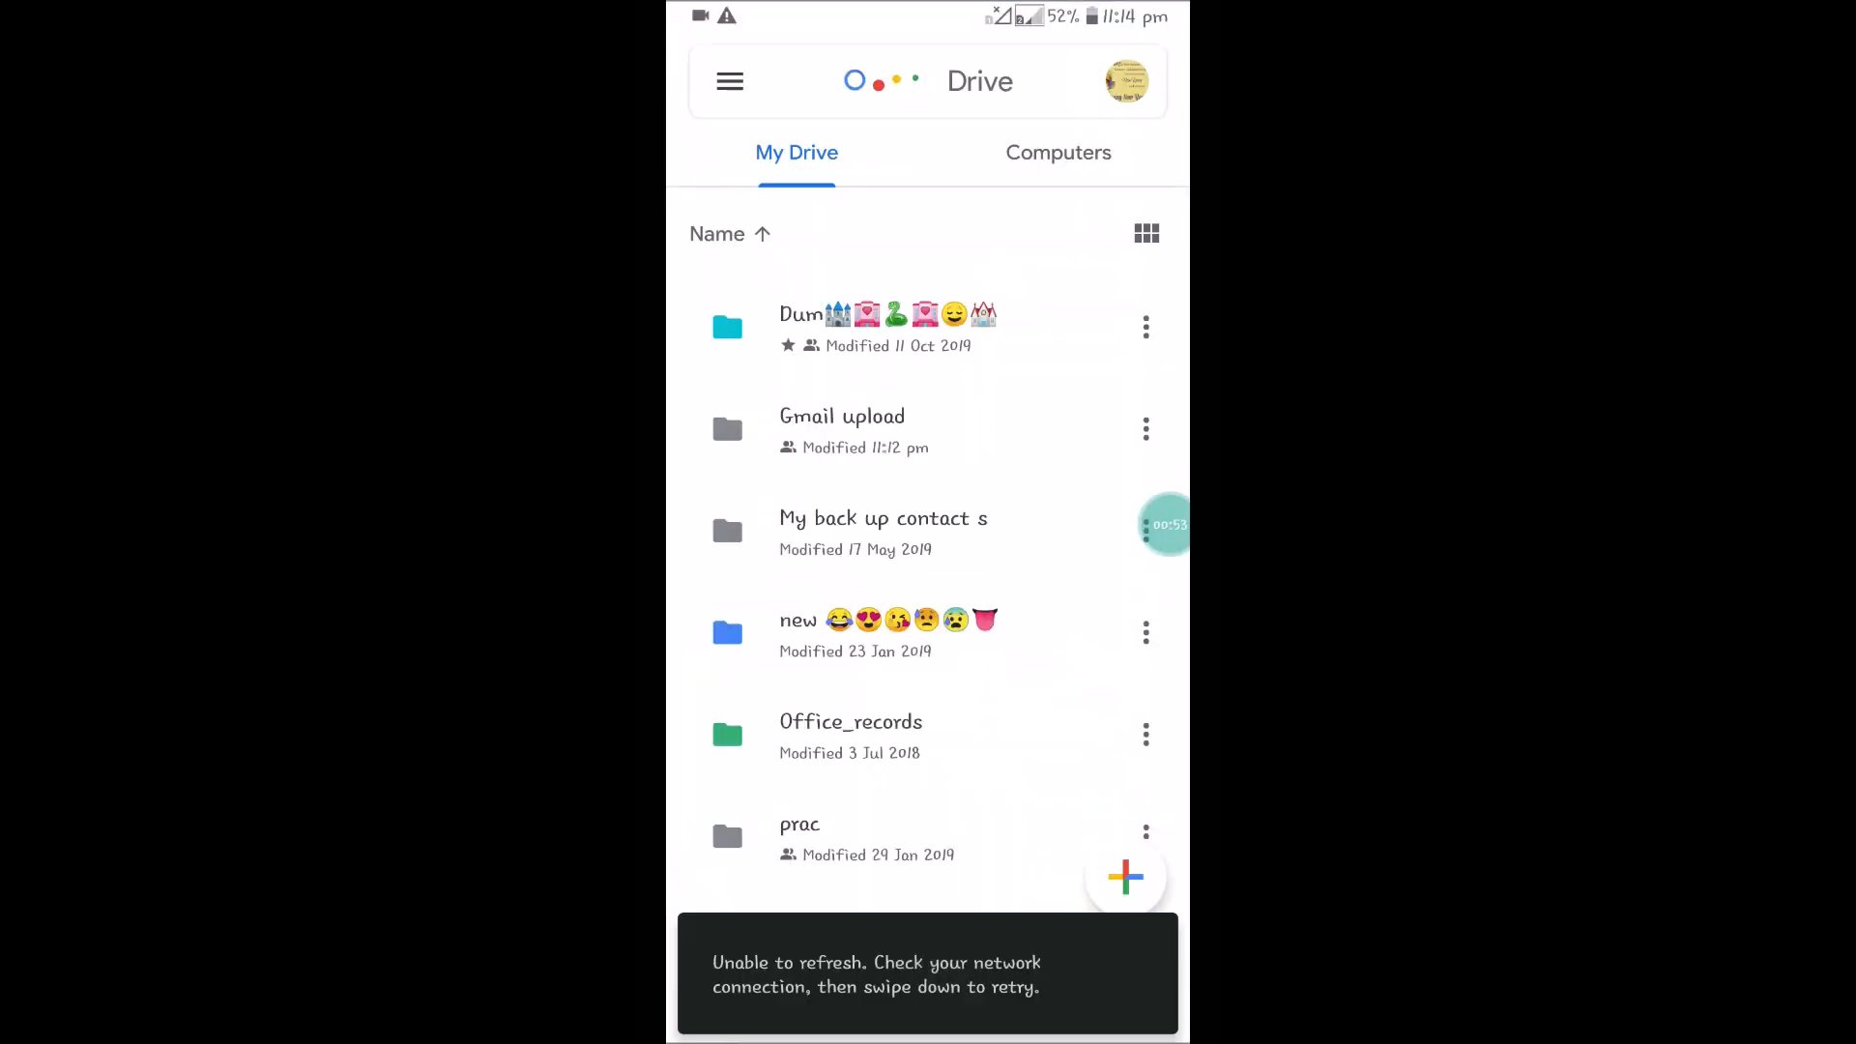
{"action": "left_click", "coordinate": [729, 81]}
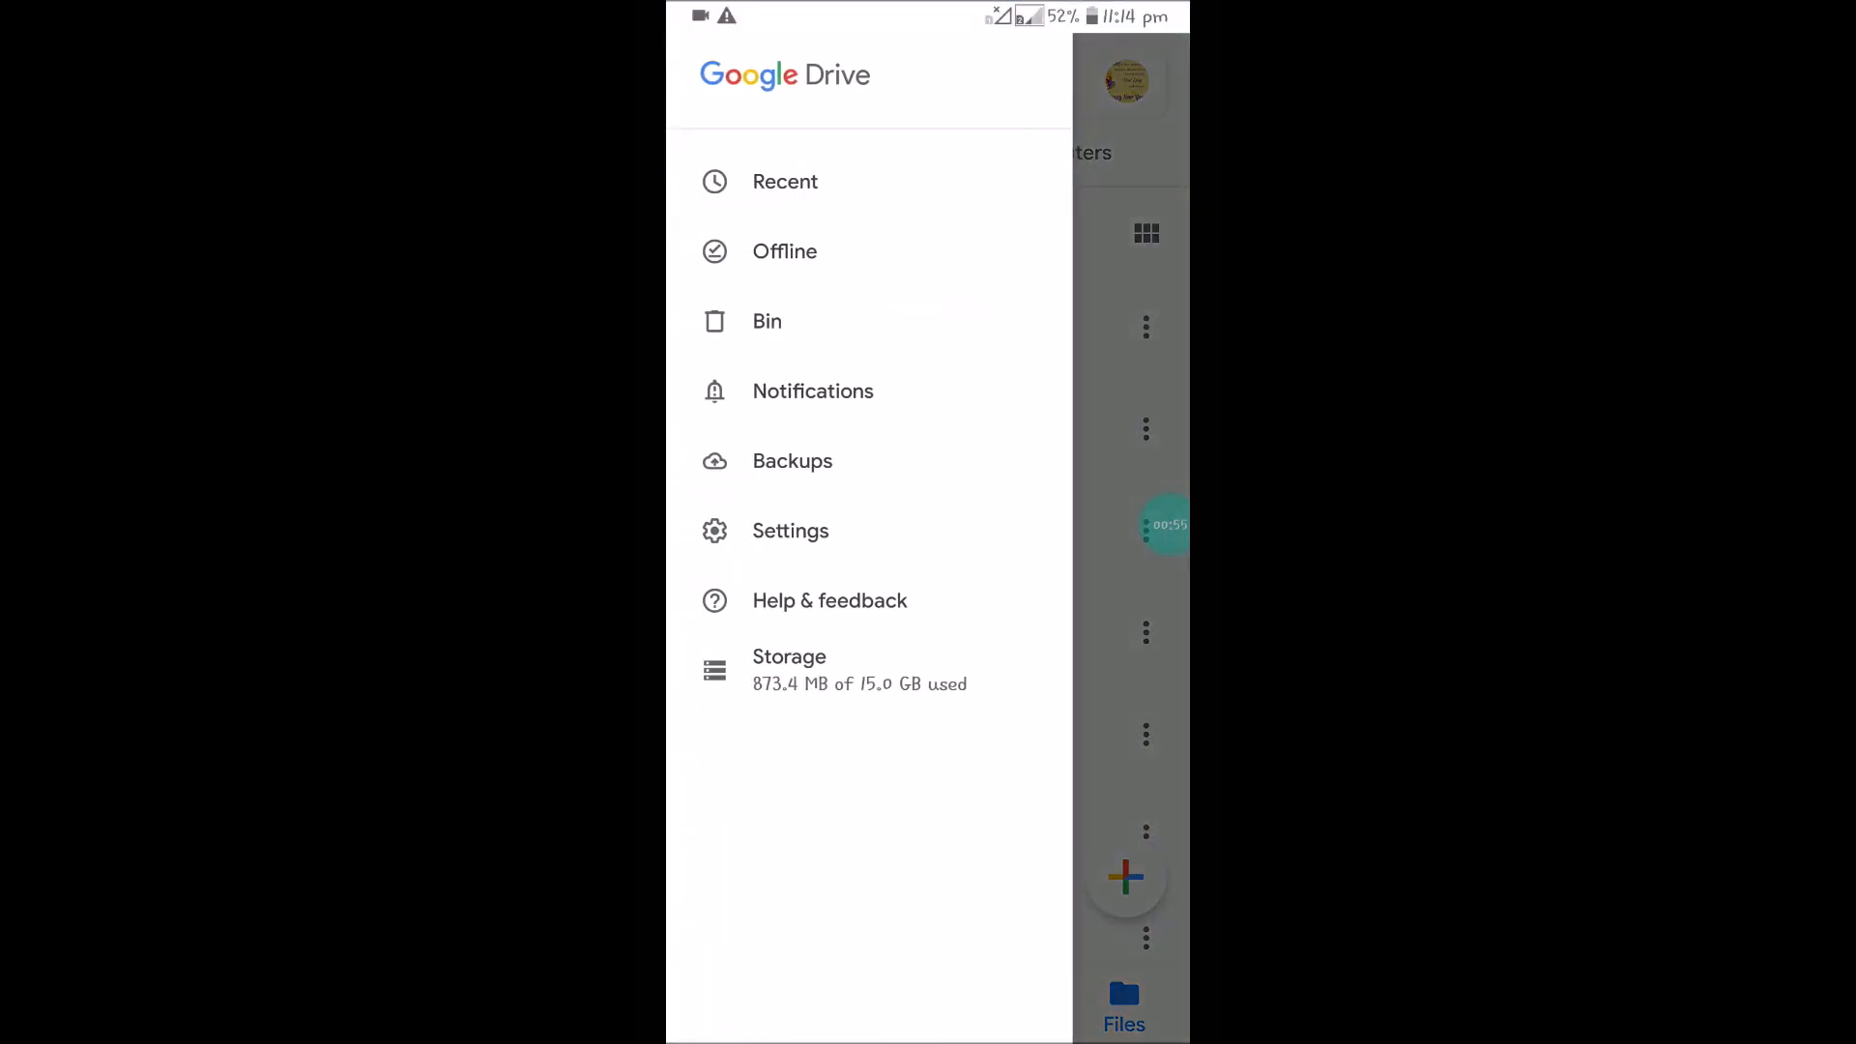
{"action": "left_click", "coordinate": [785, 251]}
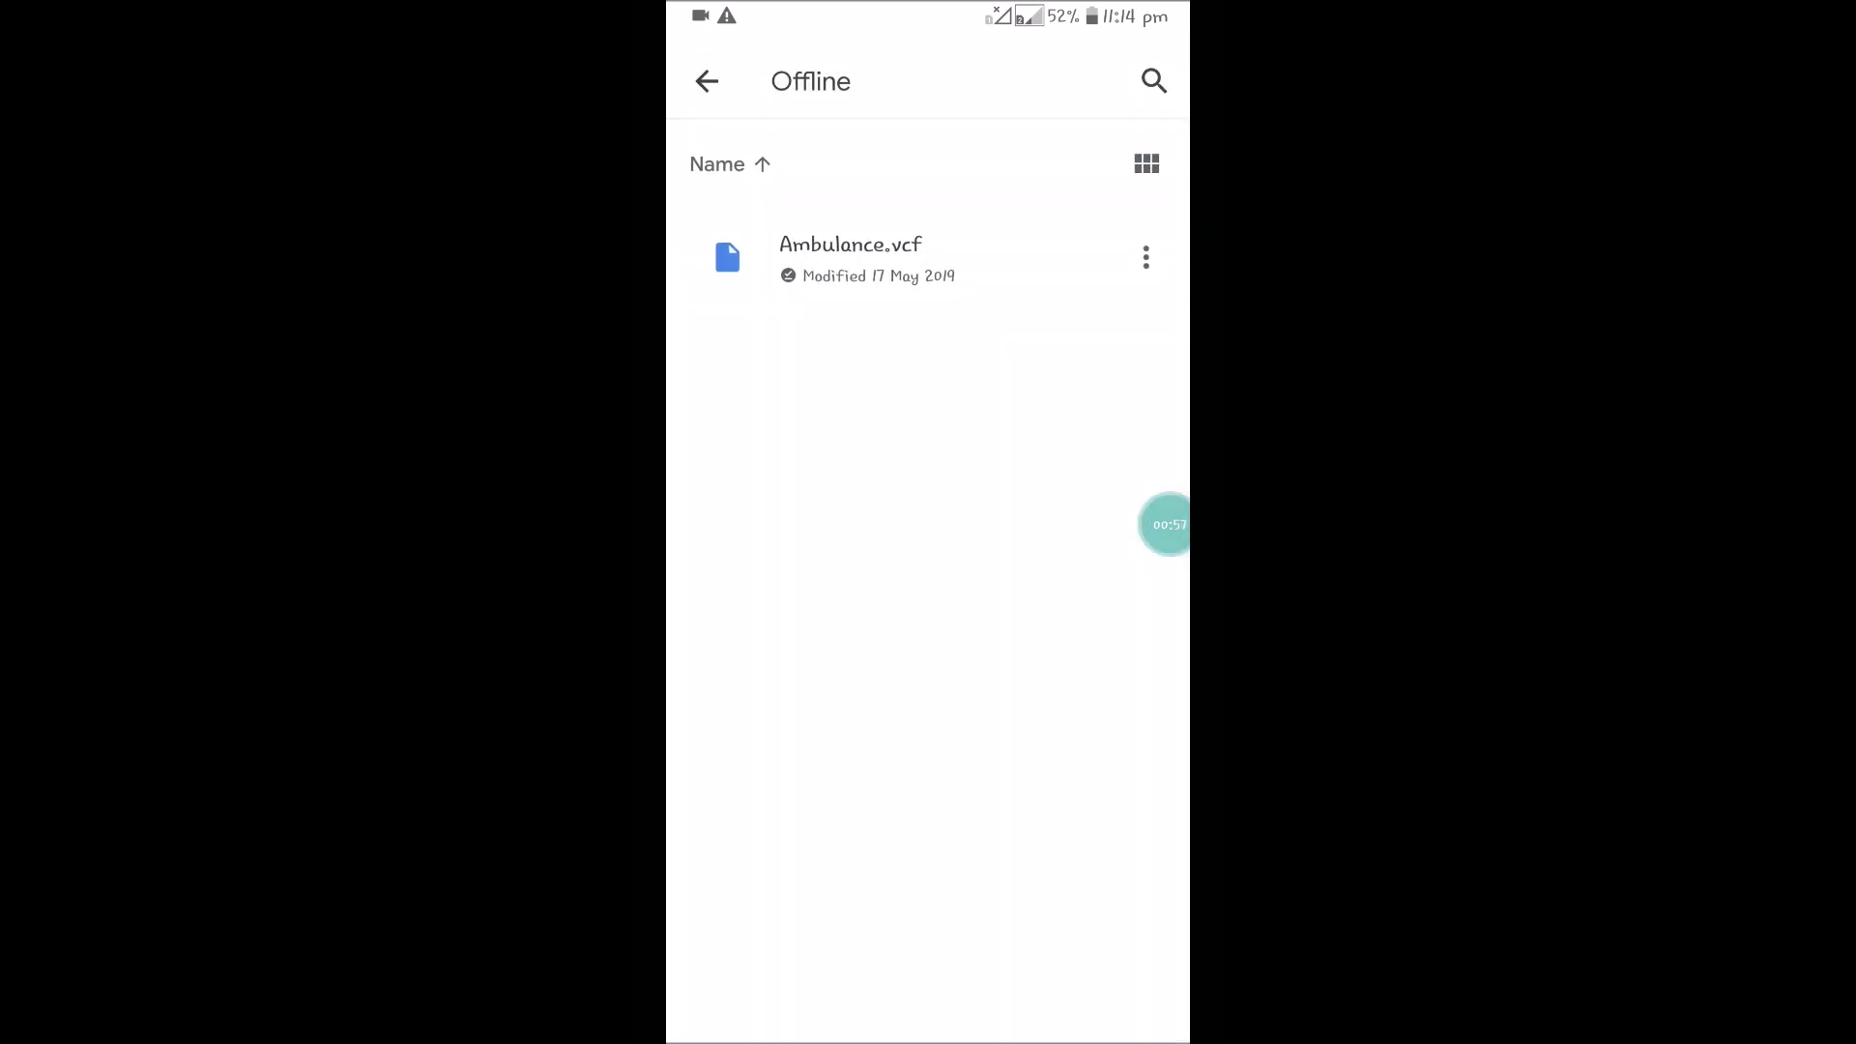
Step: Open Ambulance.vcf with Contacts while offline, then return to My Drive
{"action": "left_click", "coordinate": [851, 257]}
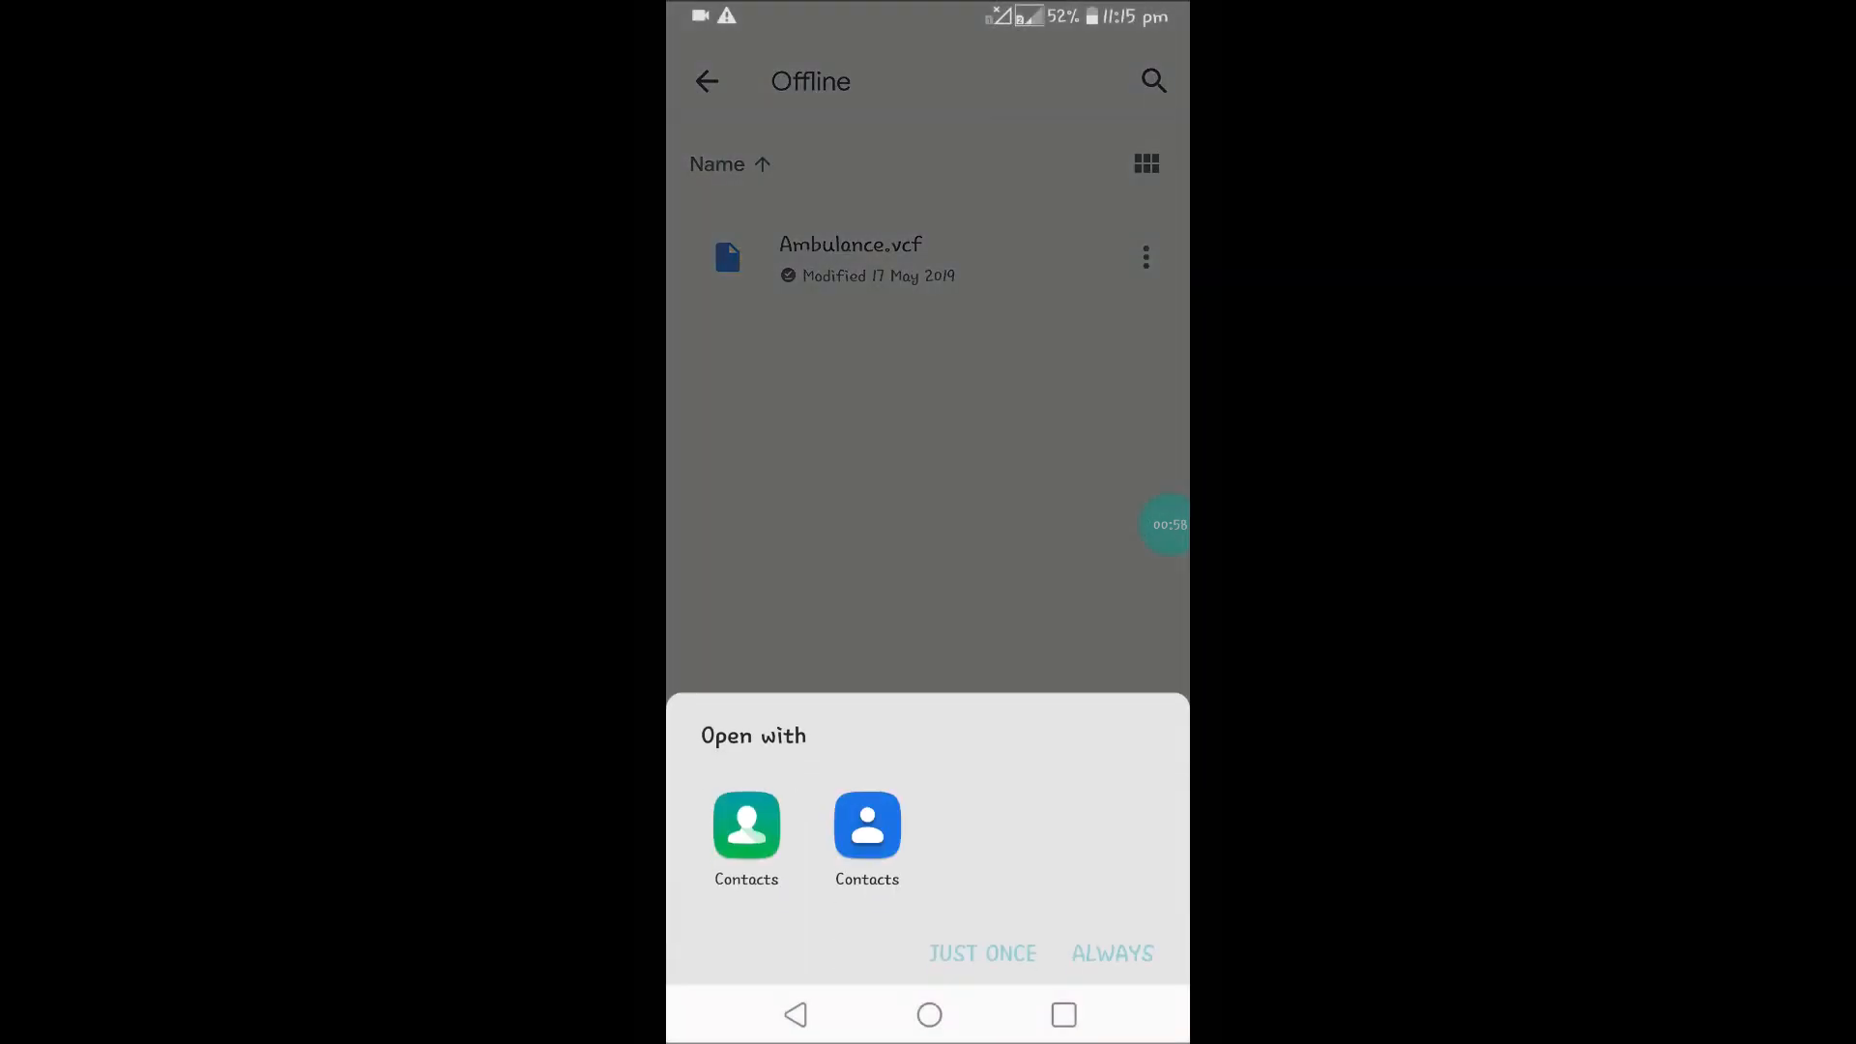
{"action": "left_click", "coordinate": [746, 829]}
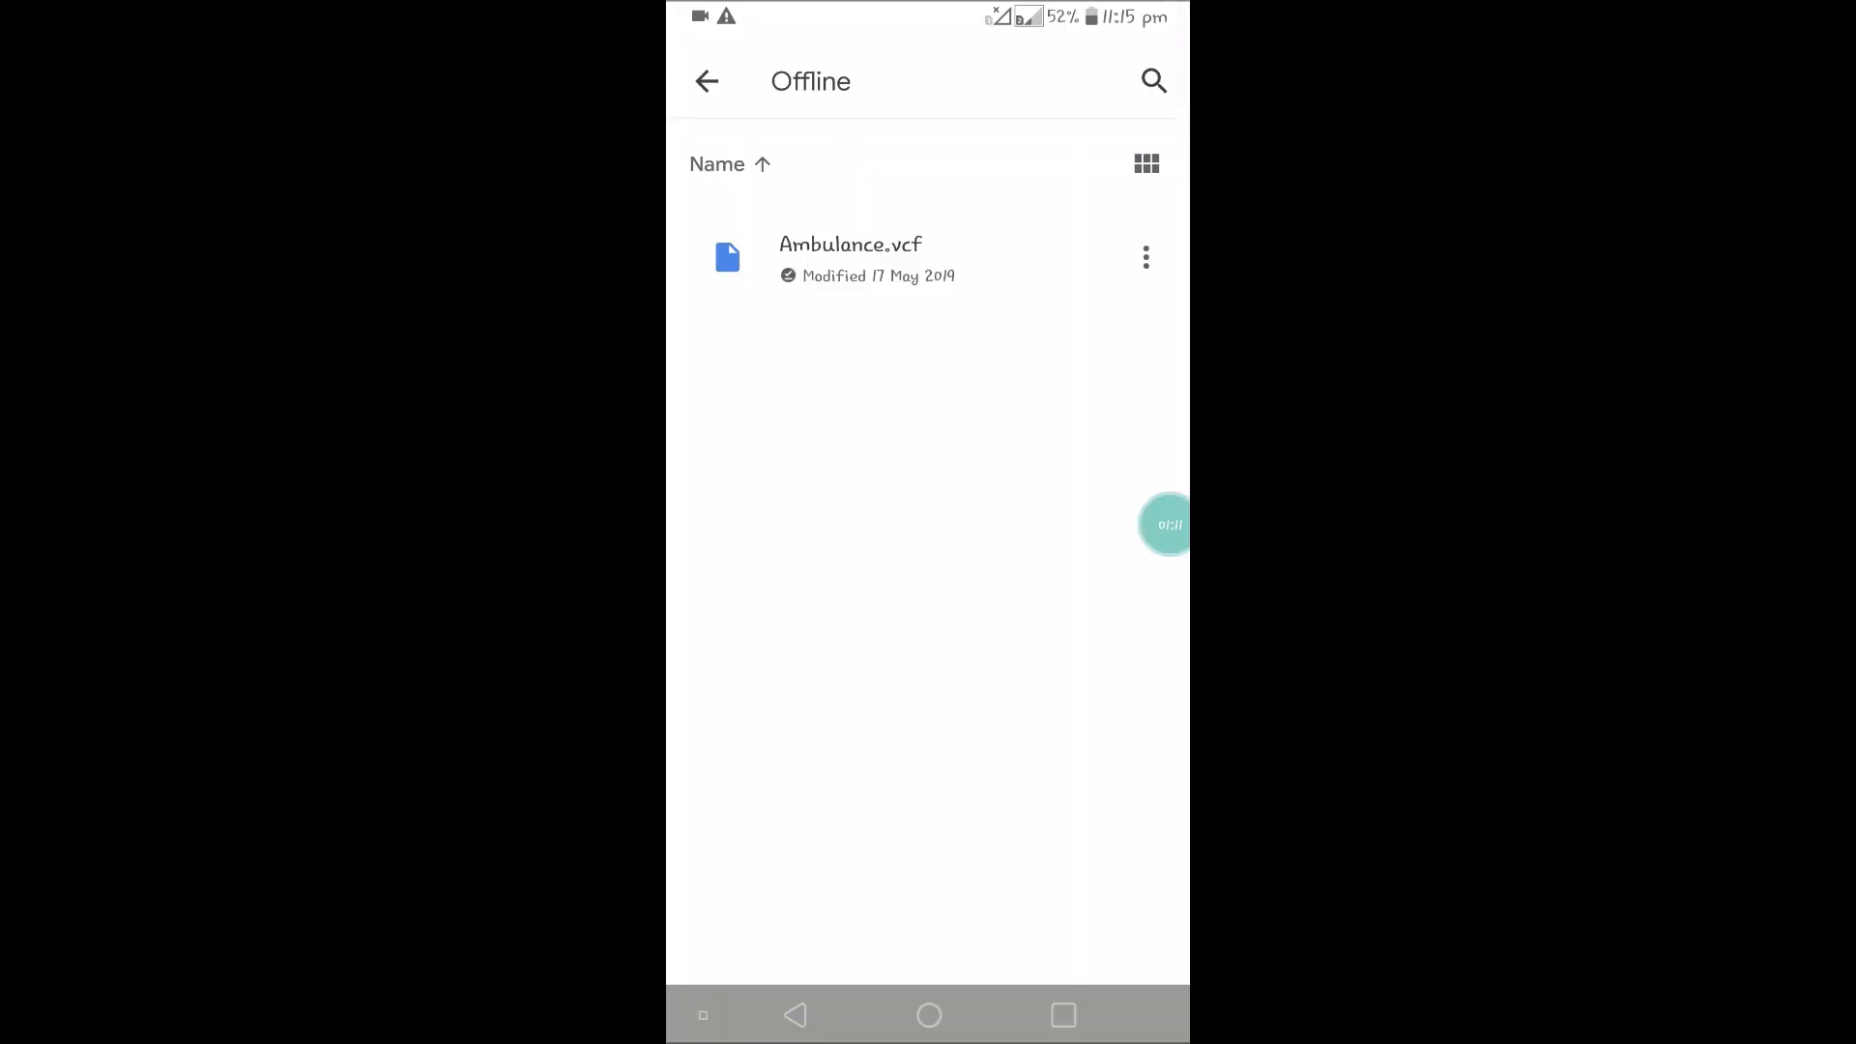
{"action": "left_click", "coordinate": [708, 81]}
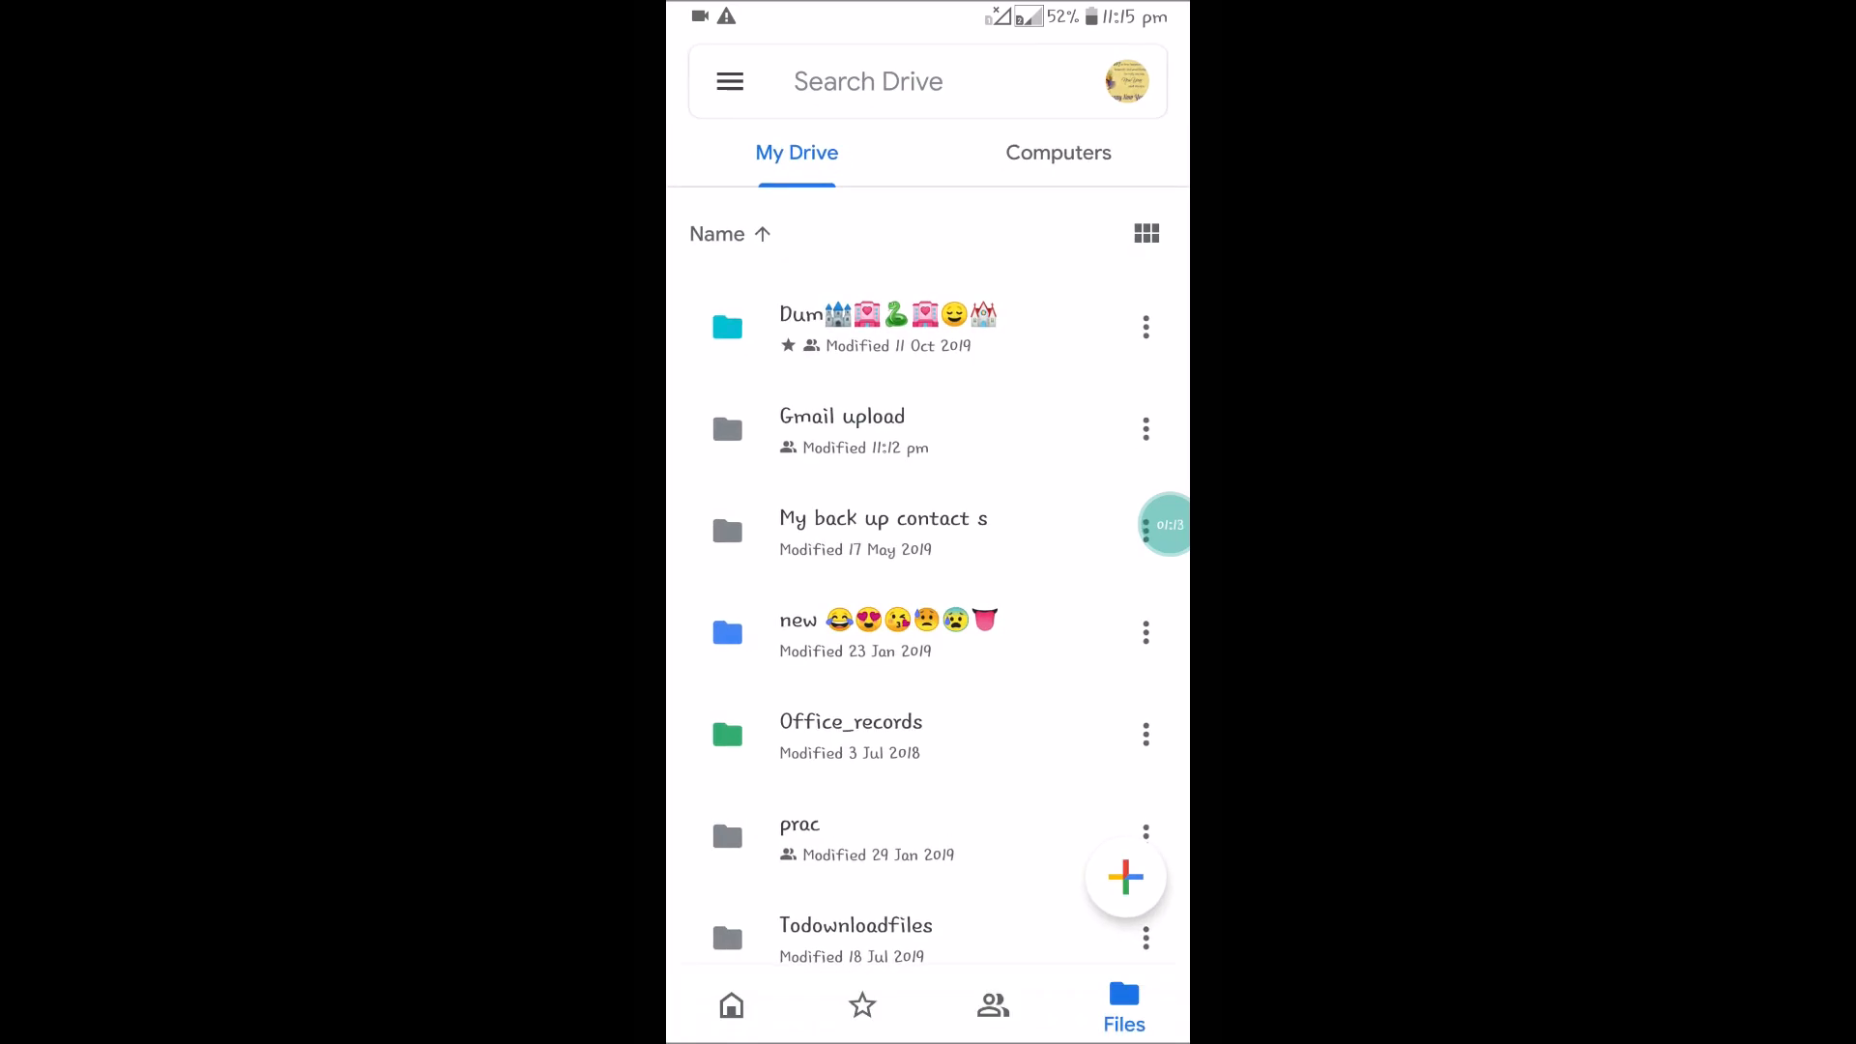
Step: Make the 2017 Untitled spreadsheet in the new folder available offline
{"action": "scroll", "scroll_direction": "down", "scroll_amount": 3}
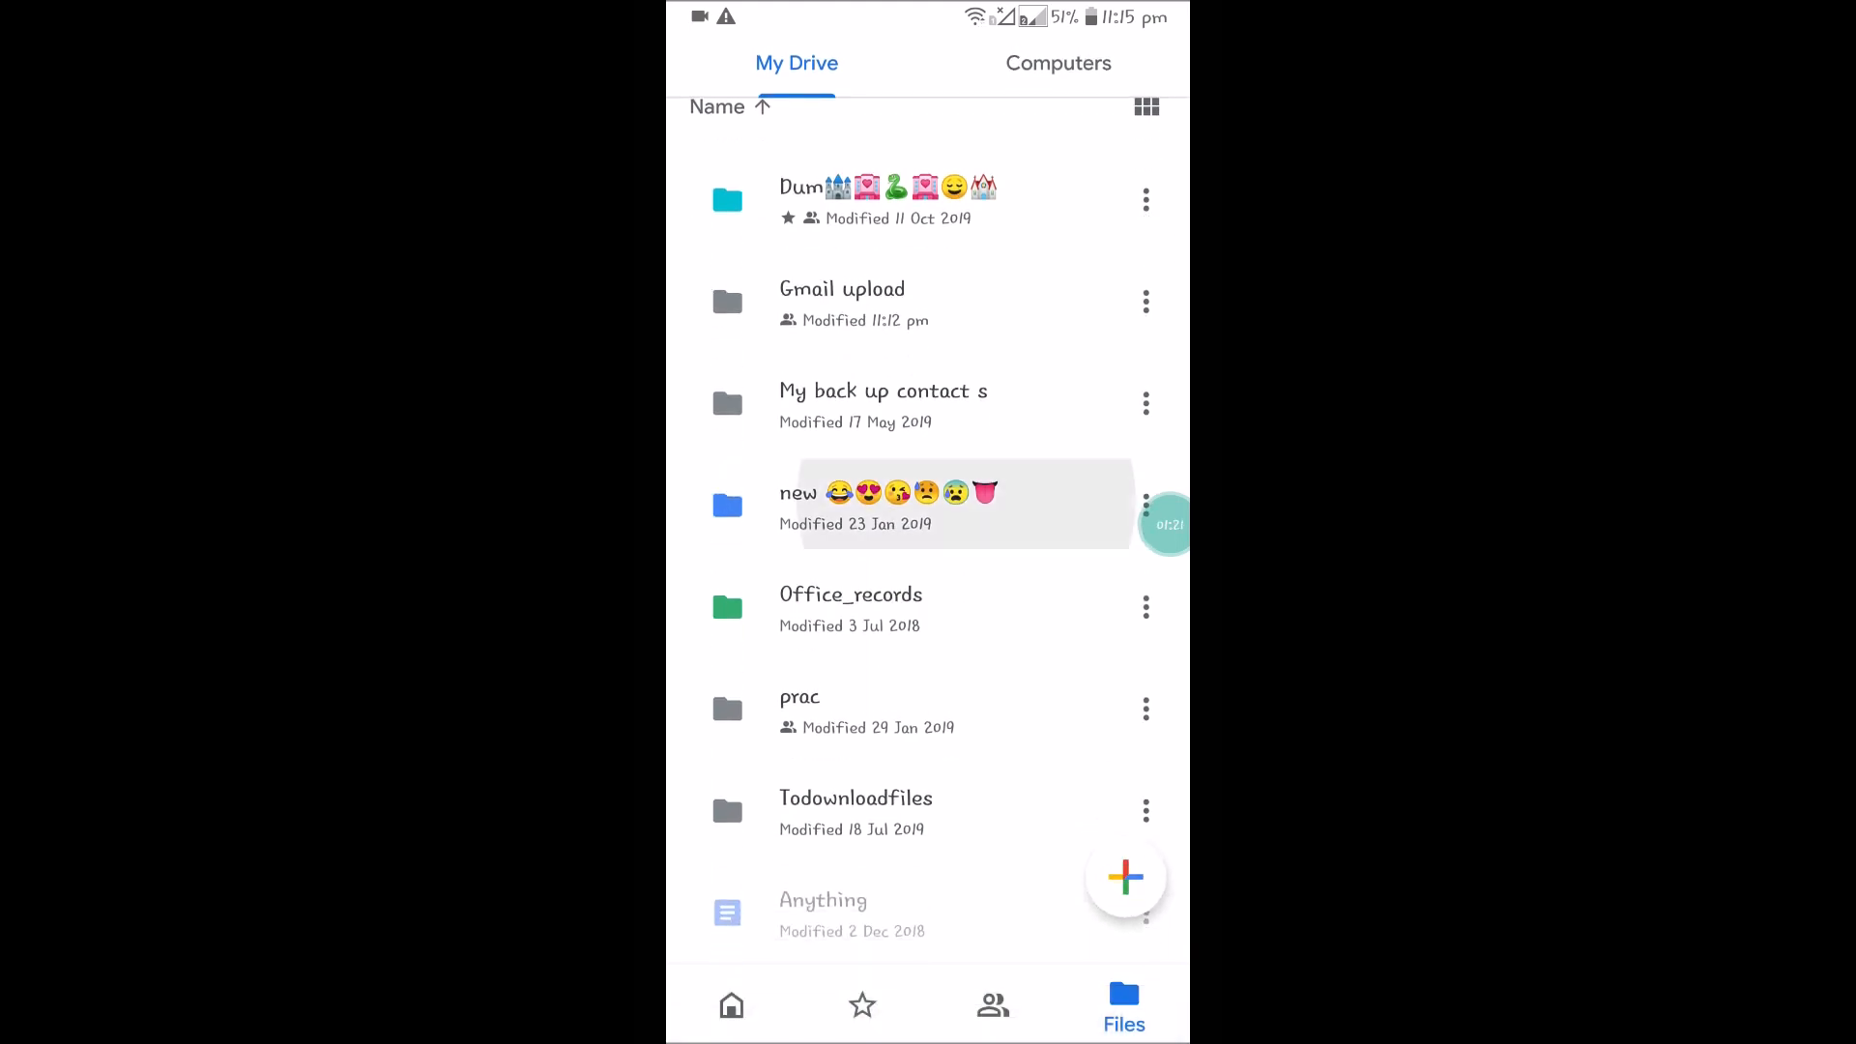
{"action": "left_click", "coordinate": [854, 503]}
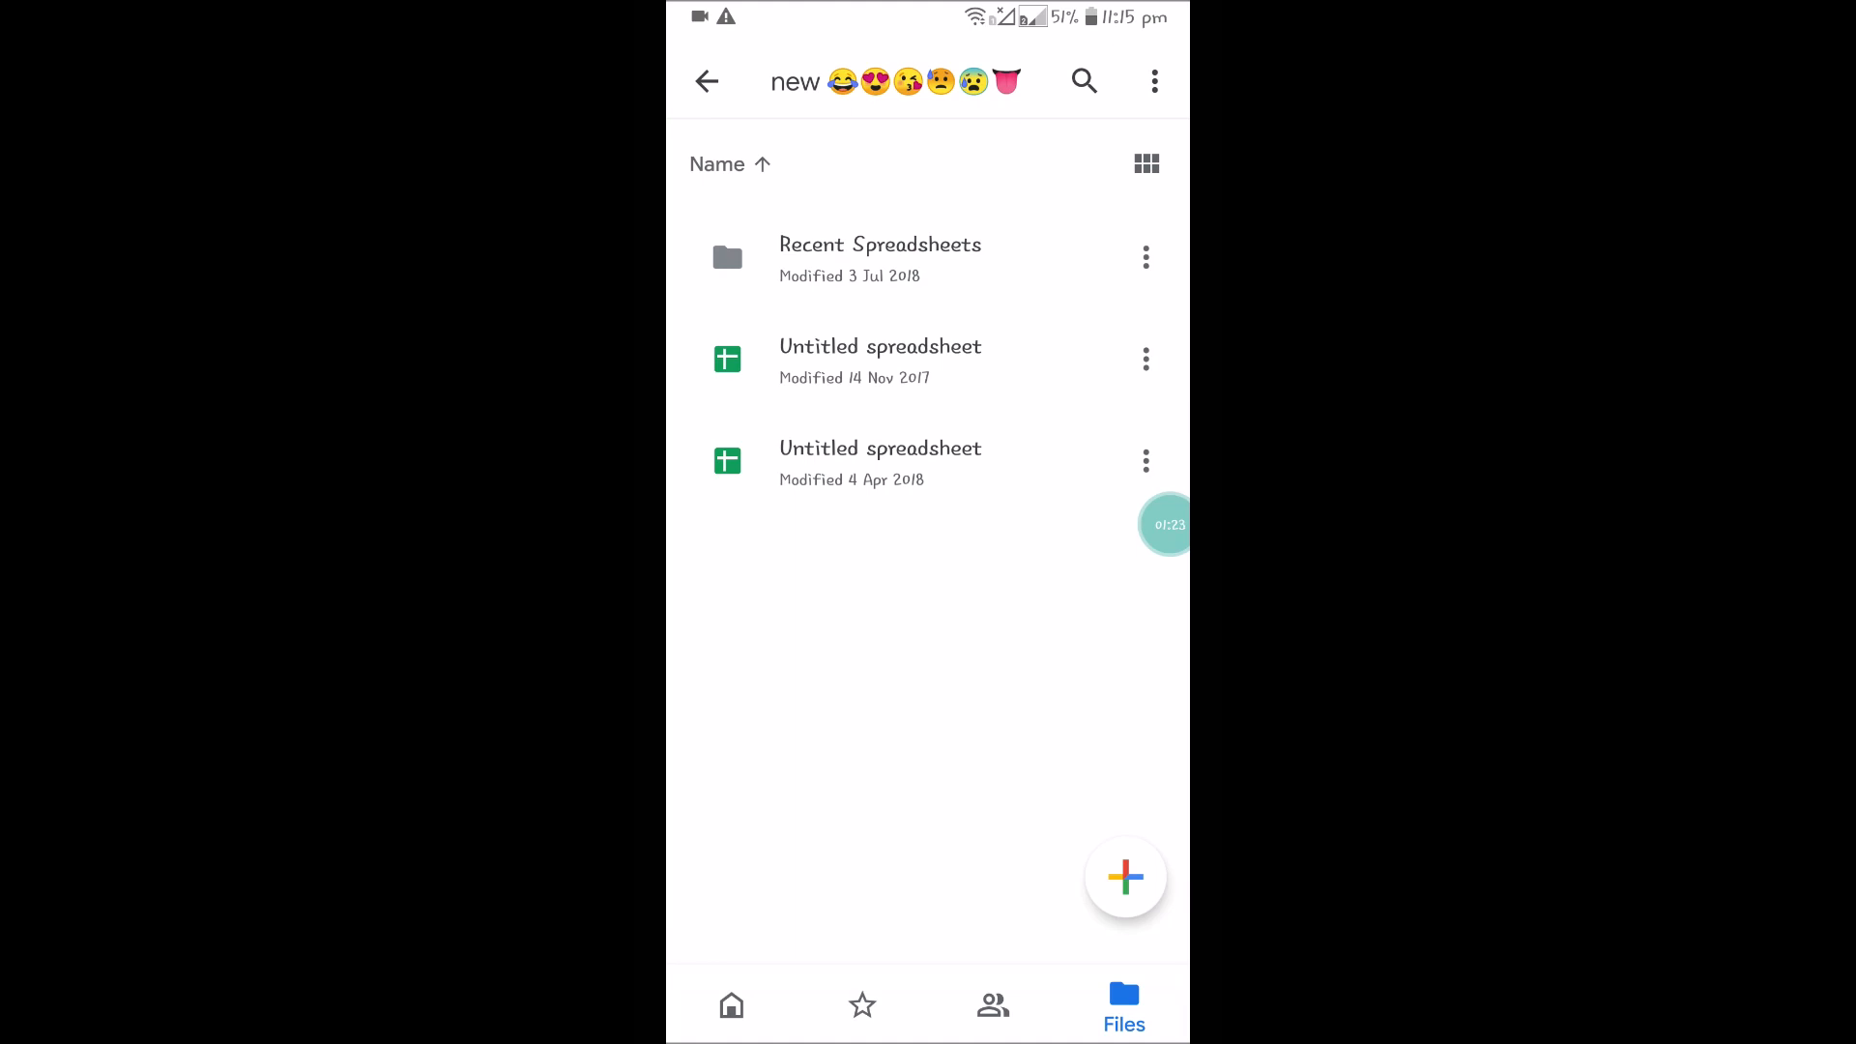
{"action": "left_click", "coordinate": [1145, 359]}
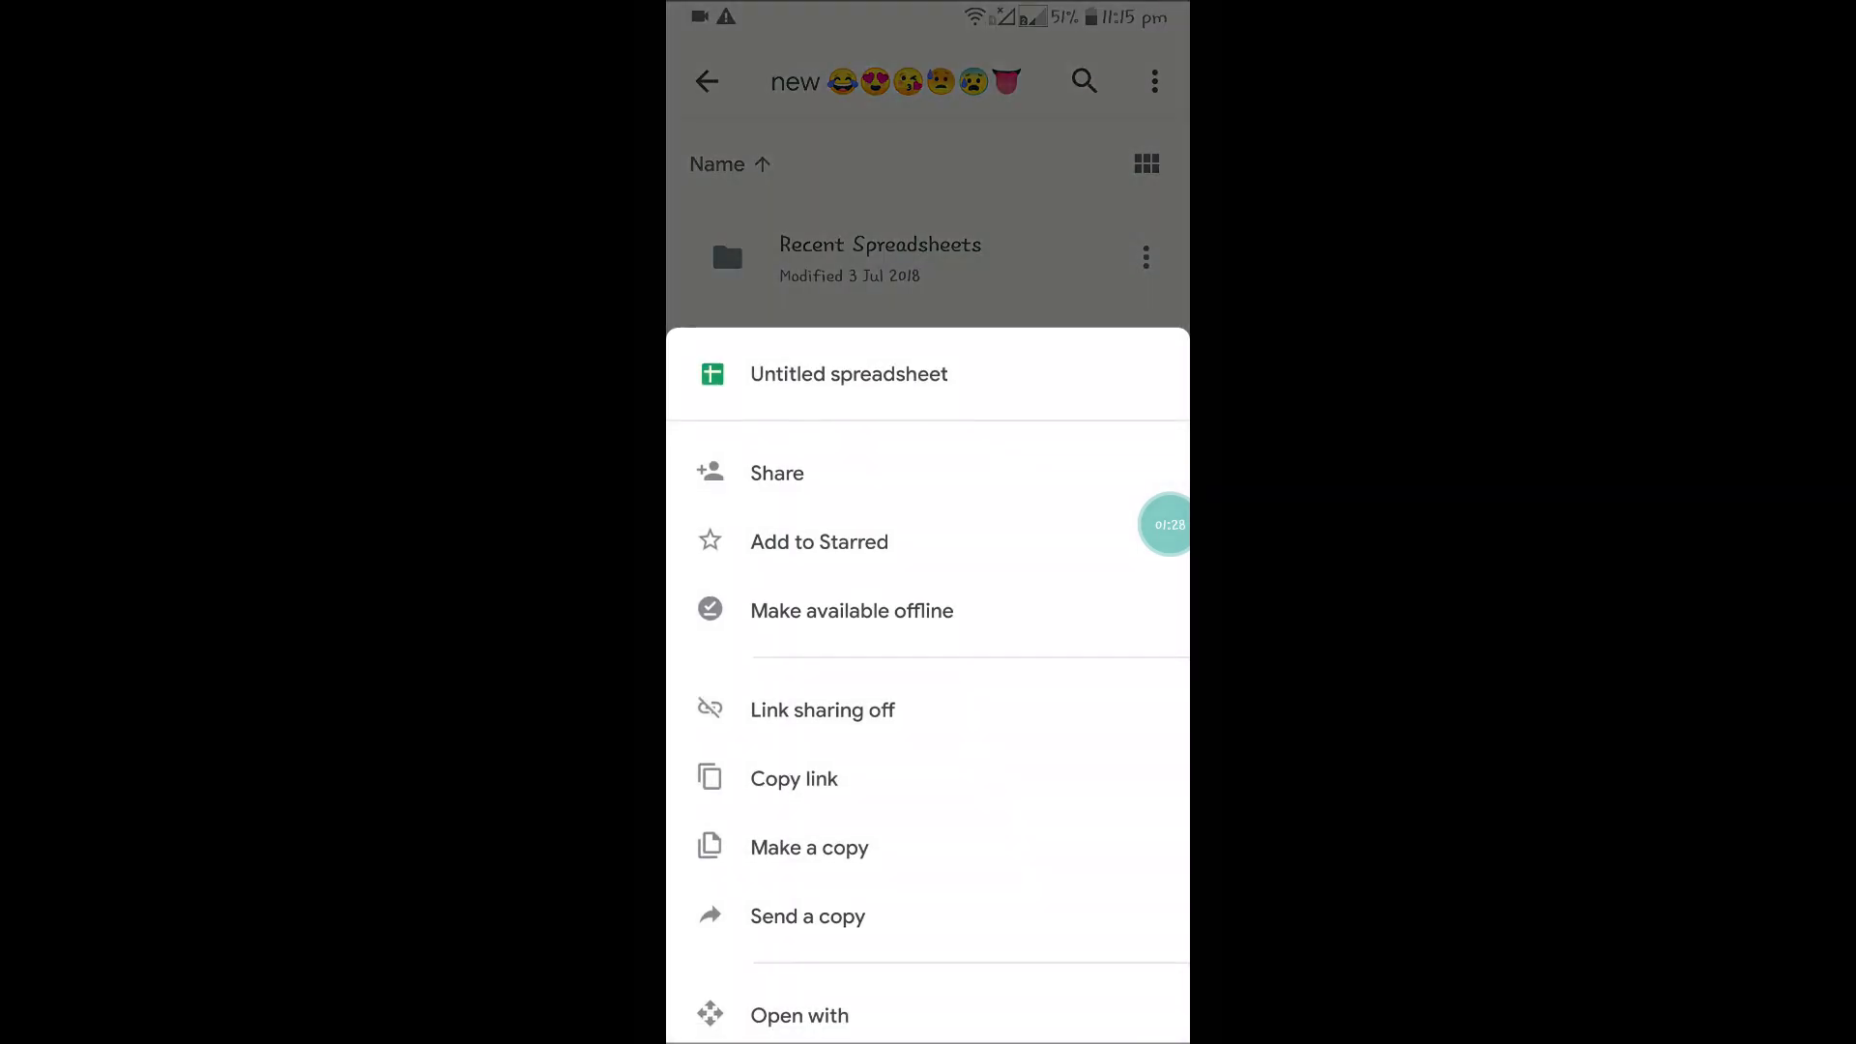
{"action": "left_click", "coordinate": [850, 609]}
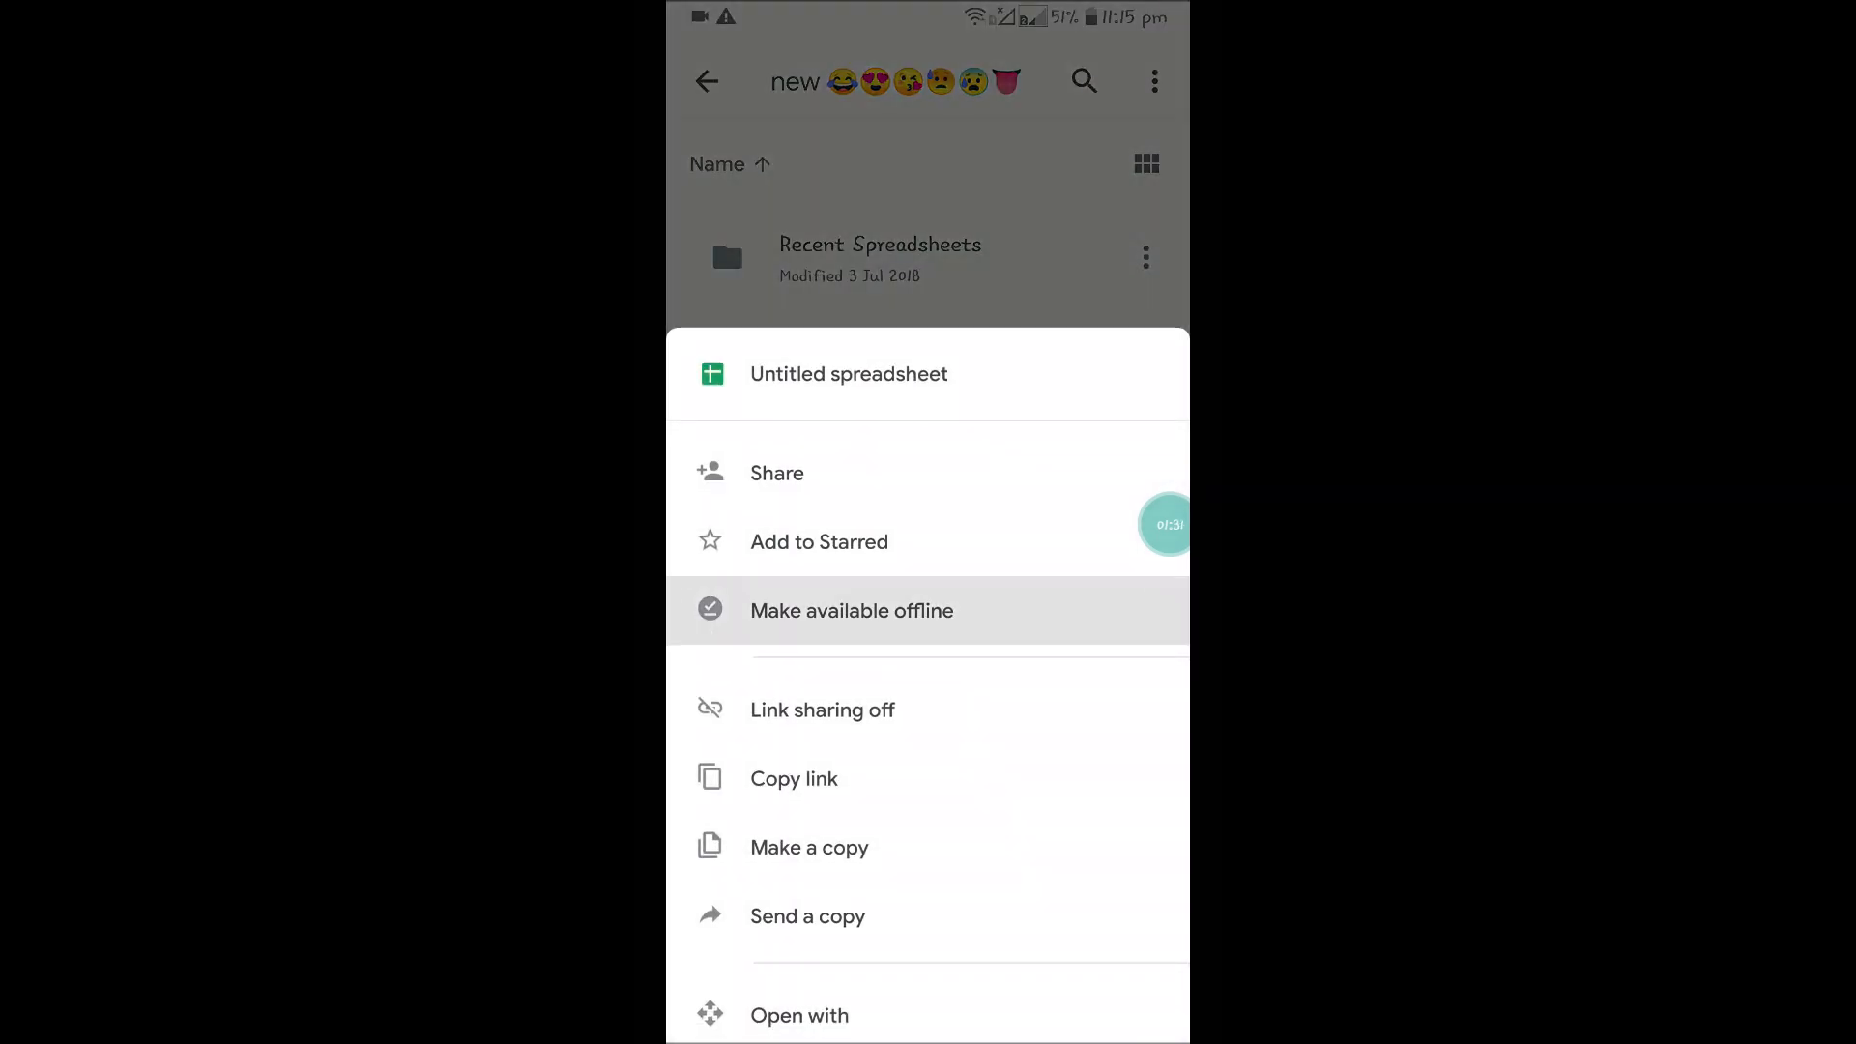
{"action": "left_click", "coordinate": [850, 609]}
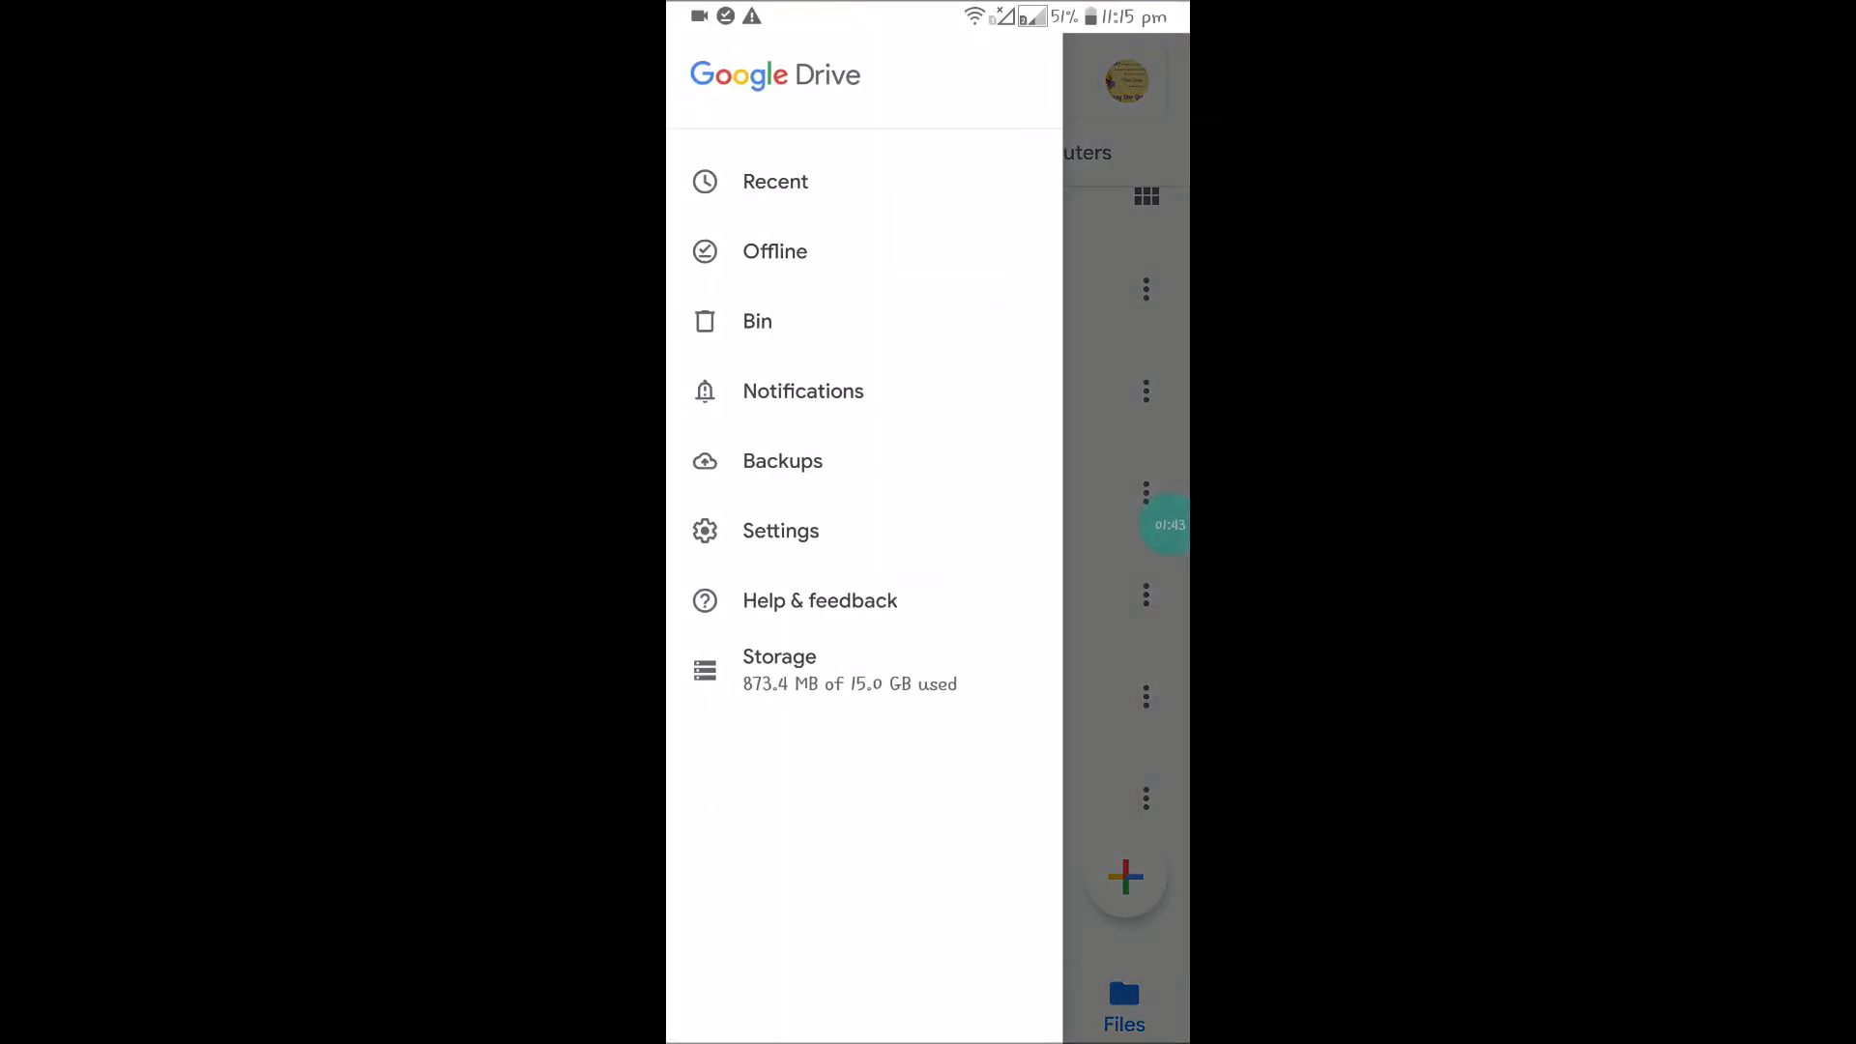
Step: Check the Offline section now lists the spreadsheet beside Ambulance.vcf
{"action": "left_click", "coordinate": [774, 251]}
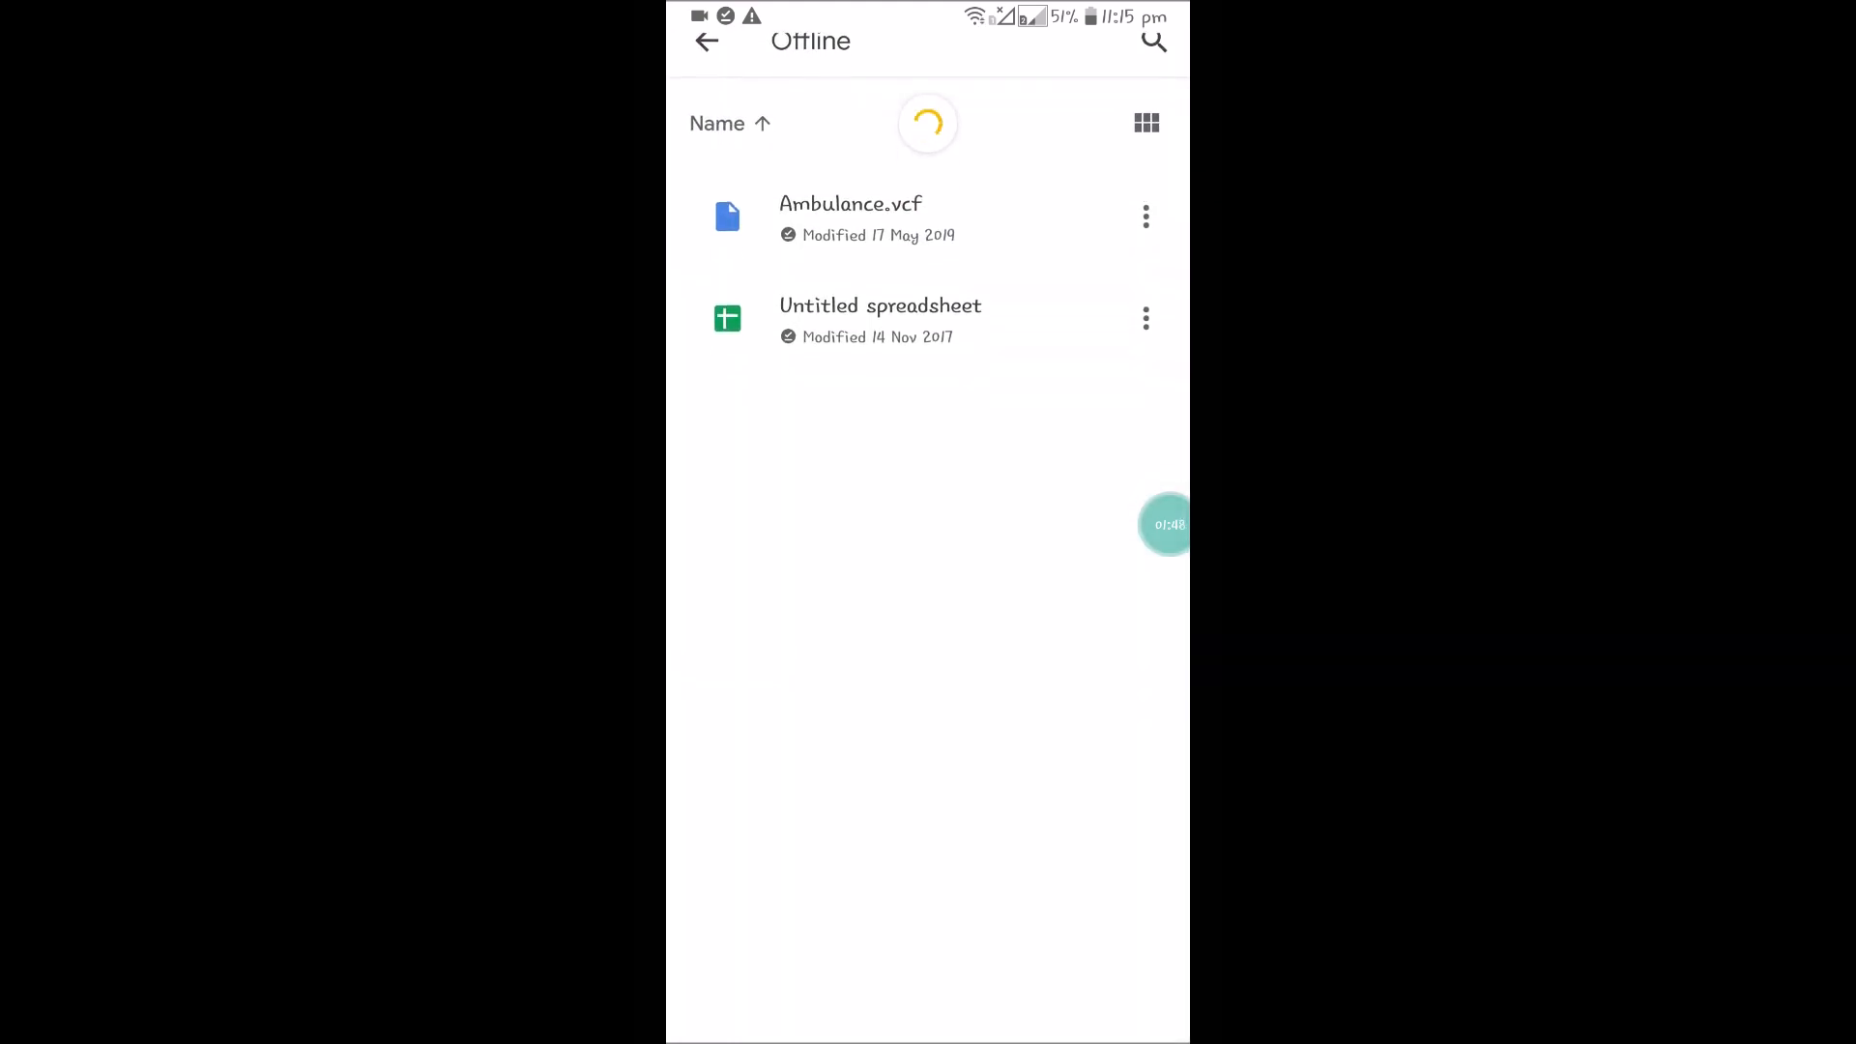
{"action": "left_click", "coordinate": [1062, 1015]}
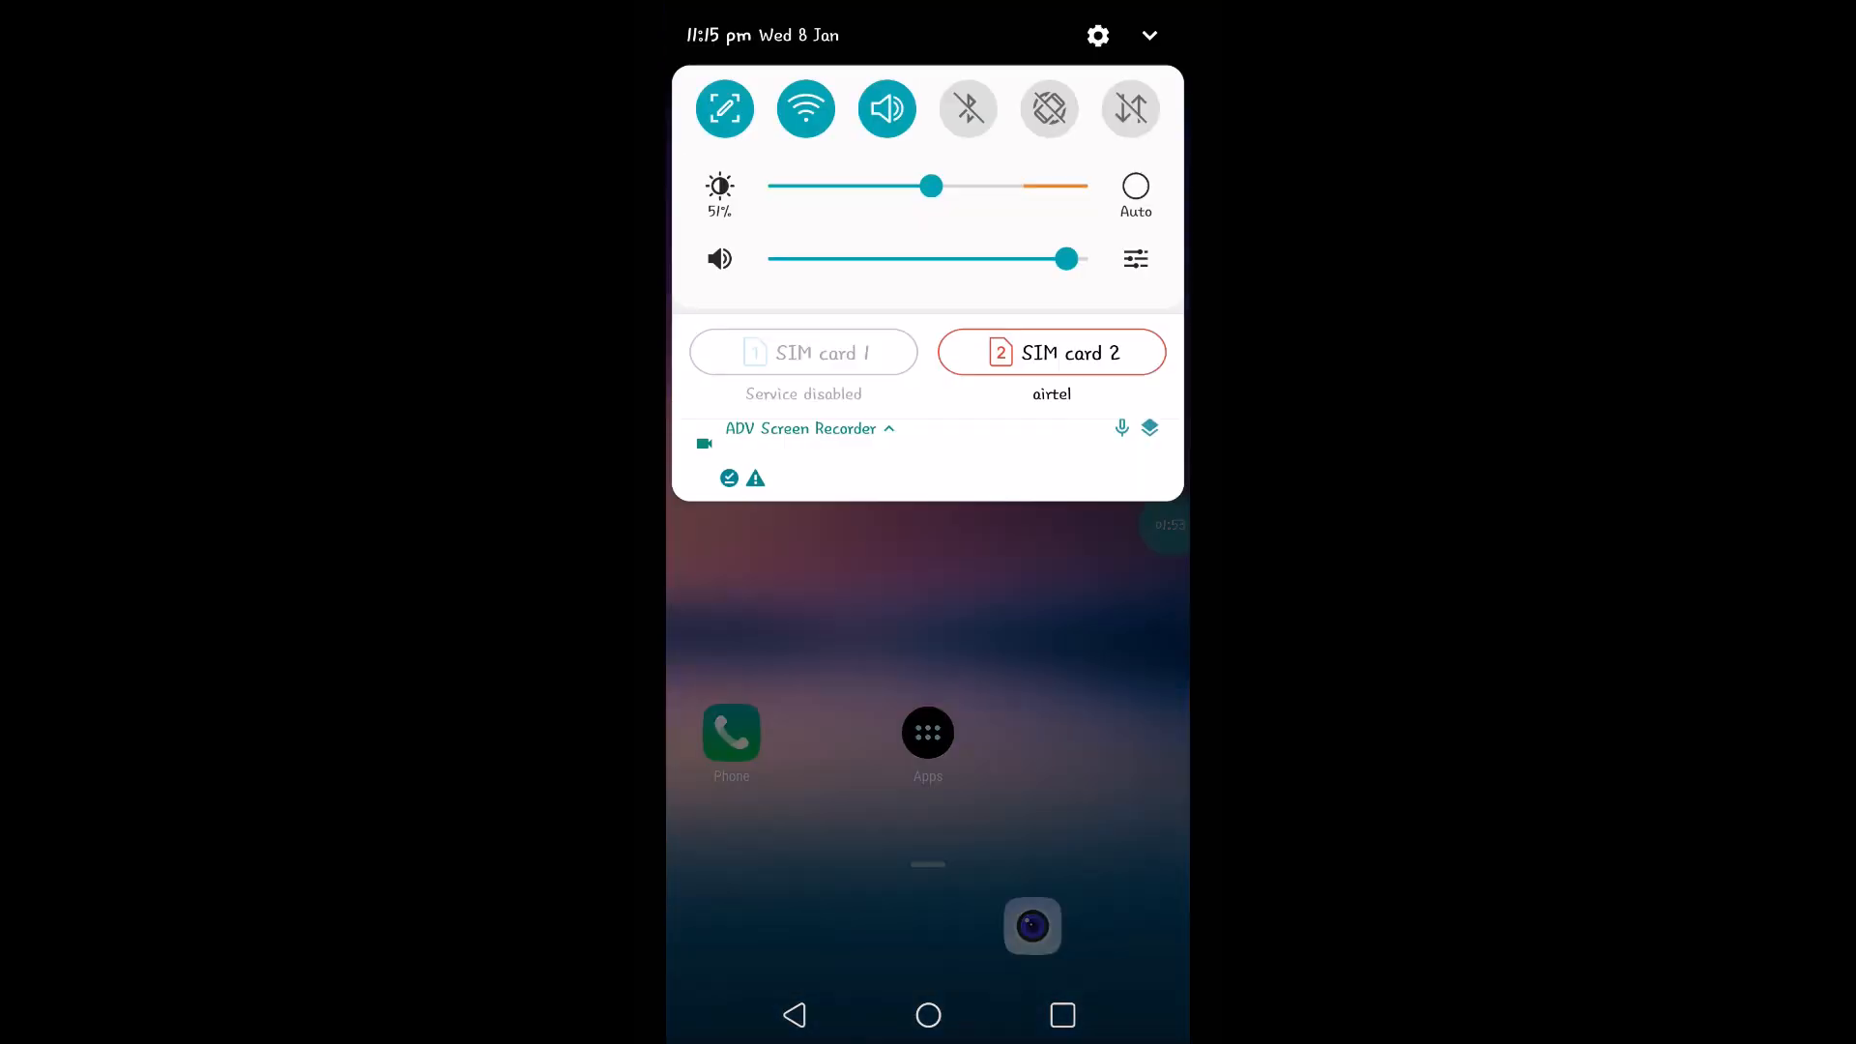
Step: With Wi-Fi off, view the Untitled spreadsheet's contact table from Offline and close it again
{"action": "left_click", "coordinate": [928, 731]}
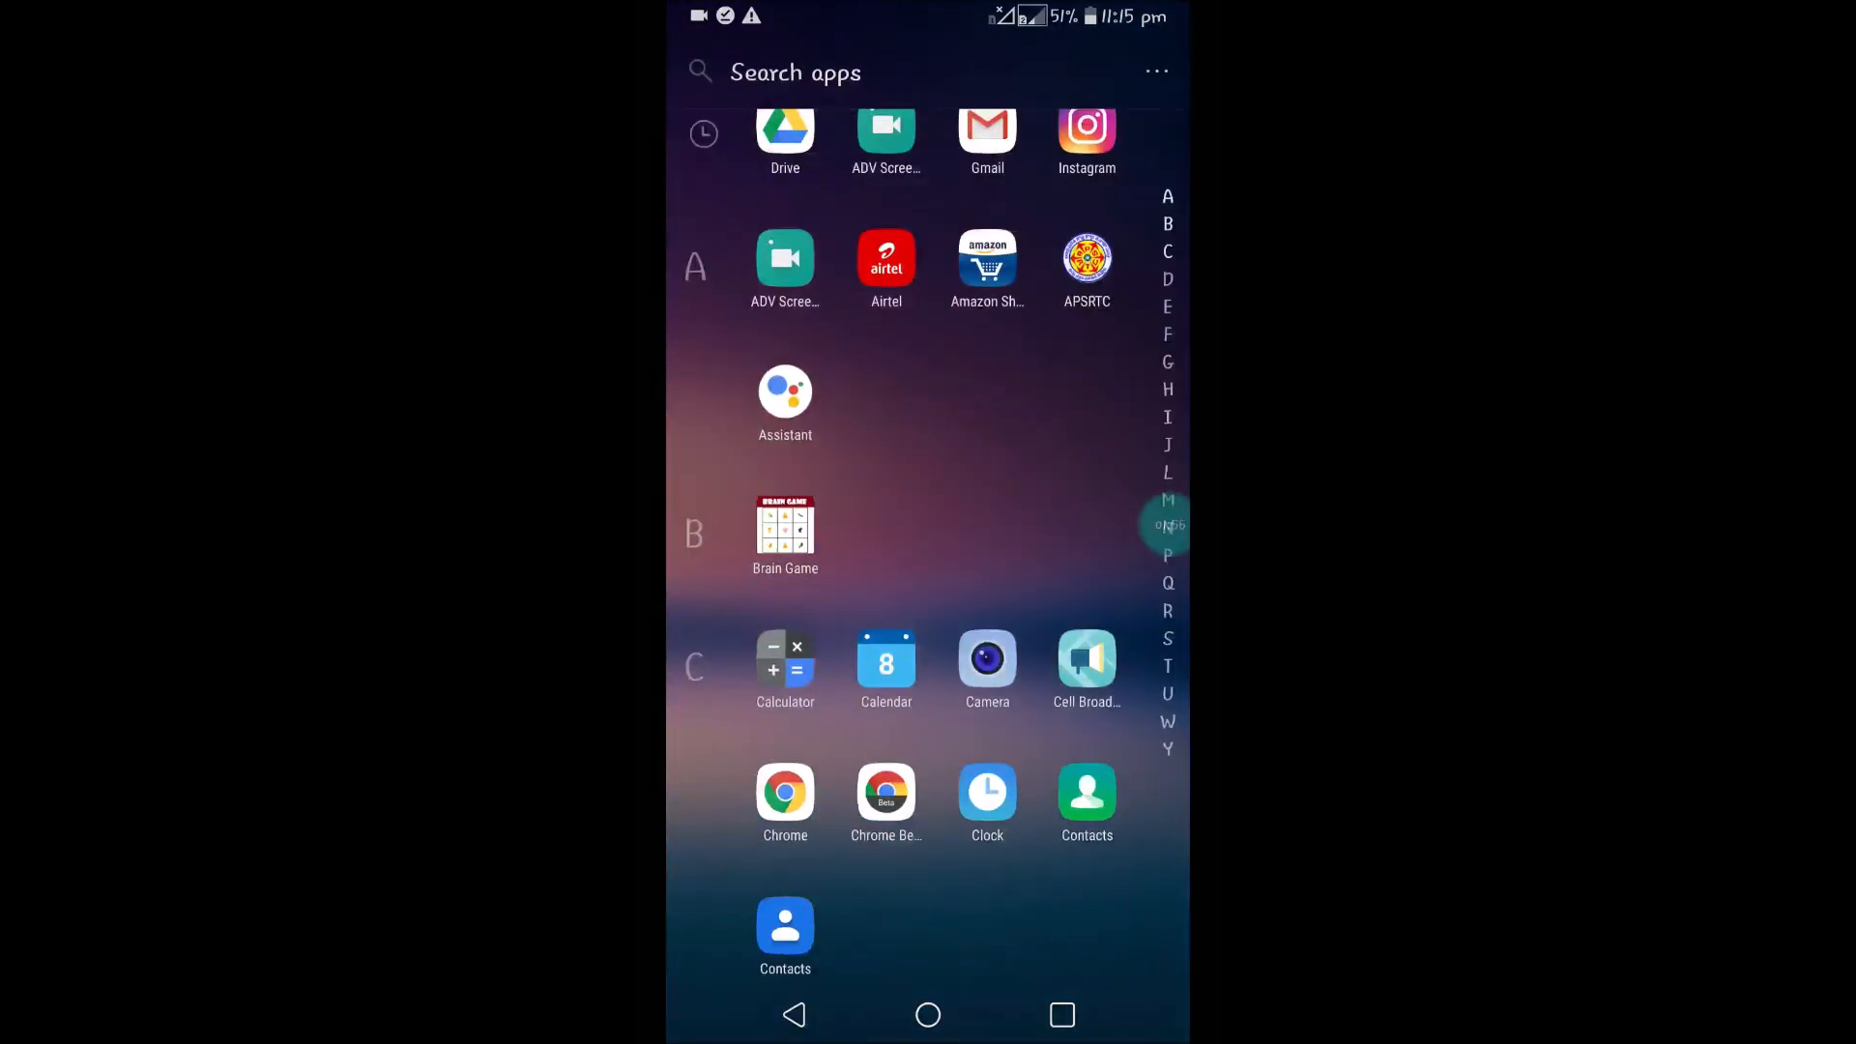
{"action": "left_click", "coordinate": [783, 130]}
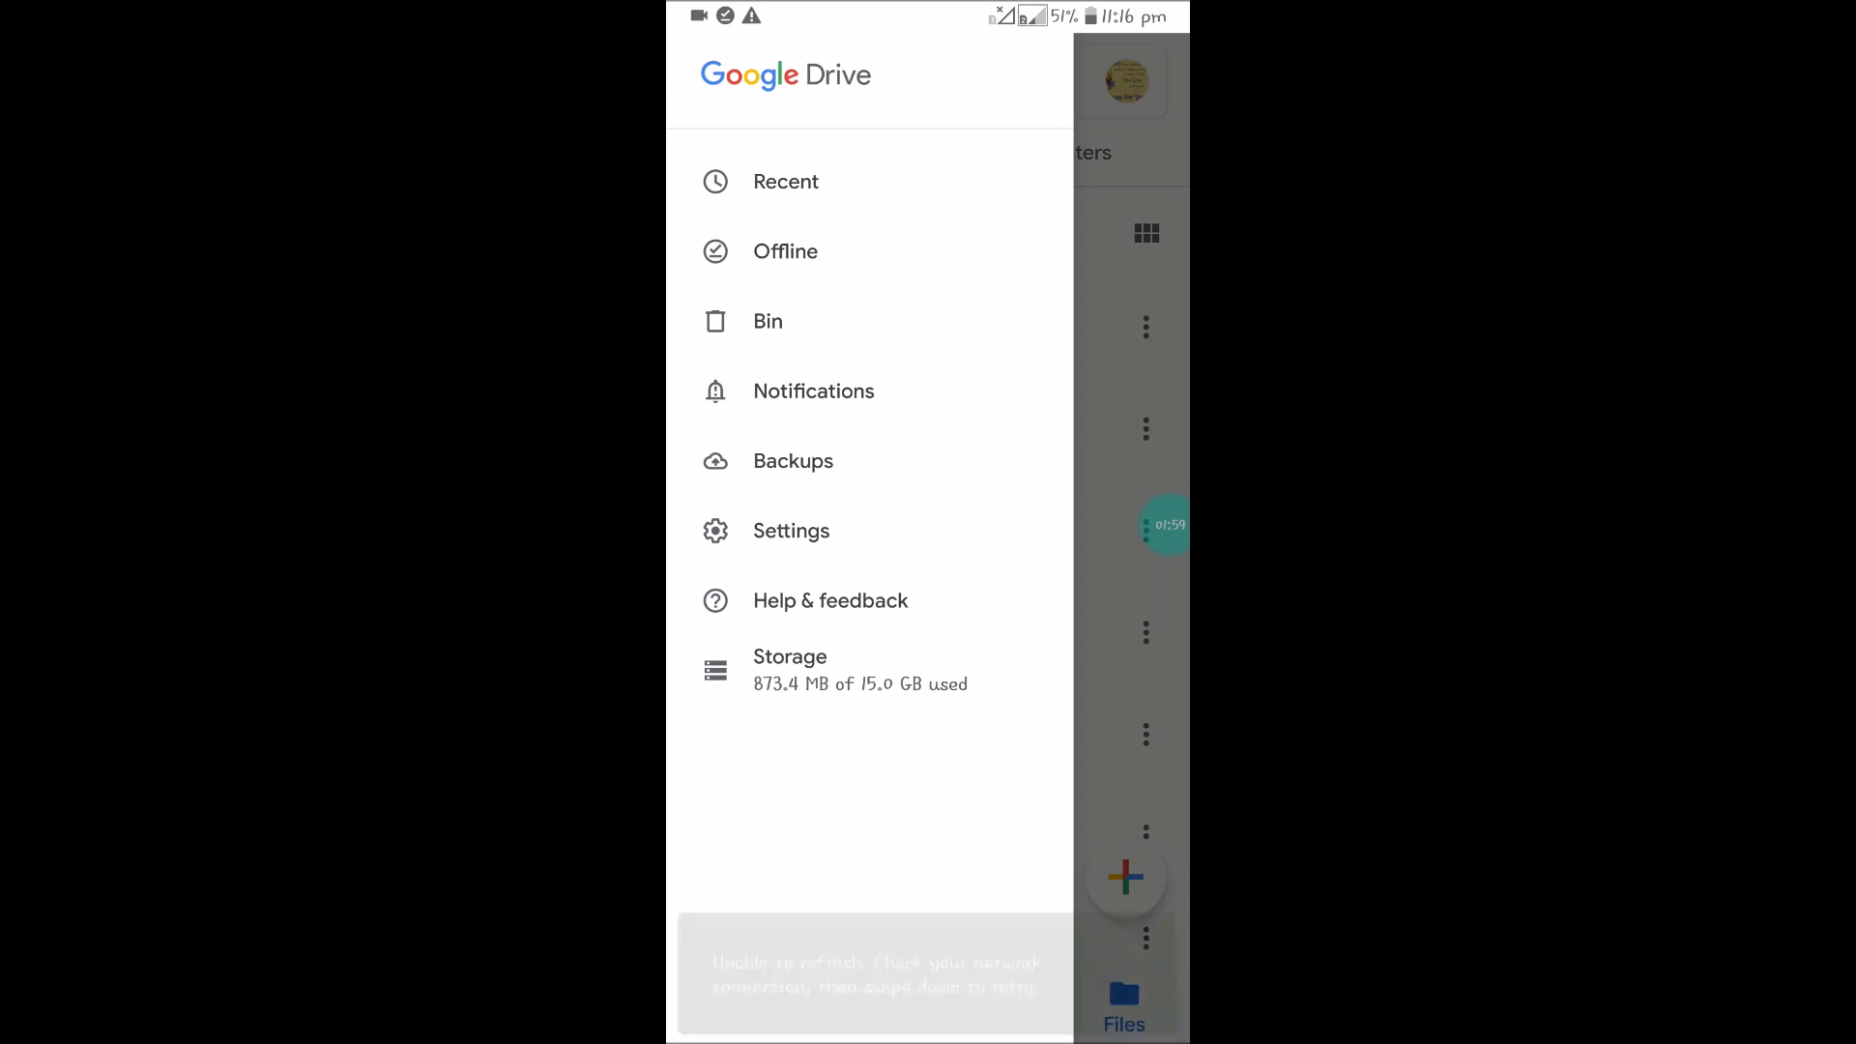
{"action": "left_click", "coordinate": [785, 251]}
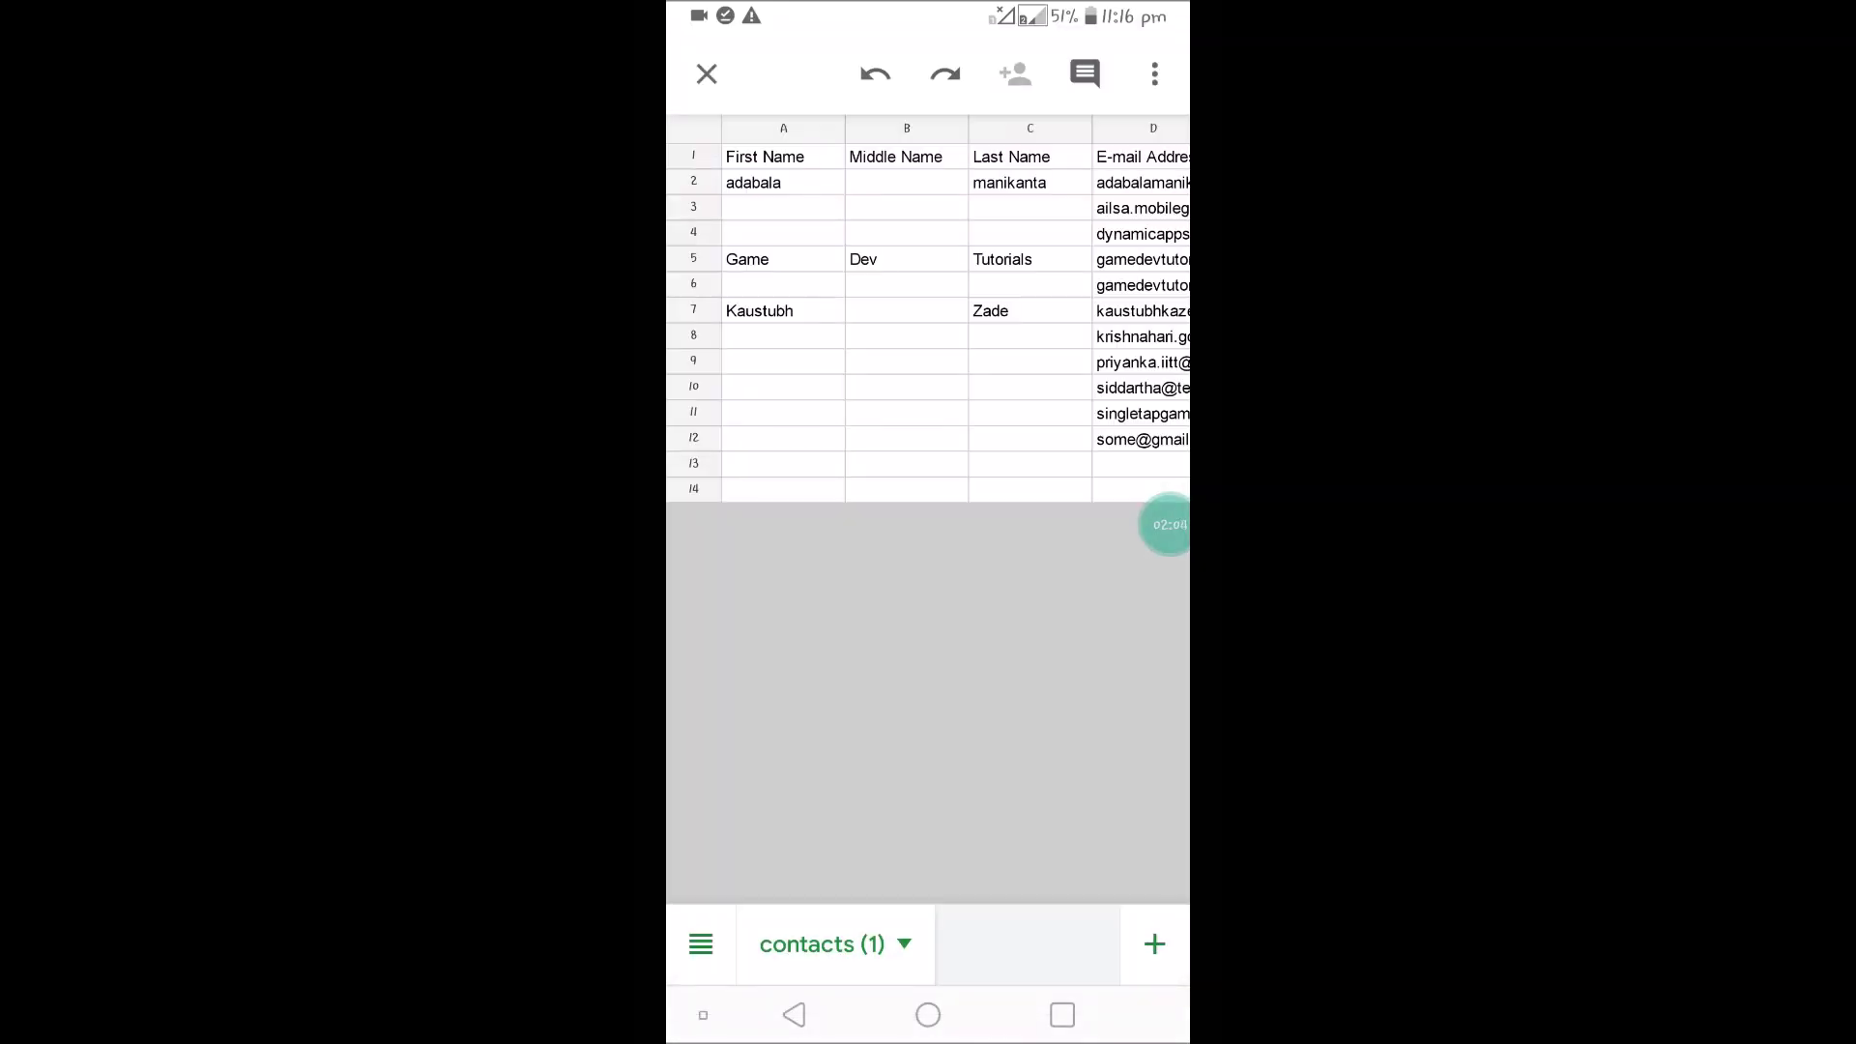
{"action": "scroll", "scroll_direction": "right", "scroll_amount": 3}
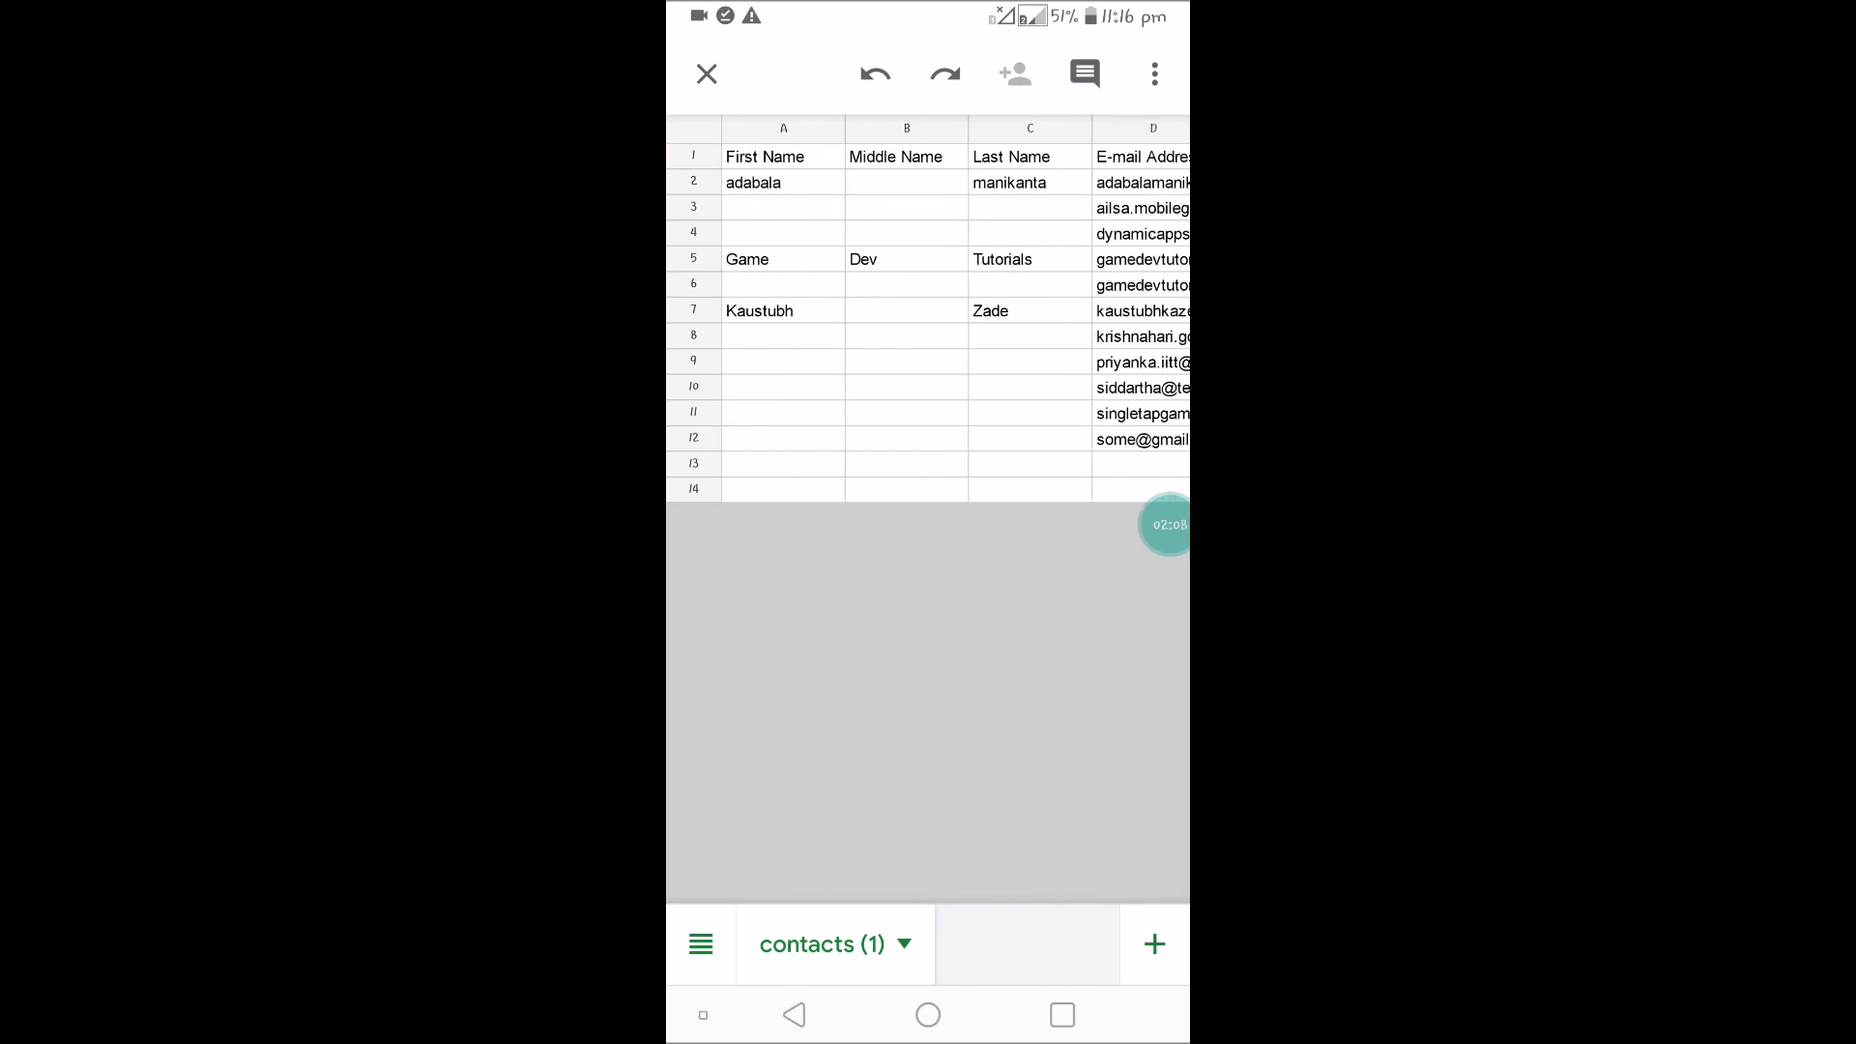
{"action": "left_click", "coordinate": [708, 73]}
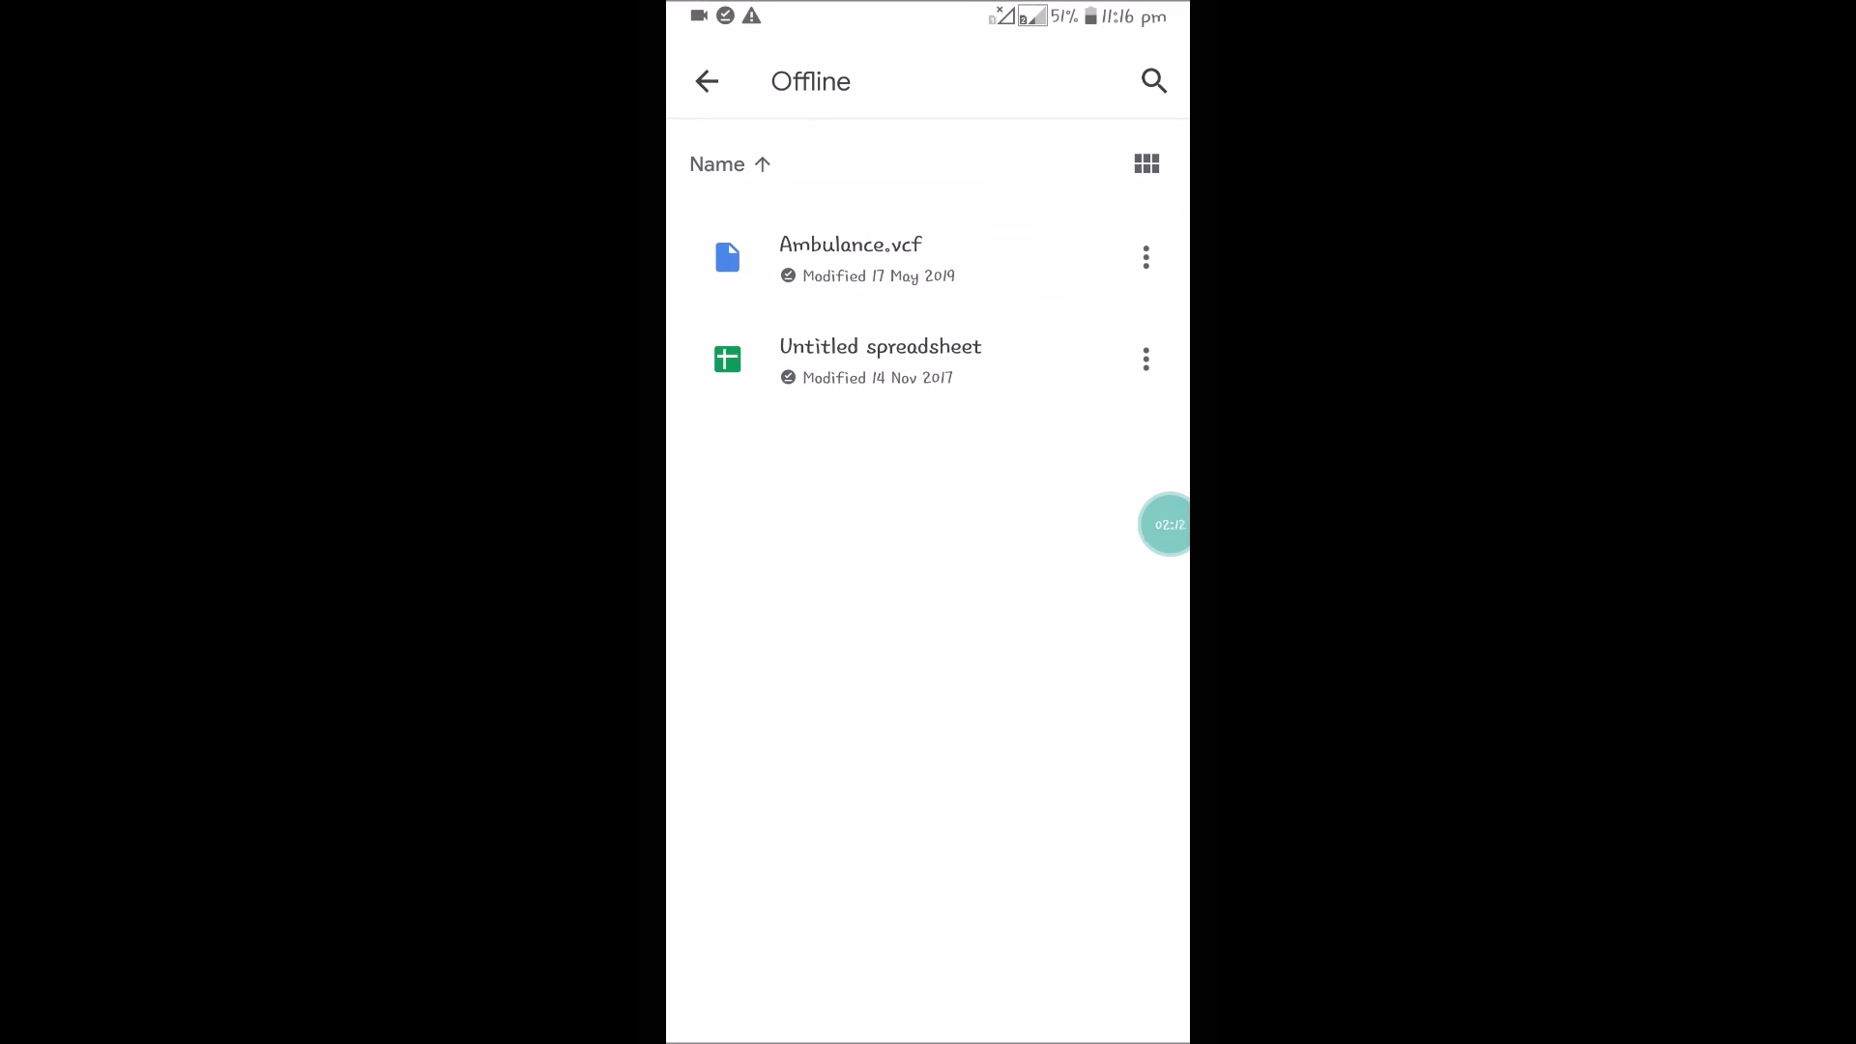
Step: Browse My Drive, checking the empty Office_records and prac folders
{"action": "left_click", "coordinate": [706, 82]}
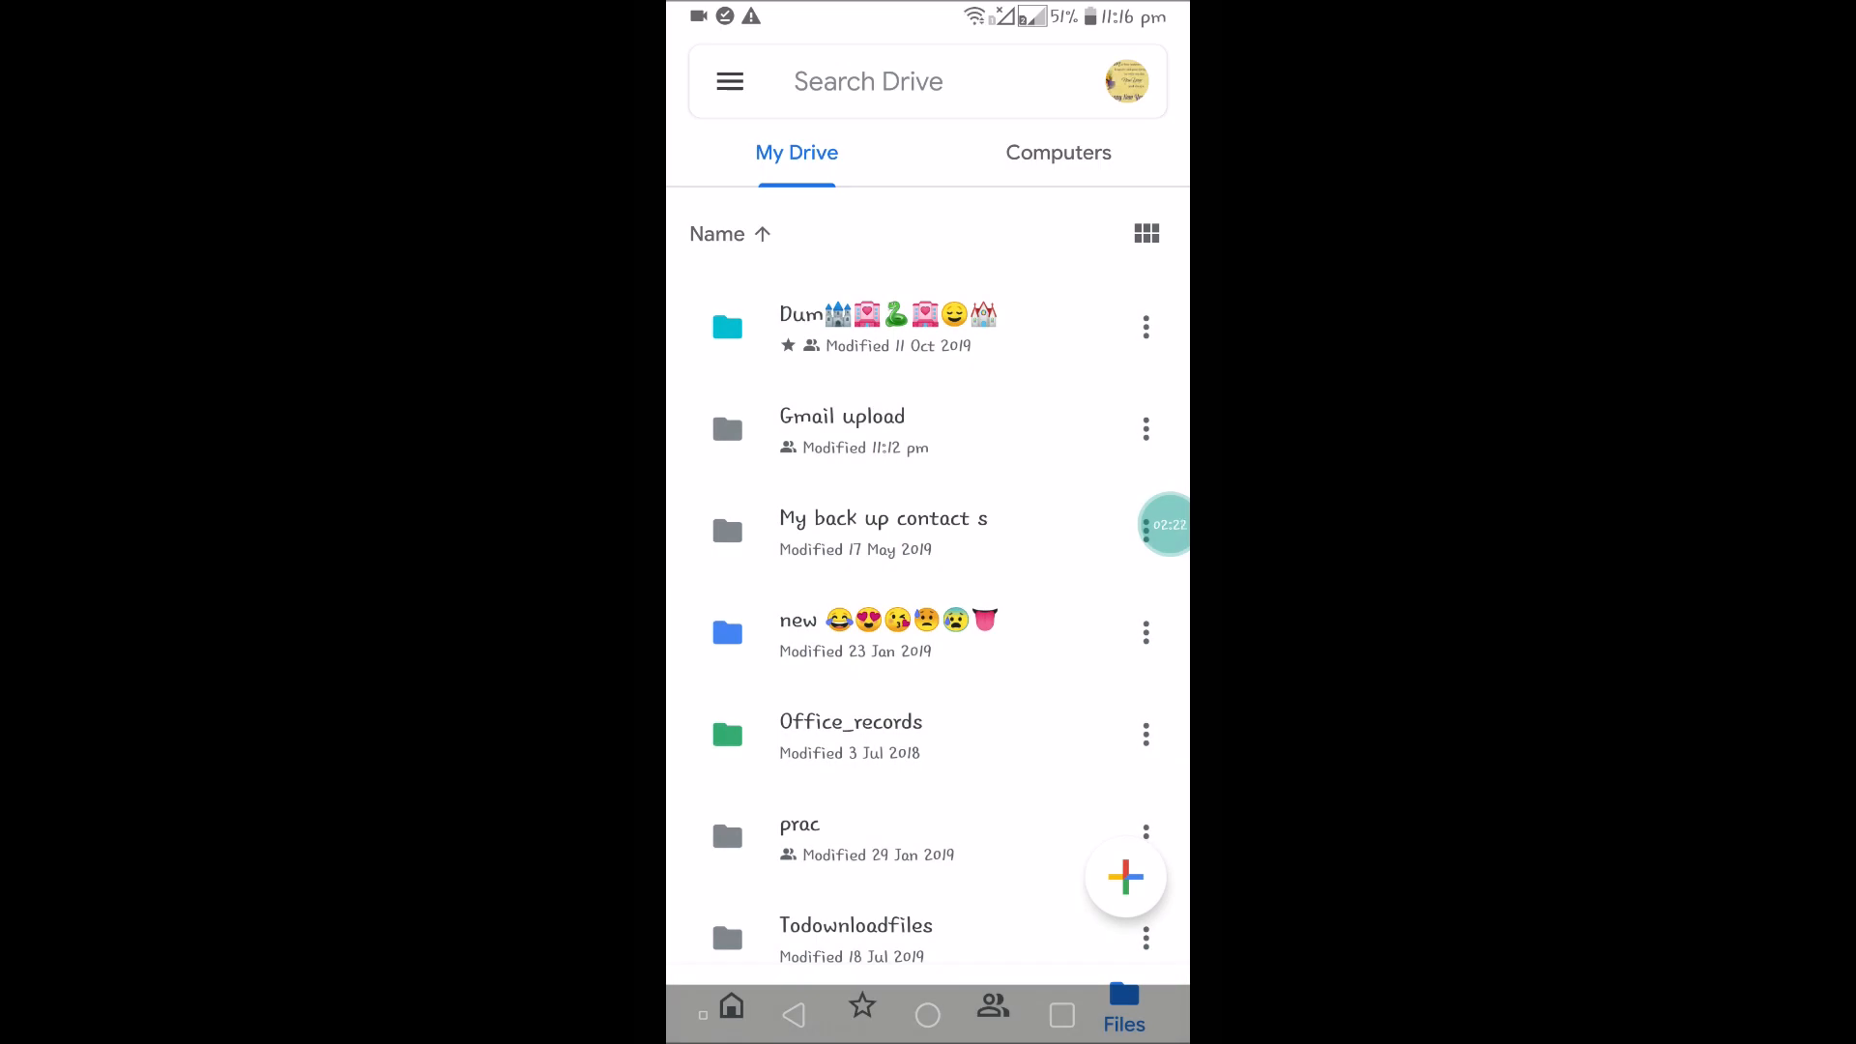
{"action": "scroll", "scroll_direction": "down", "scroll_amount": 3}
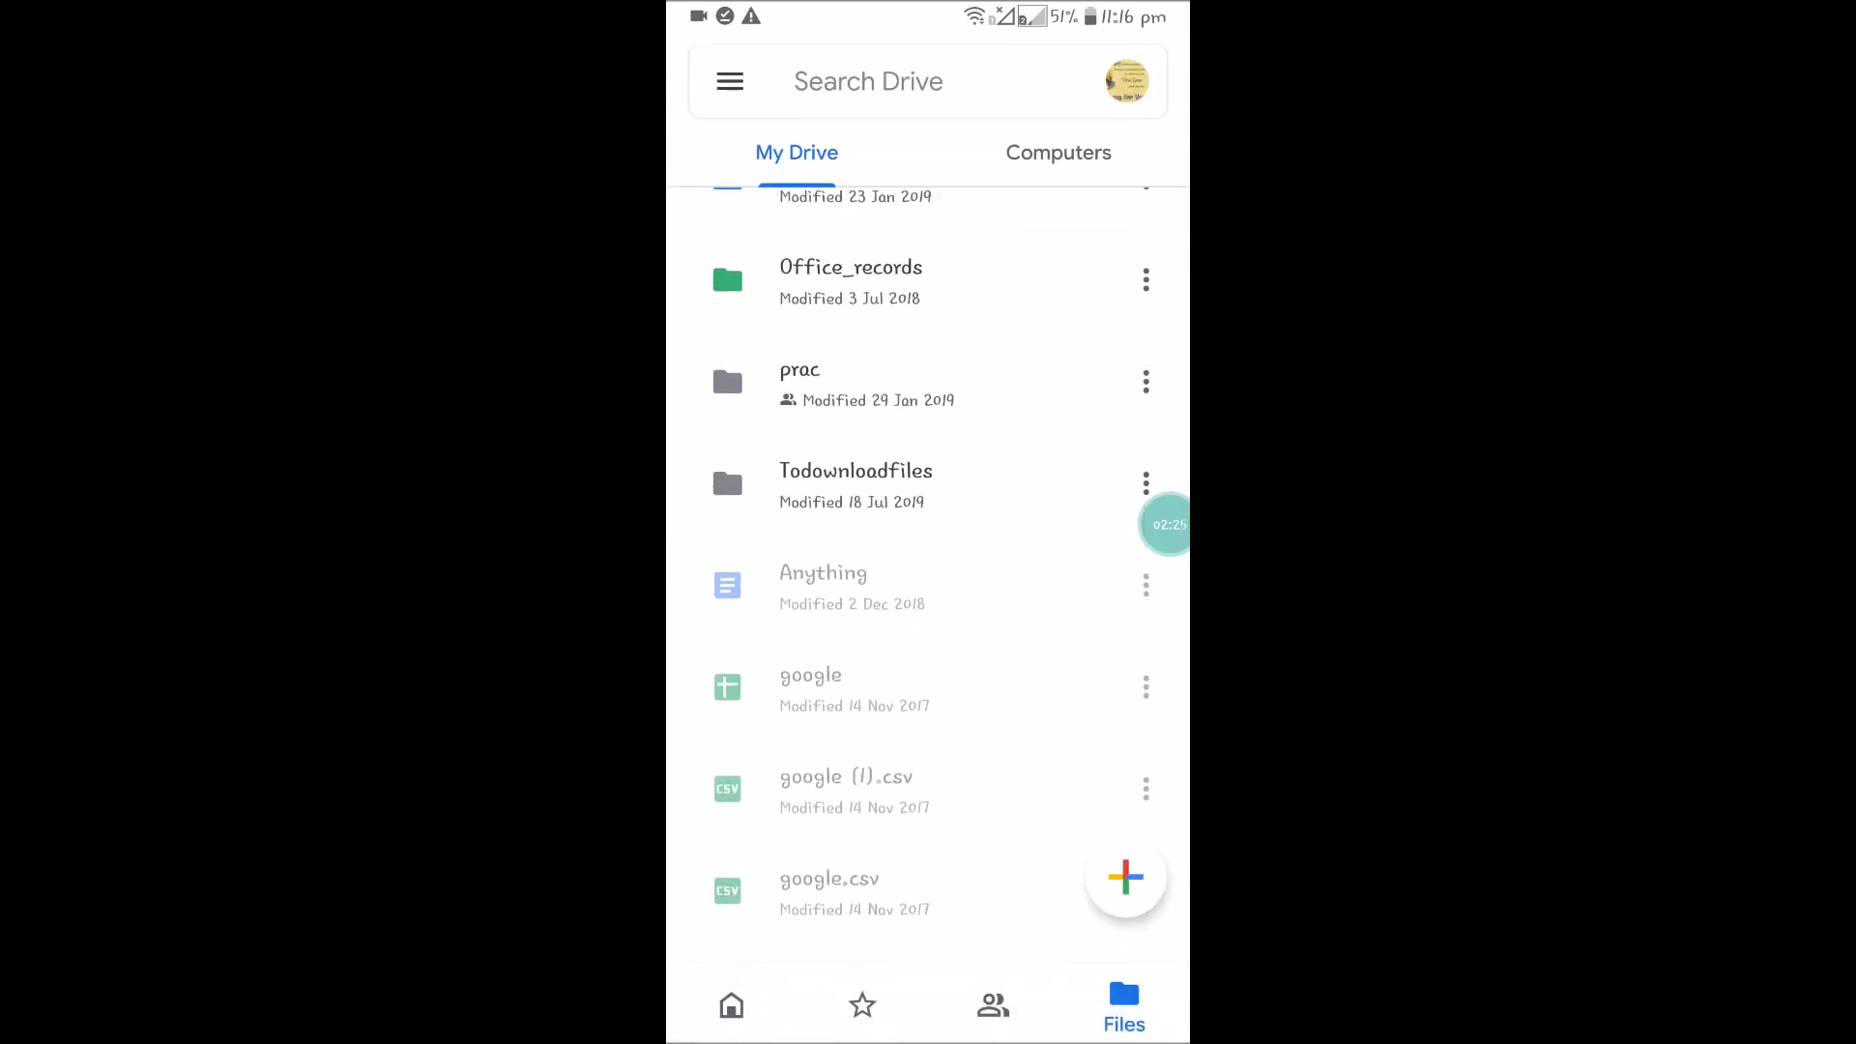
{"action": "scroll", "scroll_direction": "down", "scroll_amount": 3}
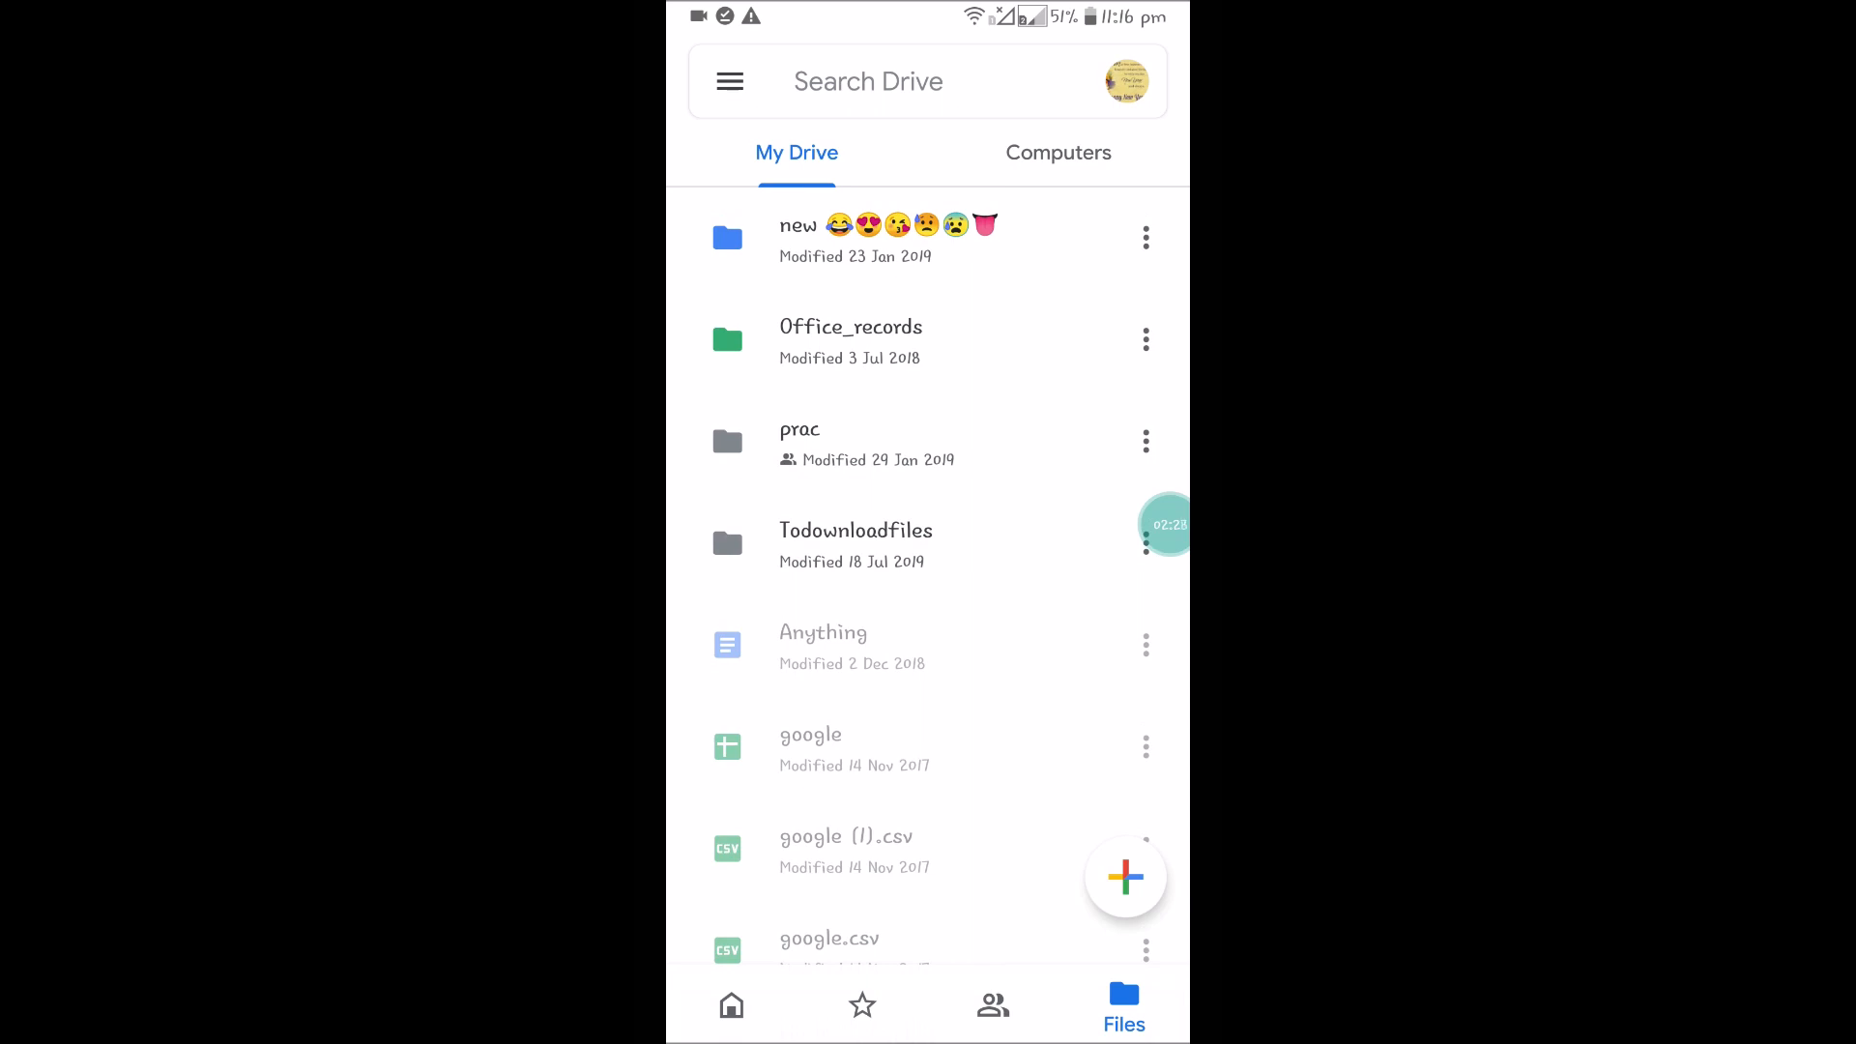
{"action": "left_click", "coordinate": [851, 341]}
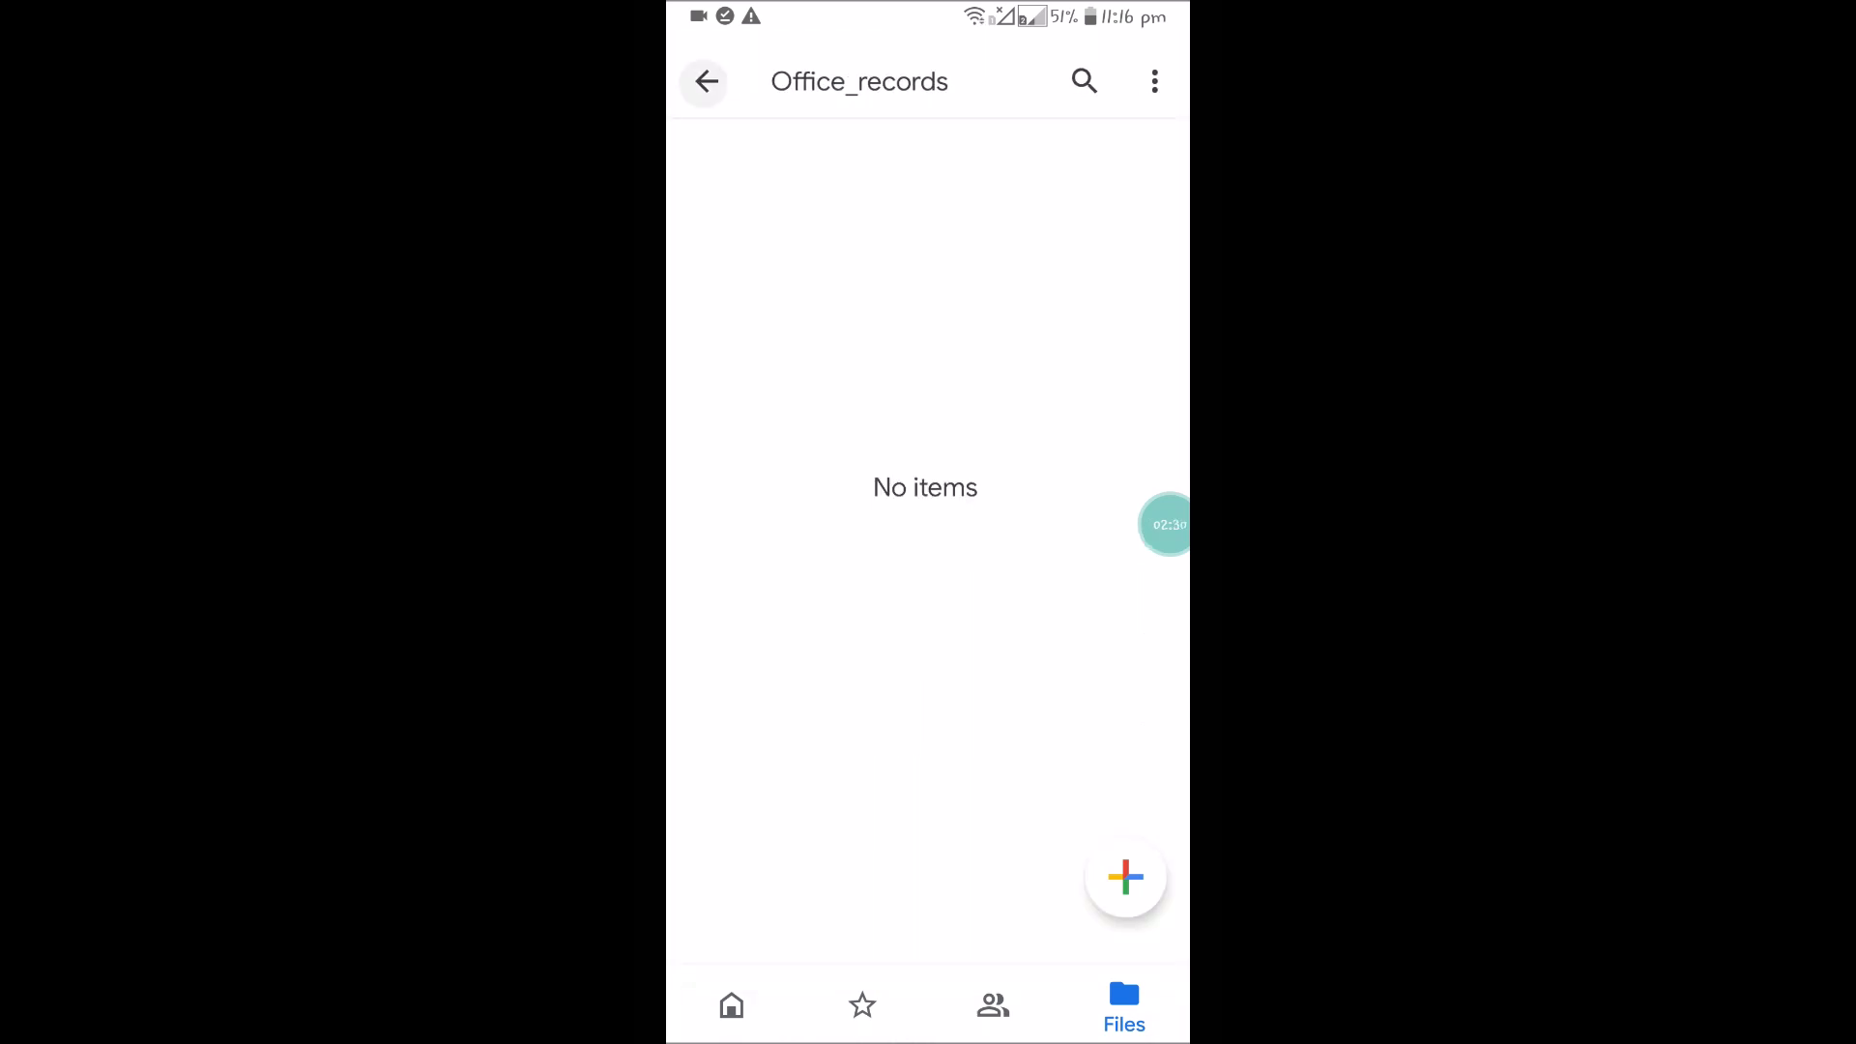
{"action": "left_click", "coordinate": [704, 81]}
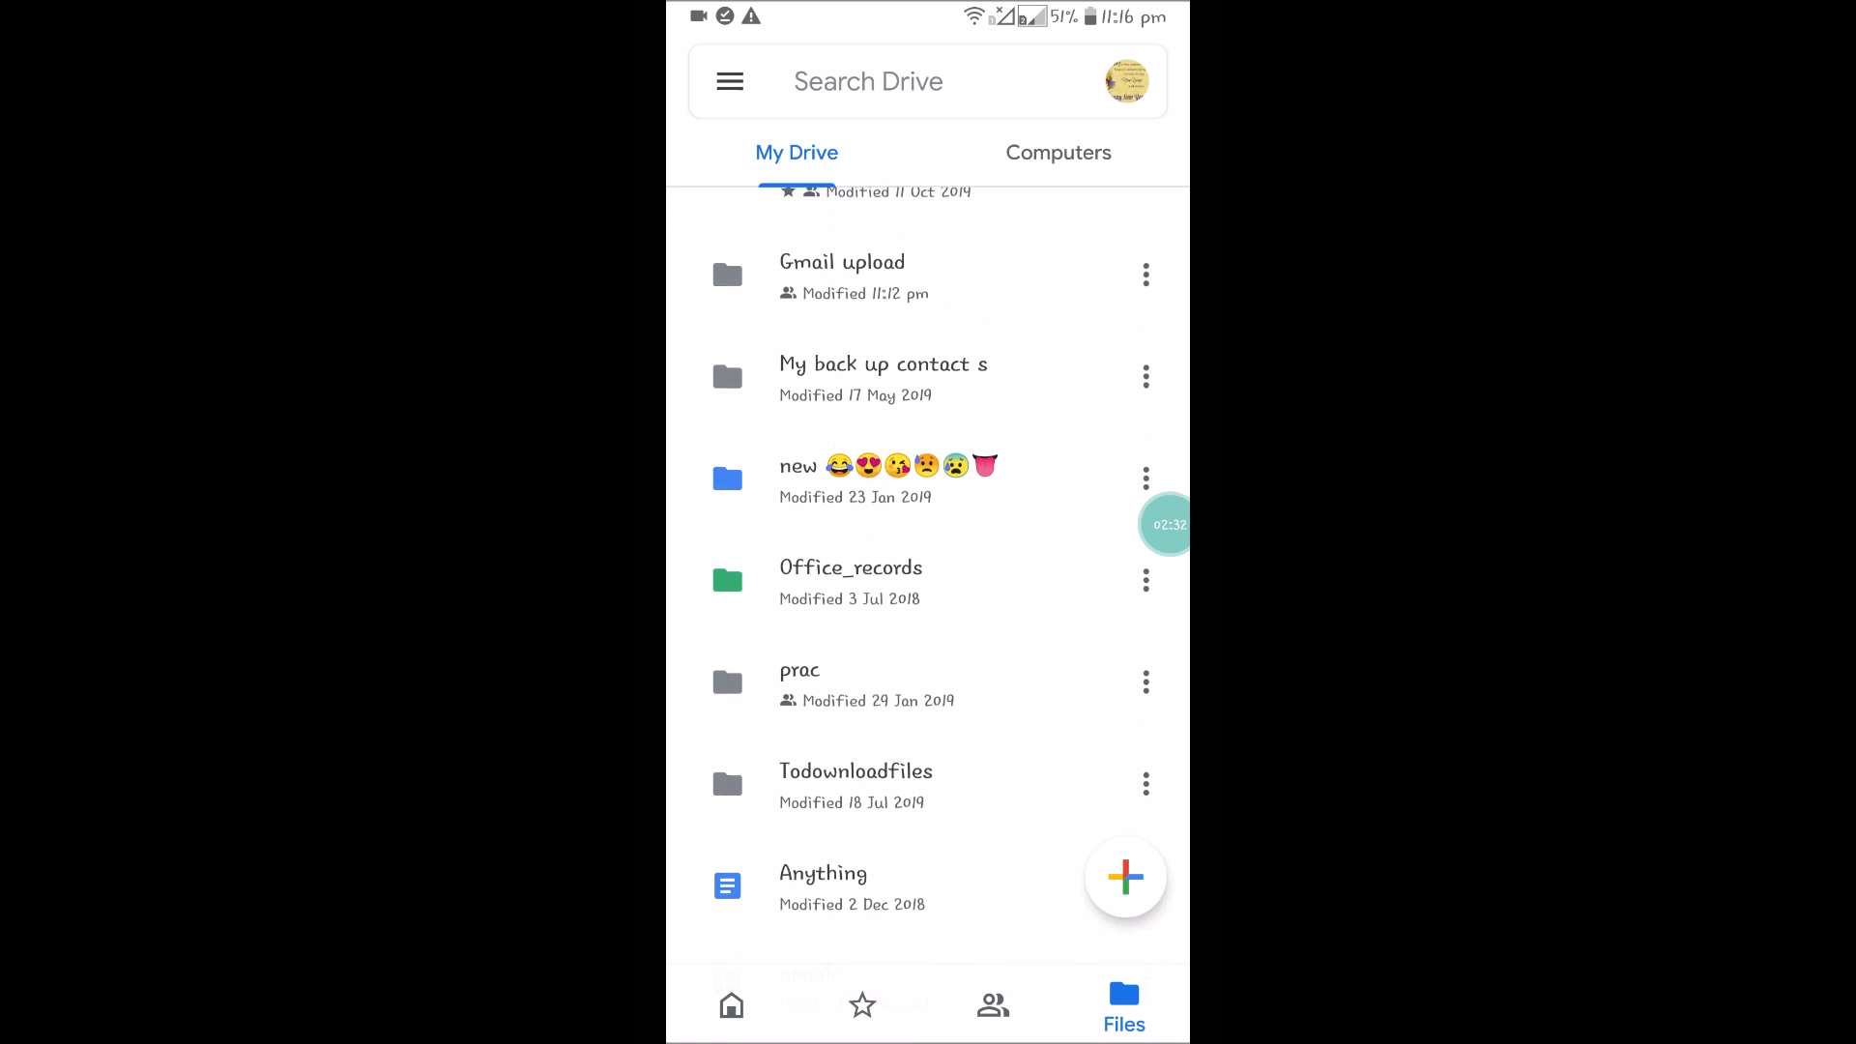
{"action": "scroll", "scroll_direction": "up", "scroll_amount": 3}
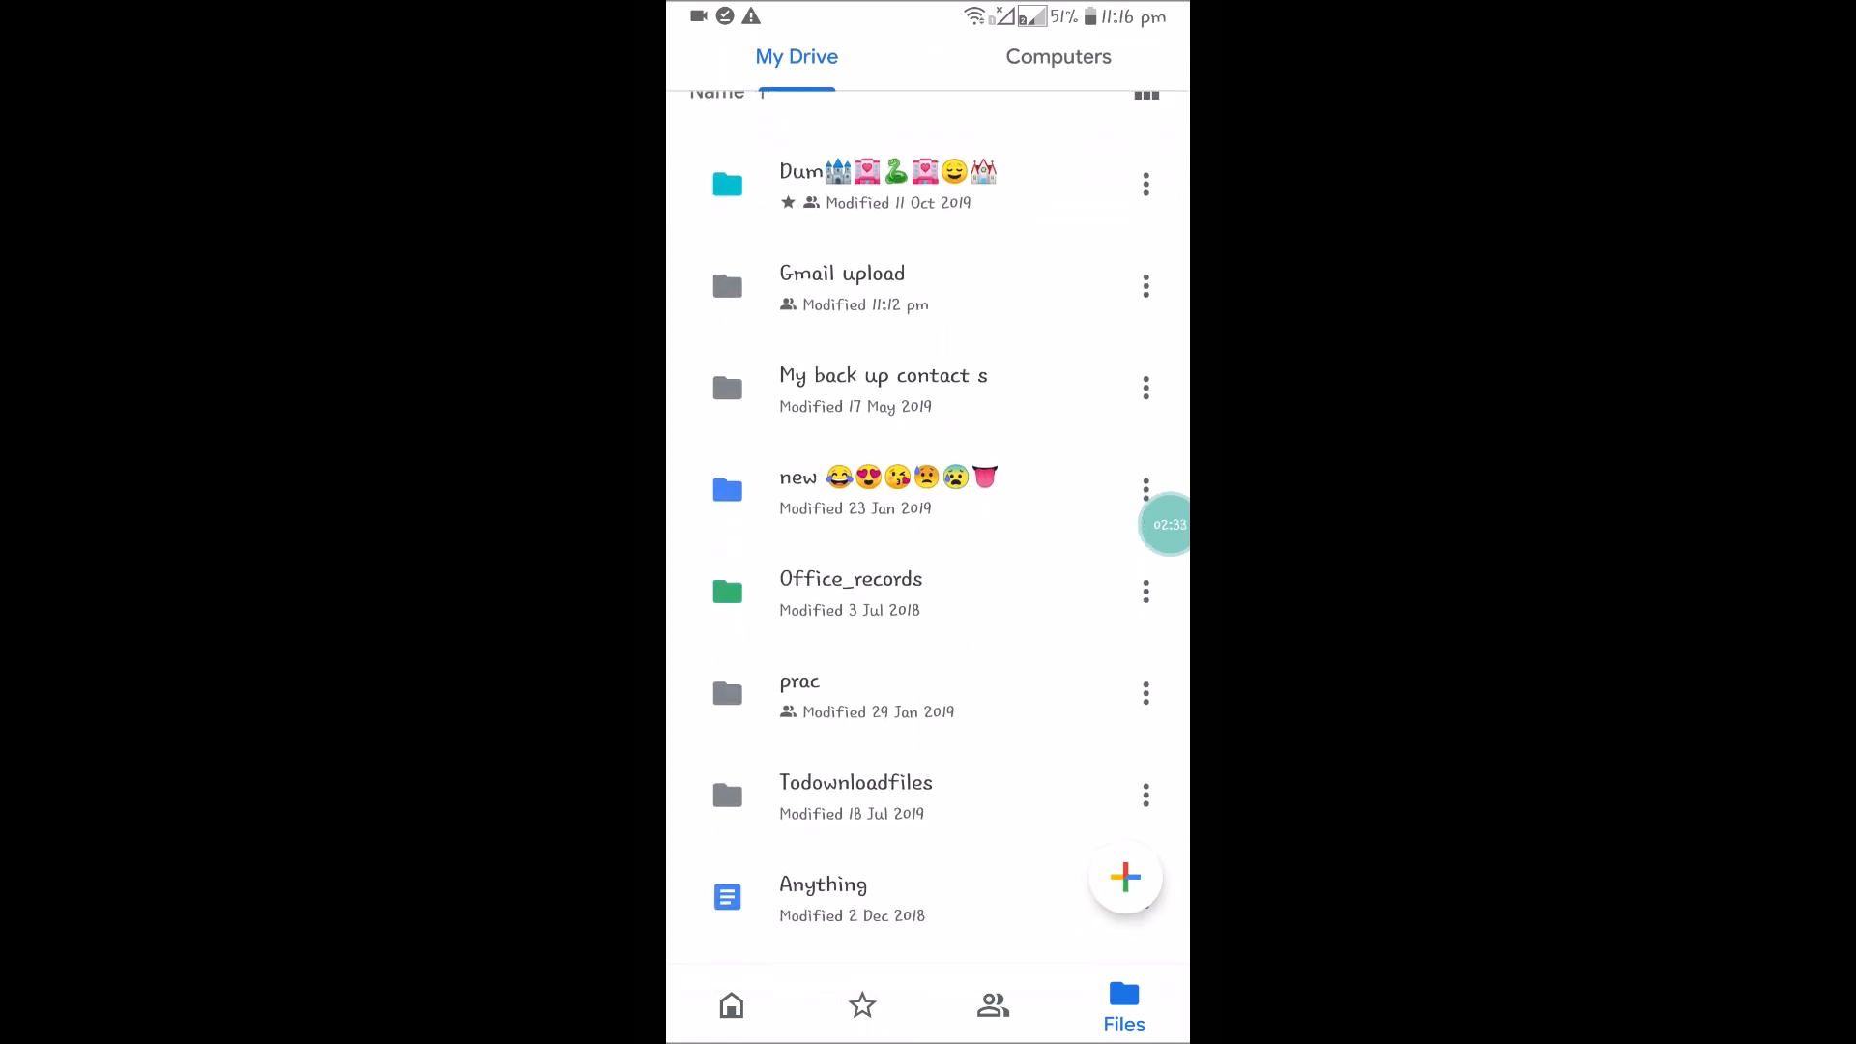
{"action": "left_click", "coordinate": [801, 696]}
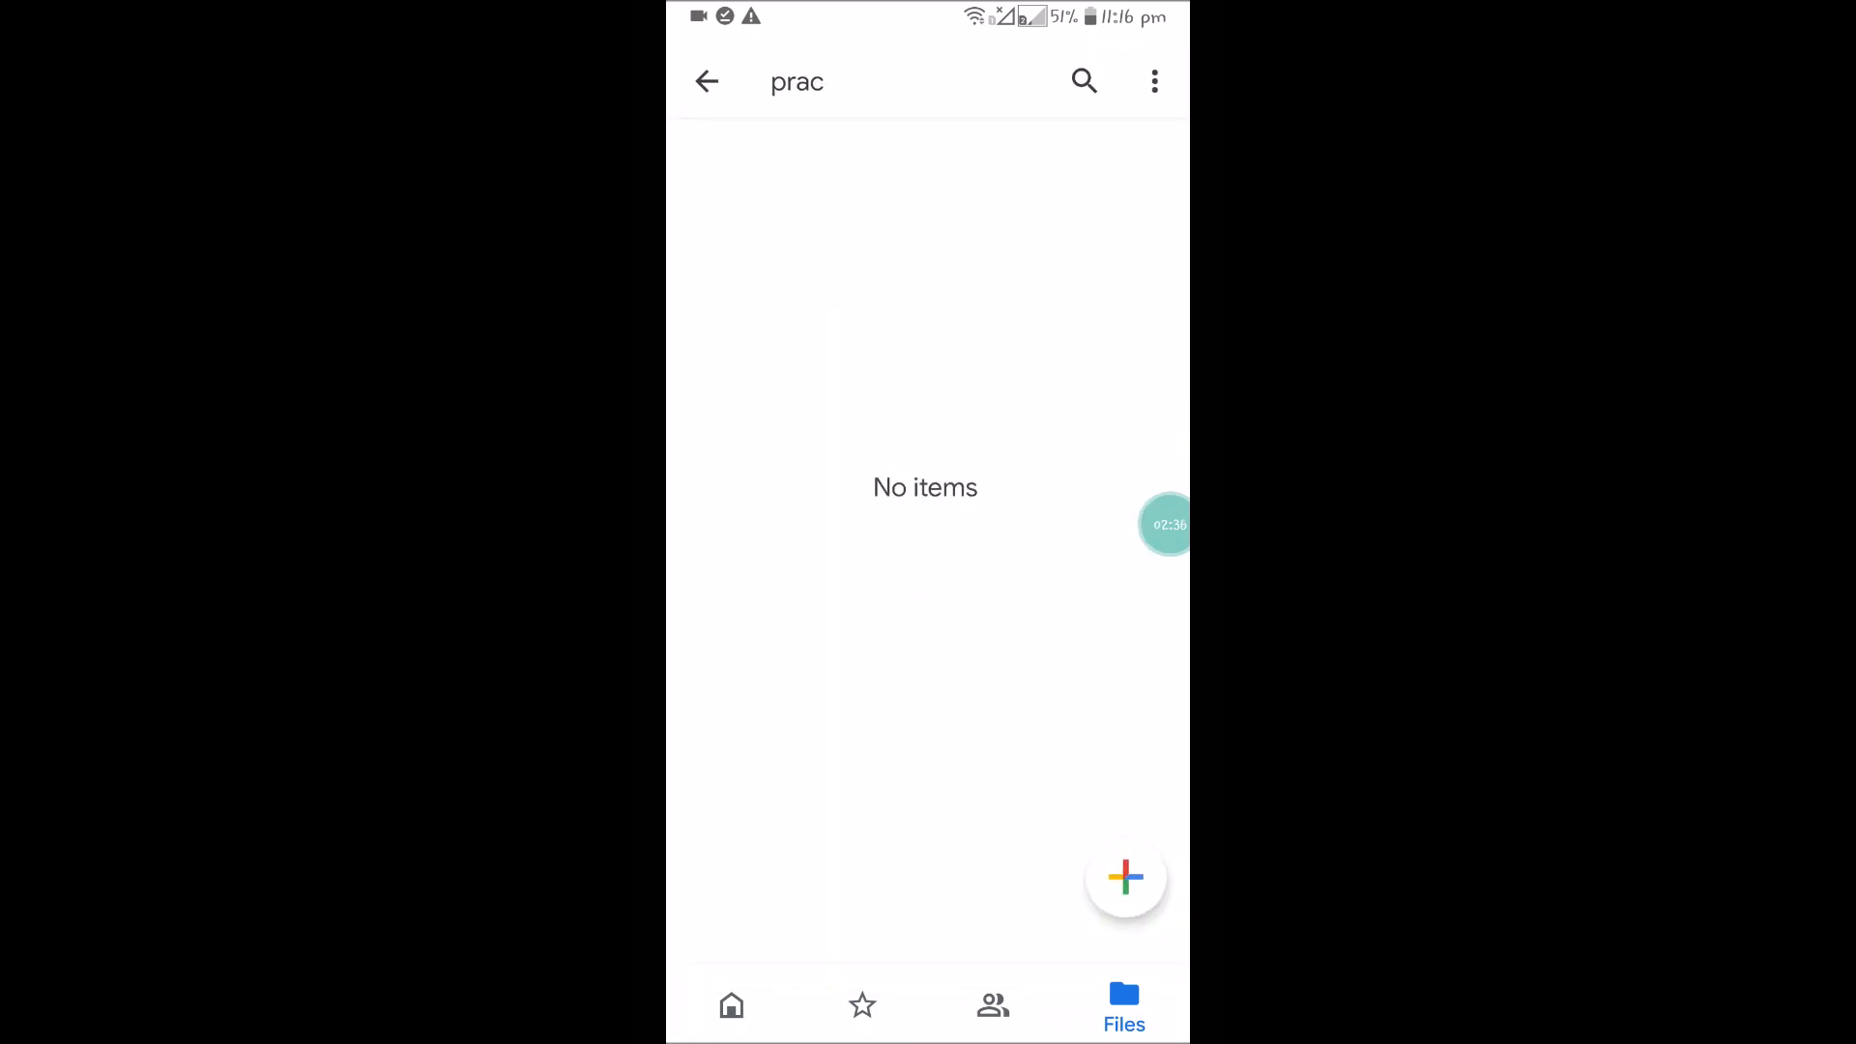
{"action": "left_click", "coordinate": [706, 81]}
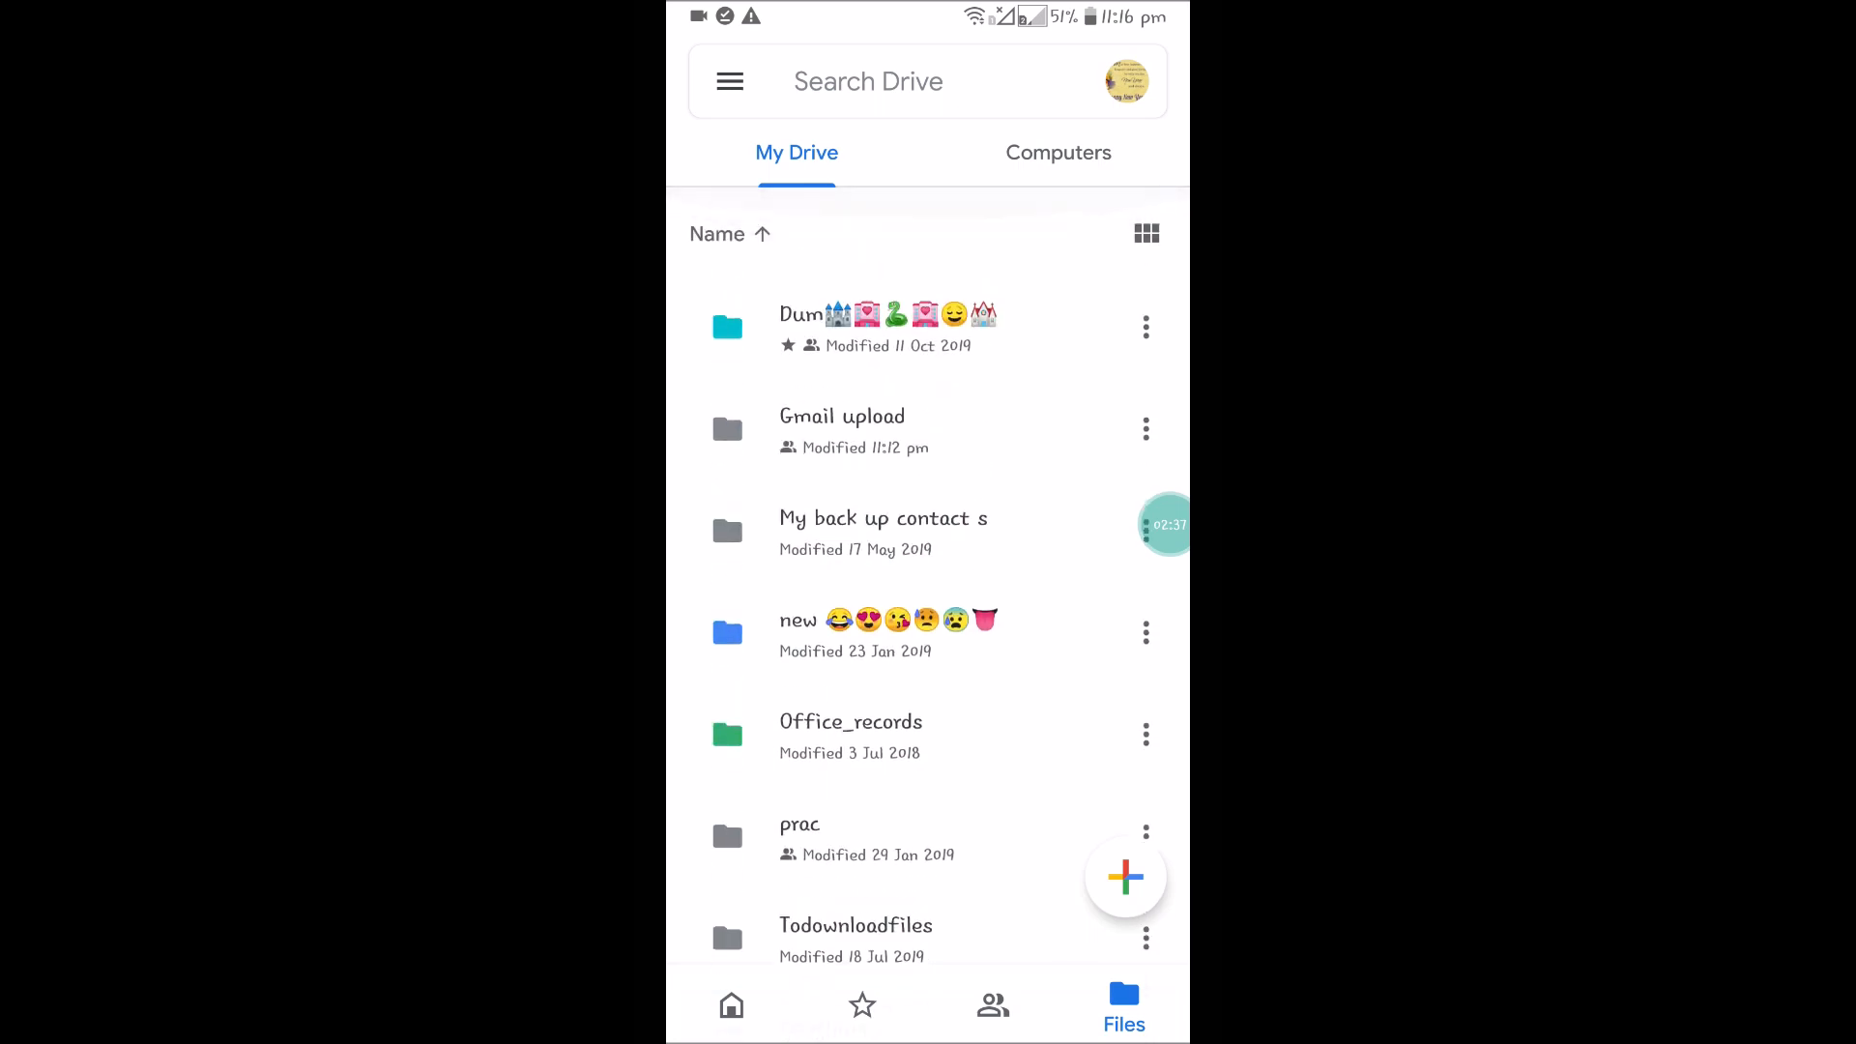
Step: In Gmail upload, bring up the action sheet for IMG-20191119-WA0000.jpg
{"action": "left_click", "coordinate": [841, 429]}
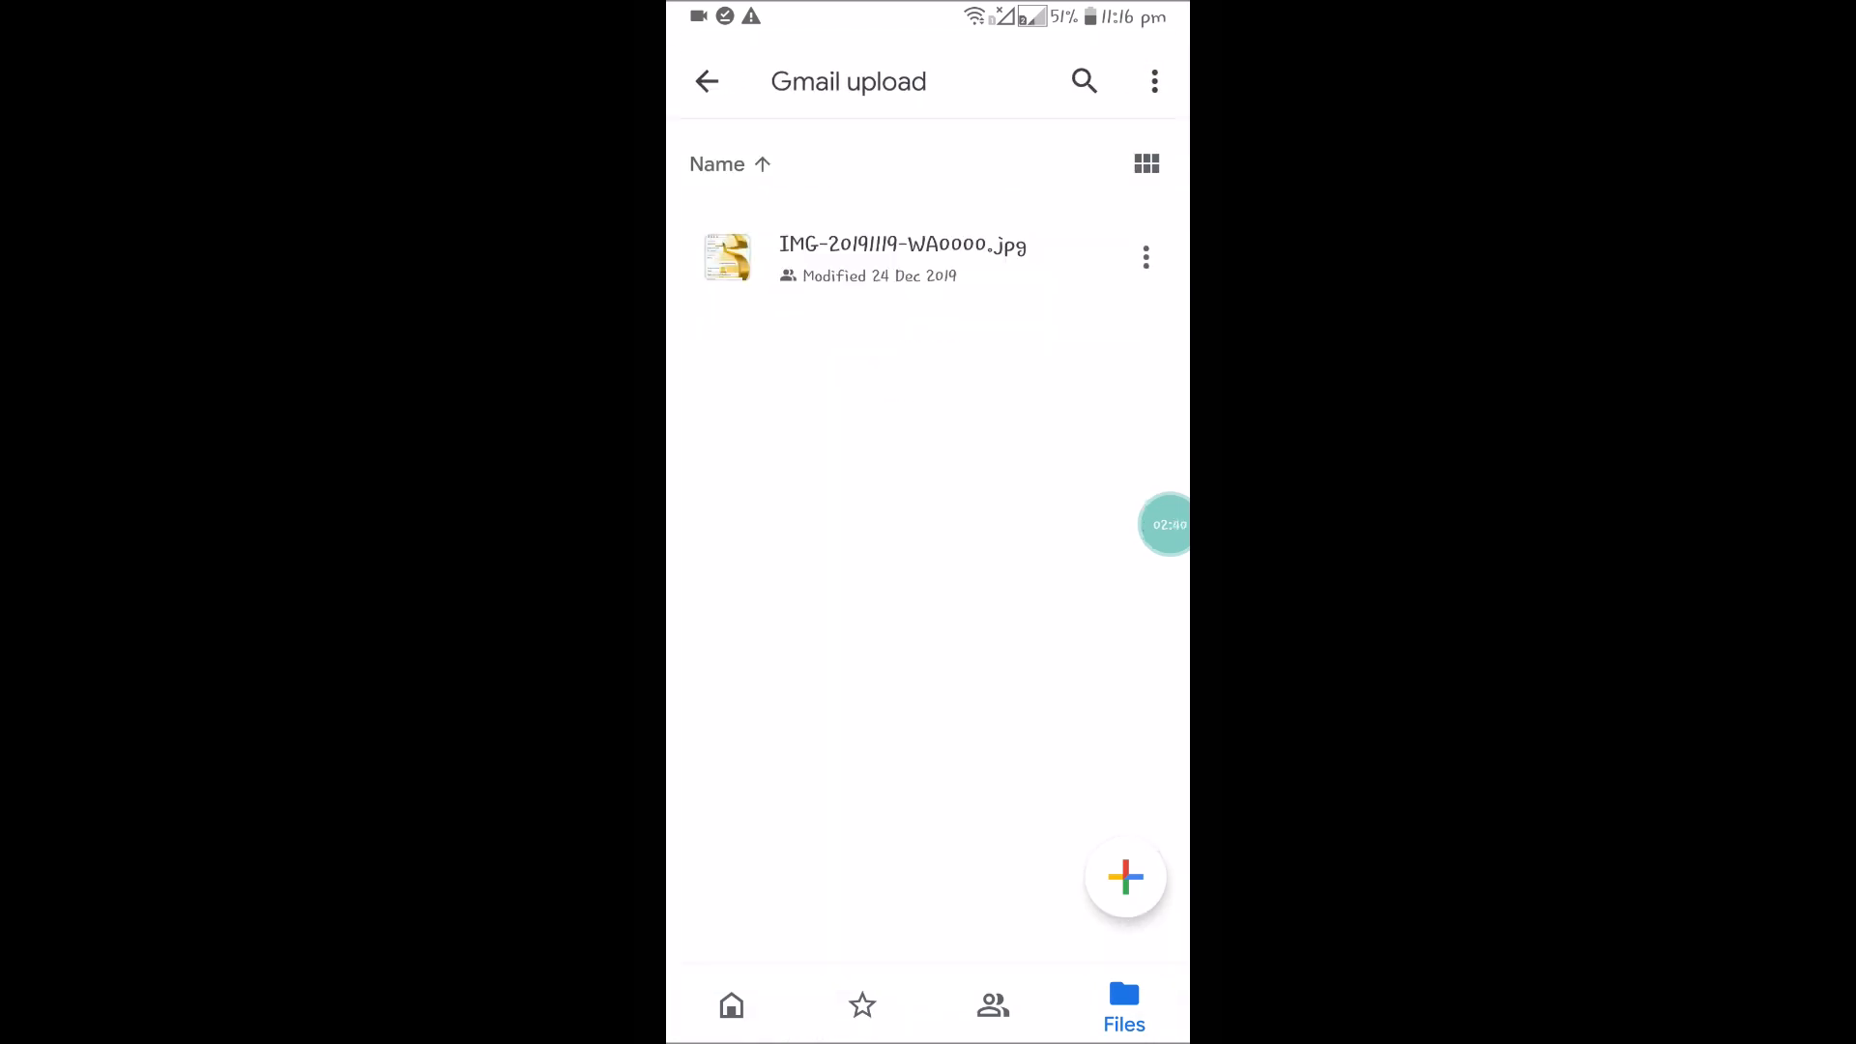
{"action": "left_click", "coordinate": [1142, 257]}
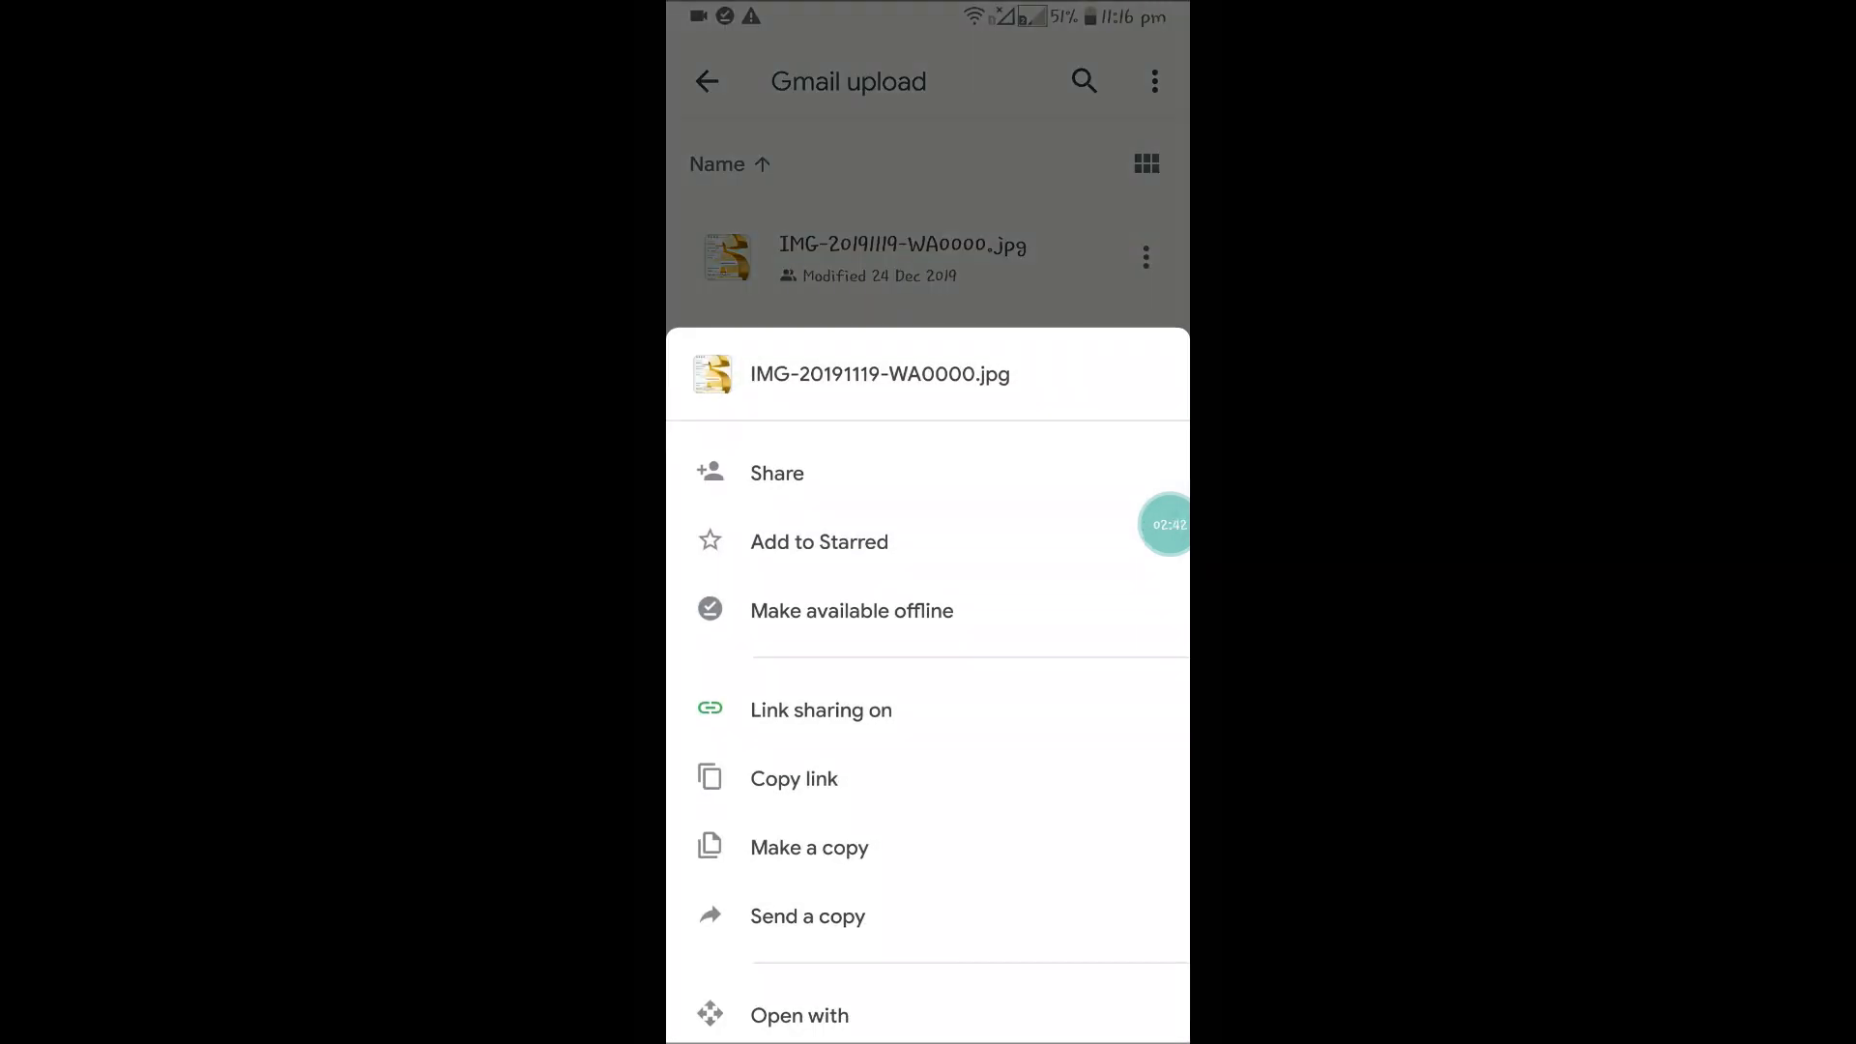
Step: Make IMG-20191119-WA0000.jpg available offline and open it from the Offline list
{"action": "left_click", "coordinate": [851, 609]}
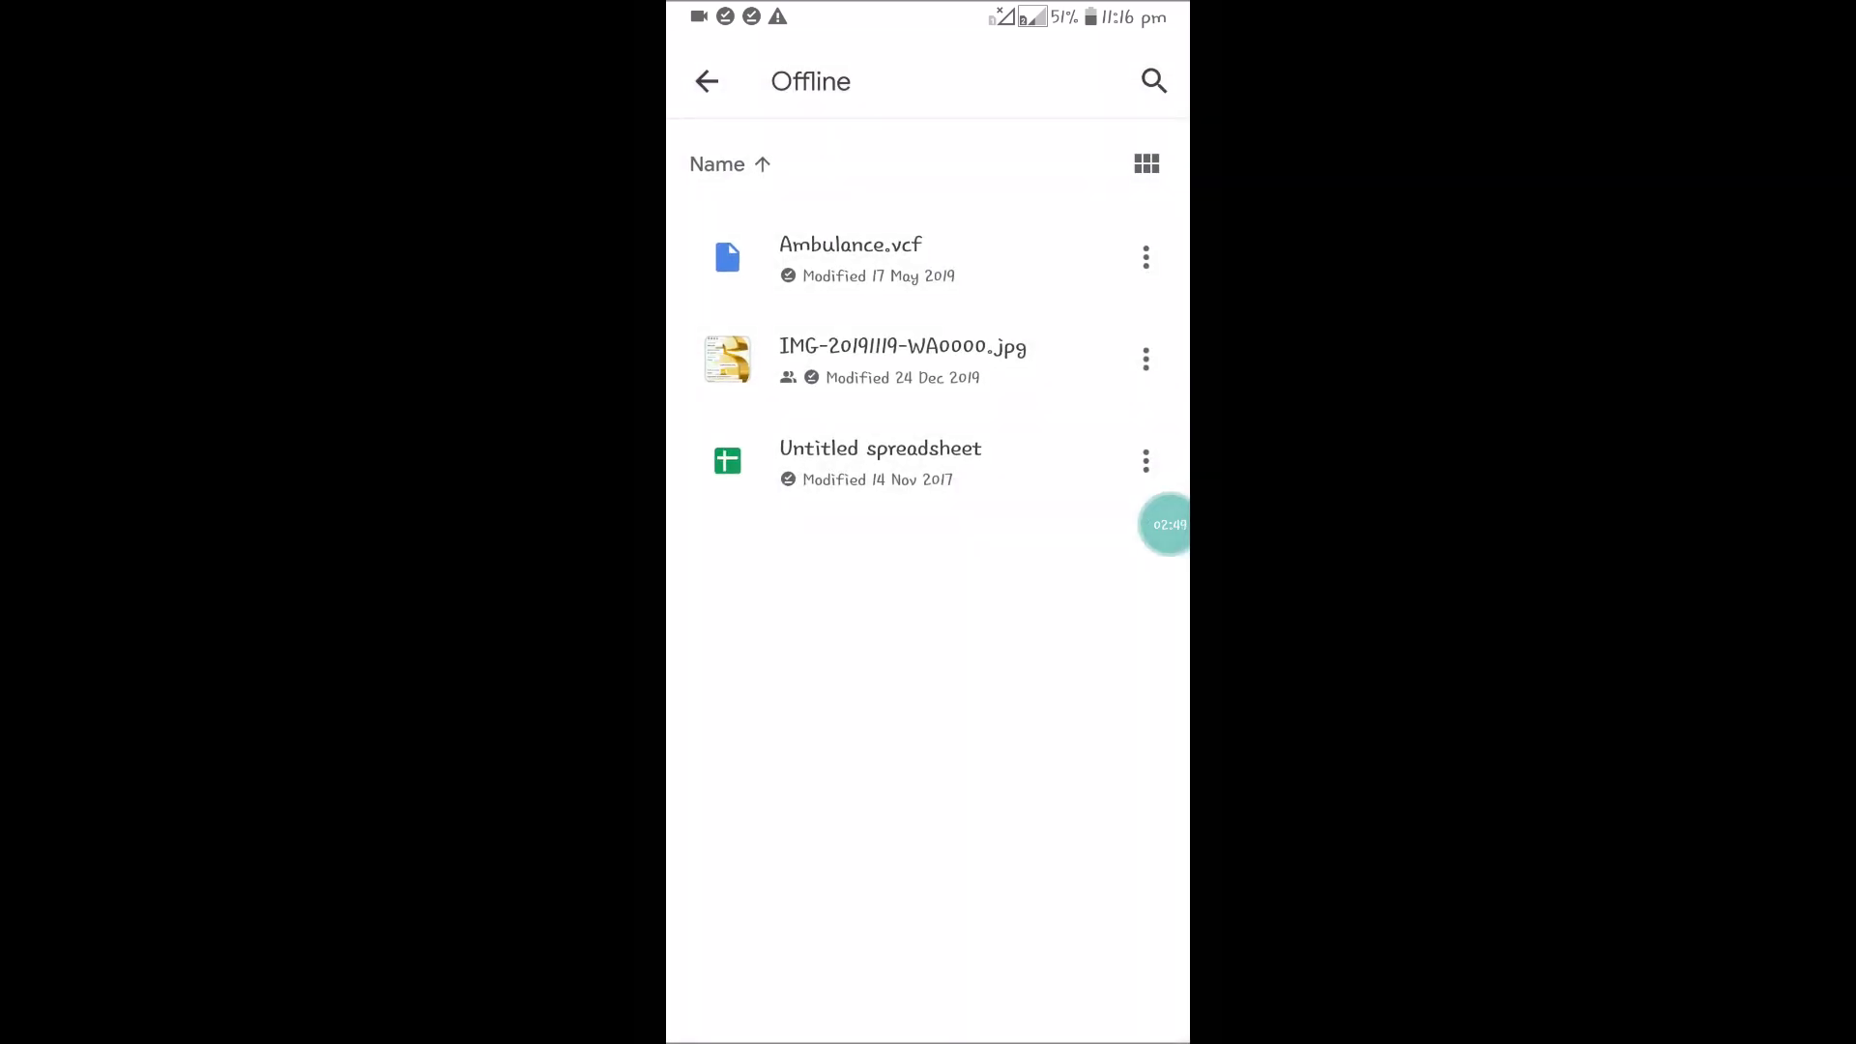
{"action": "left_click", "coordinate": [903, 360]}
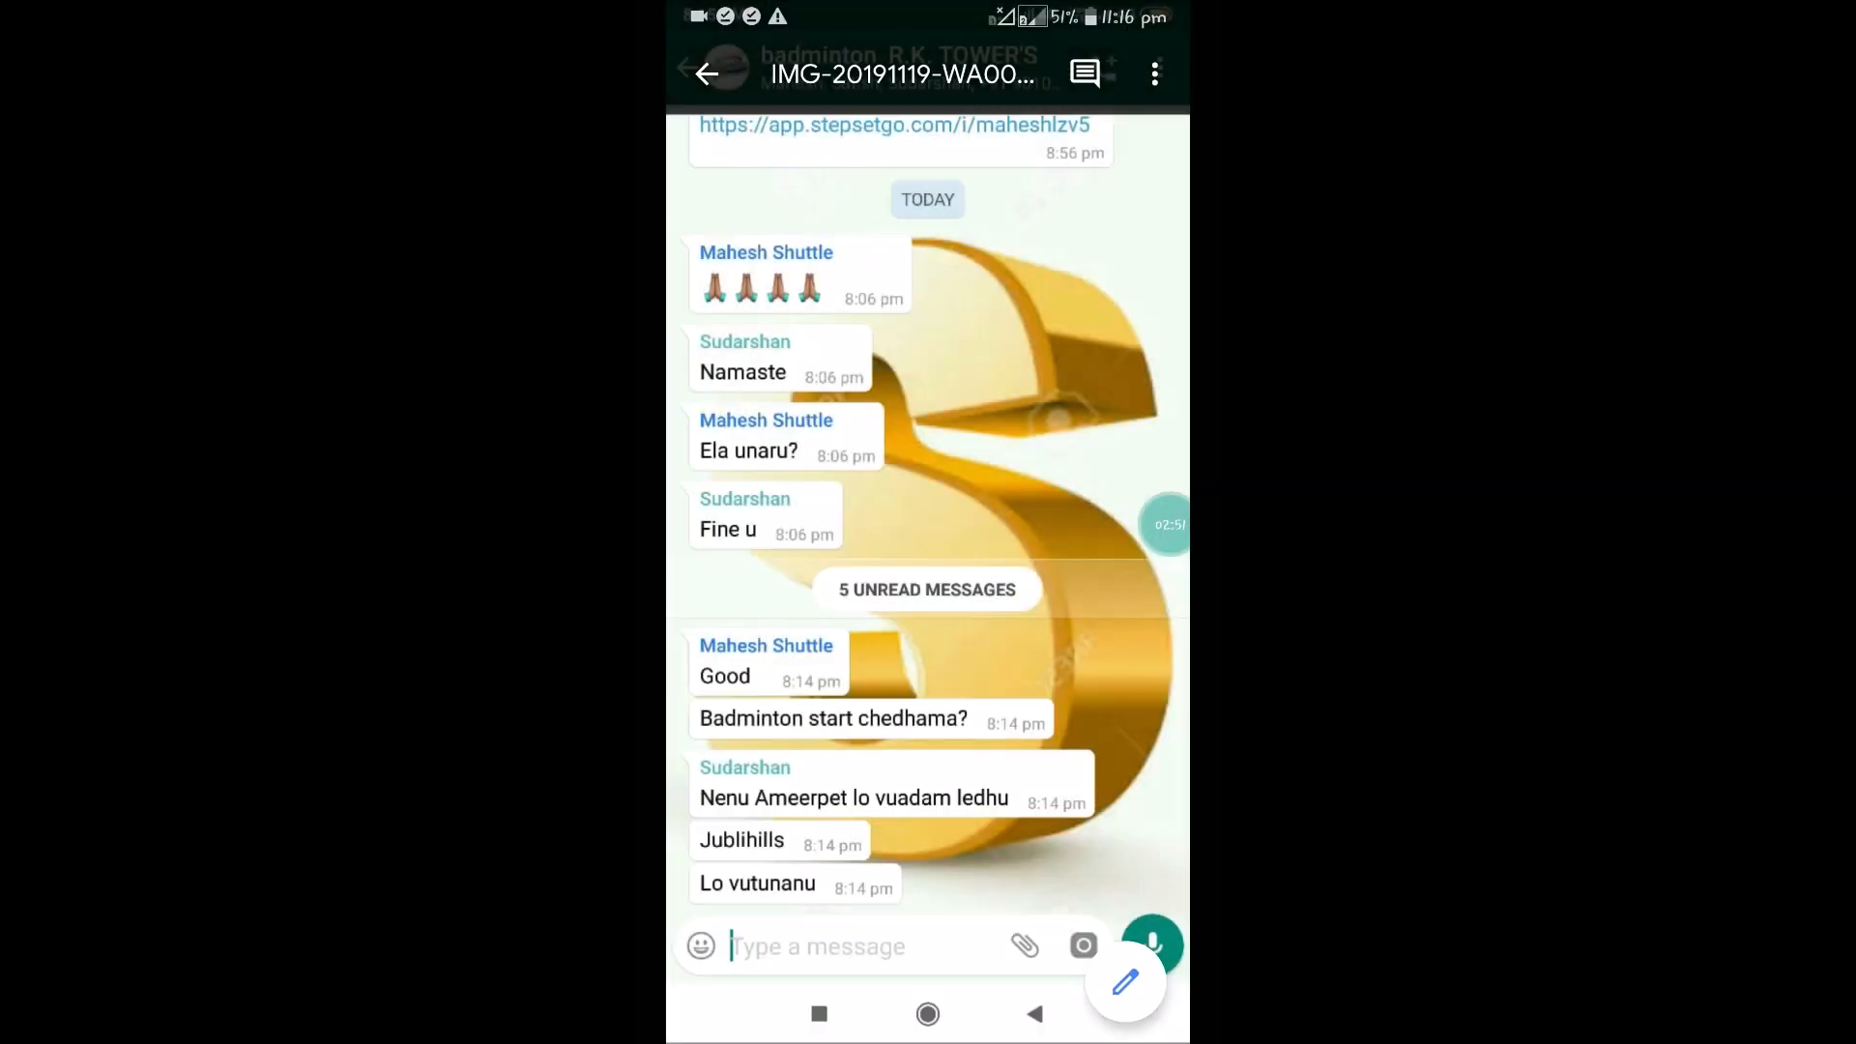